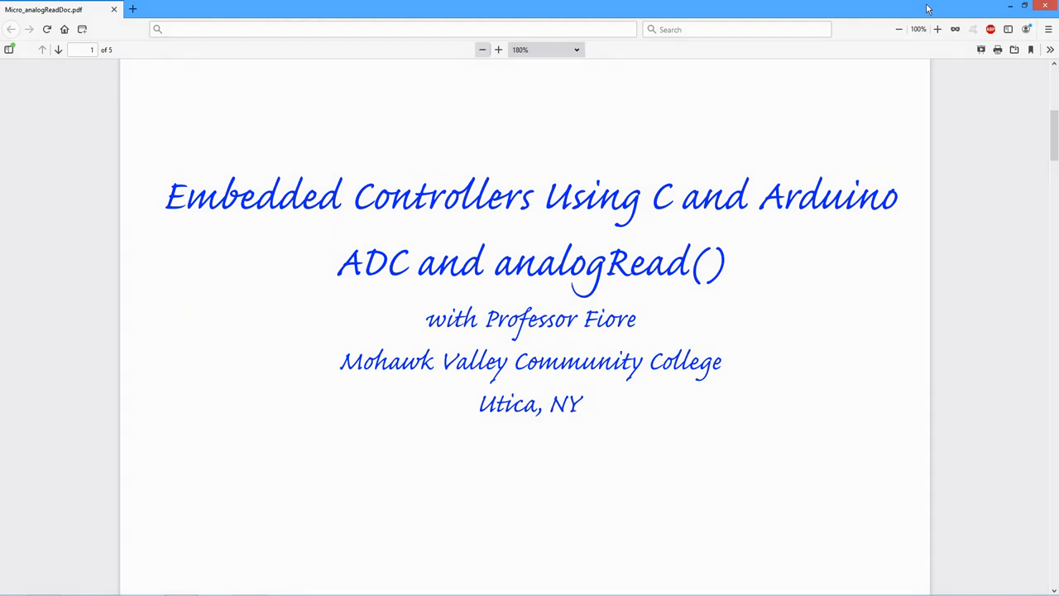
{"action": "mouse_move", "coordinate": [894, 10]}
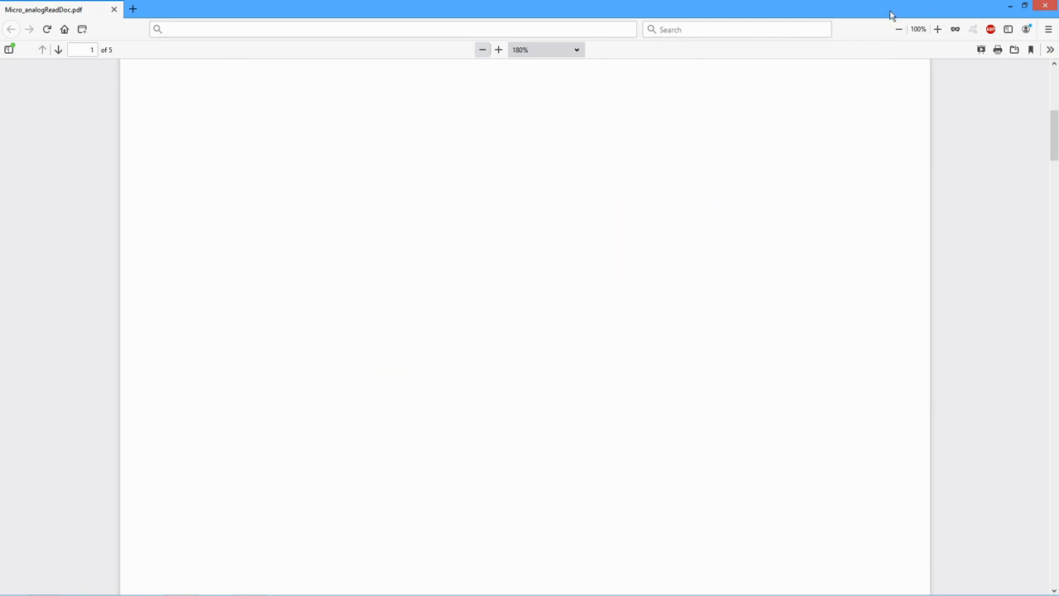
{"action": "scroll", "scroll_direction": "down", "scroll_amount": 3}
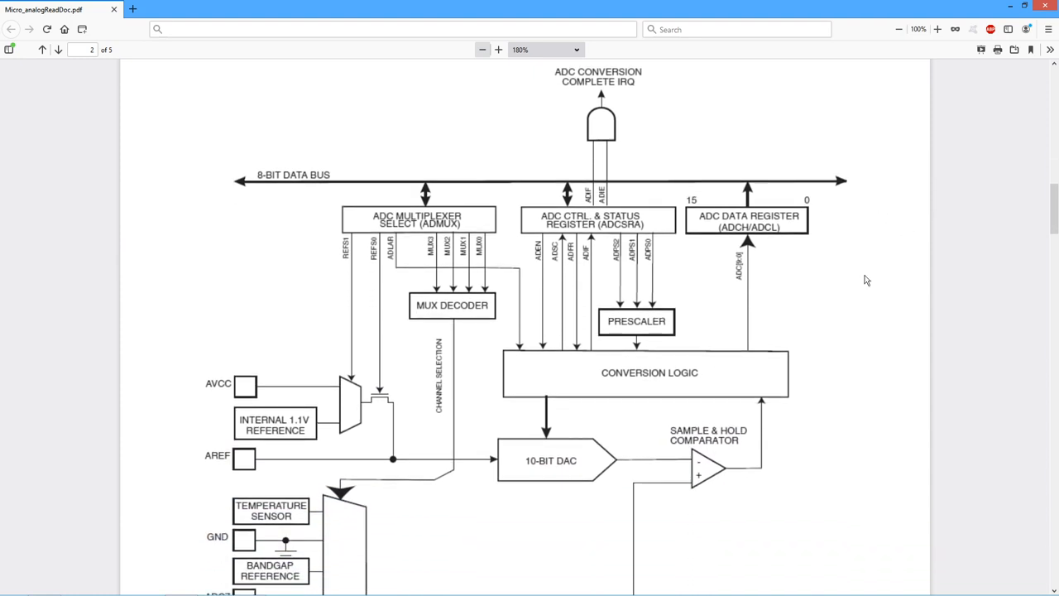
{"action": "mouse_move", "coordinate": [745, 342]}
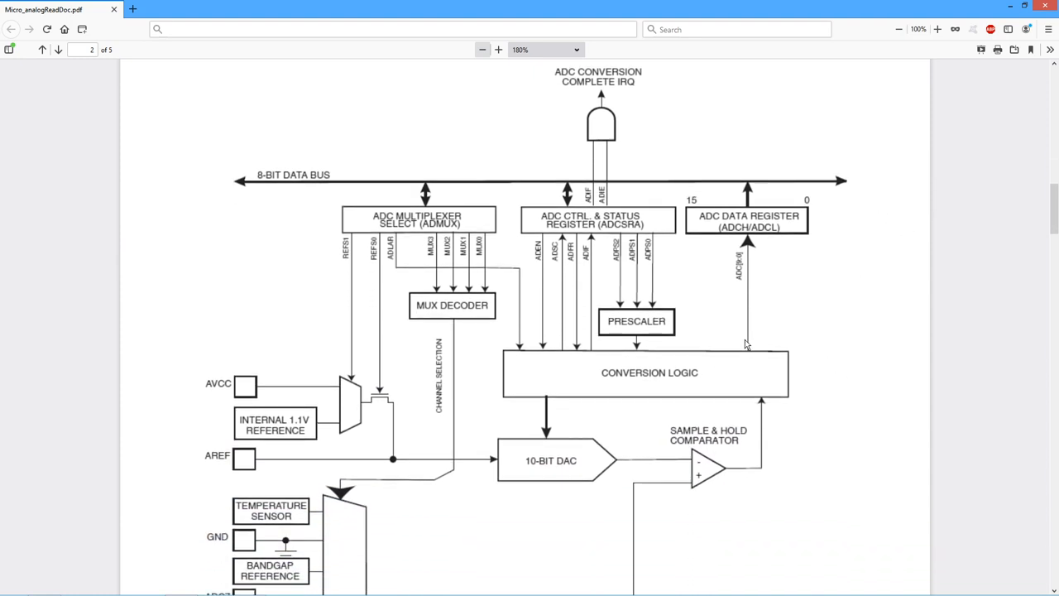
{"action": "mouse_move", "coordinate": [852, 288]}
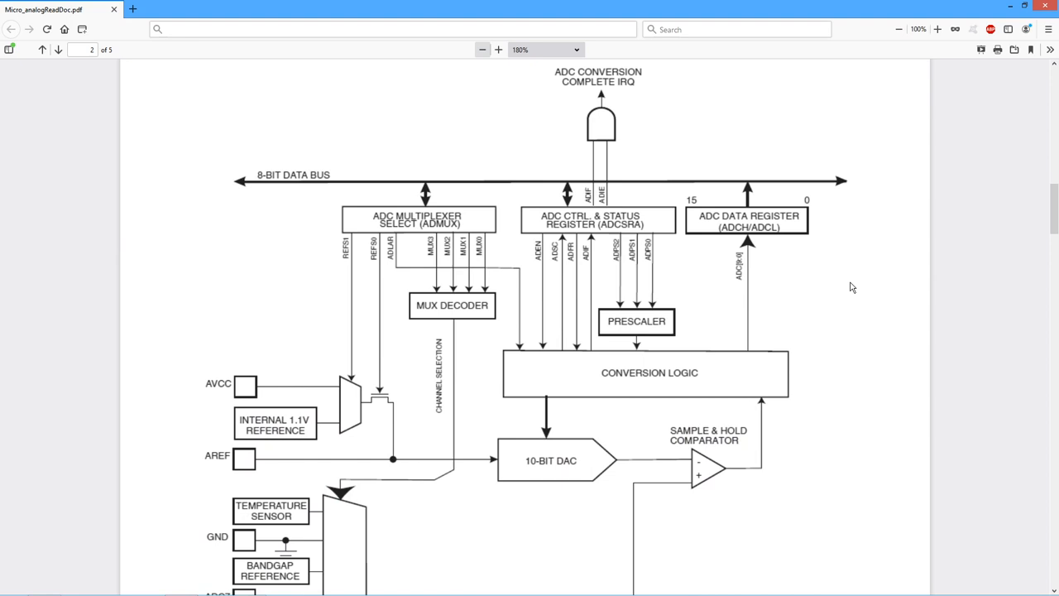
{"action": "scroll", "scroll_direction": "down", "scroll_amount": 3}
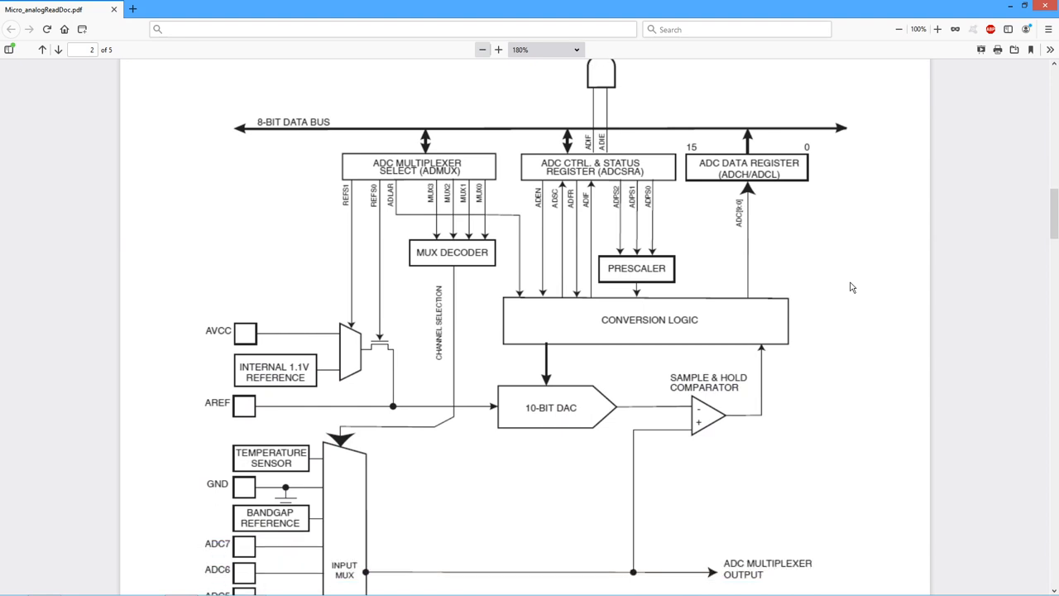
{"action": "scroll", "scroll_direction": "down", "scroll_amount": 3}
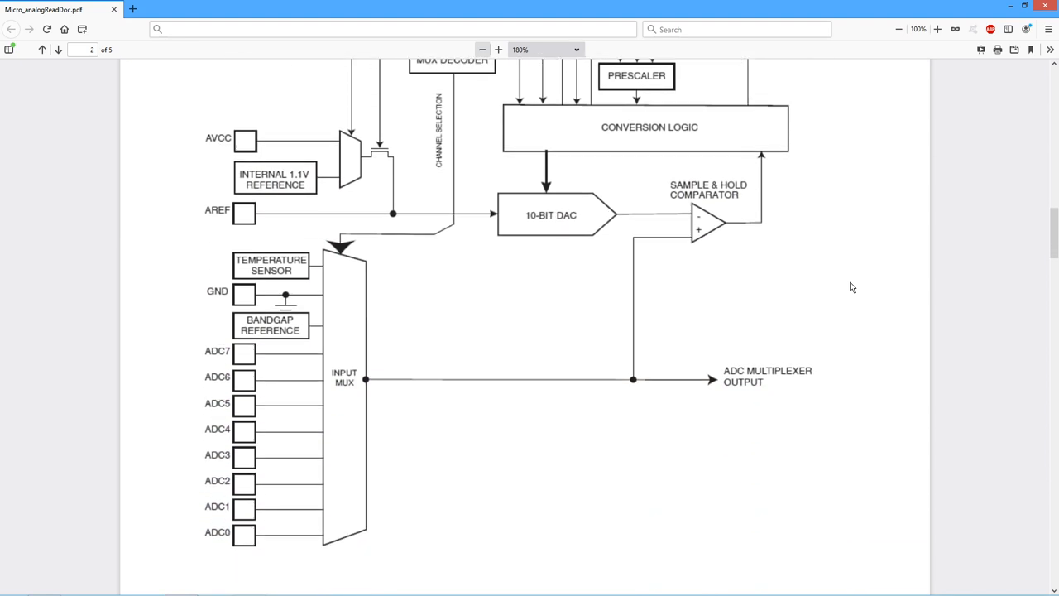
{"action": "scroll", "scroll_direction": "down", "scroll_amount": 3}
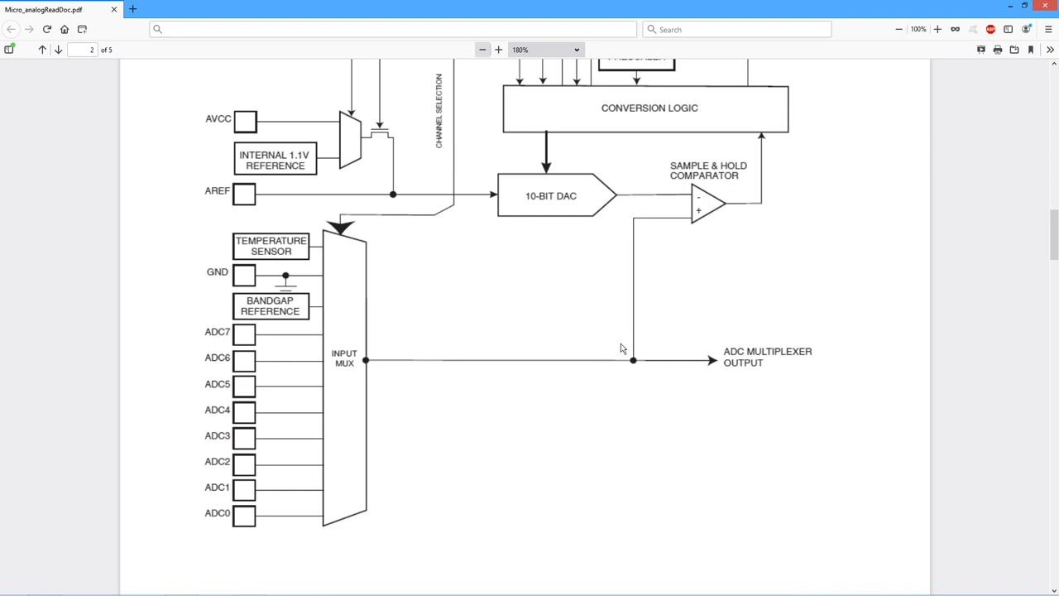
{"action": "mouse_move", "coordinate": [753, 232]}
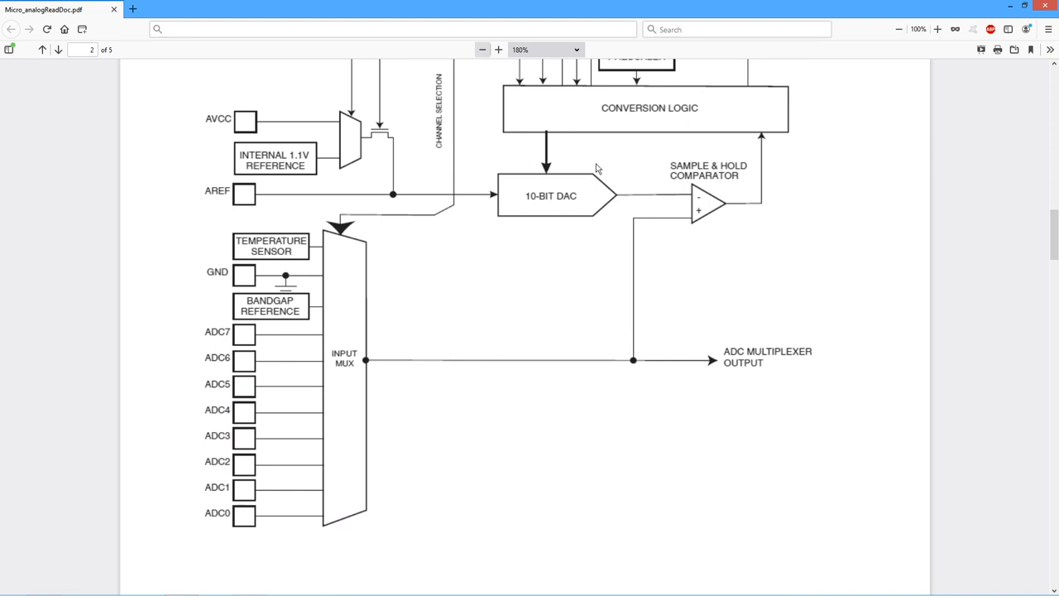
{"action": "mouse_move", "coordinate": [699, 229]}
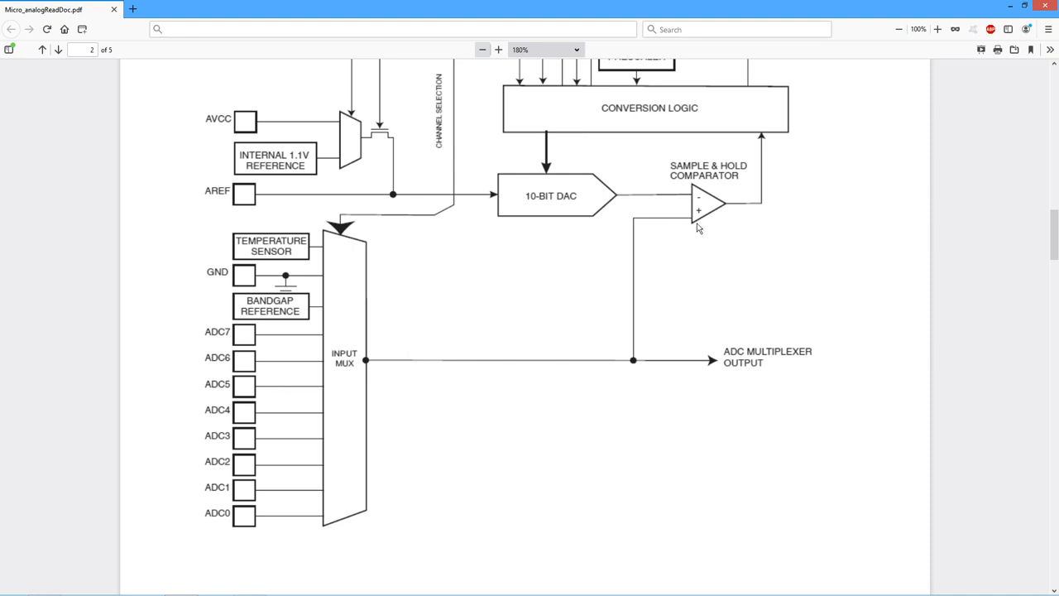
{"action": "mouse_move", "coordinate": [542, 215]}
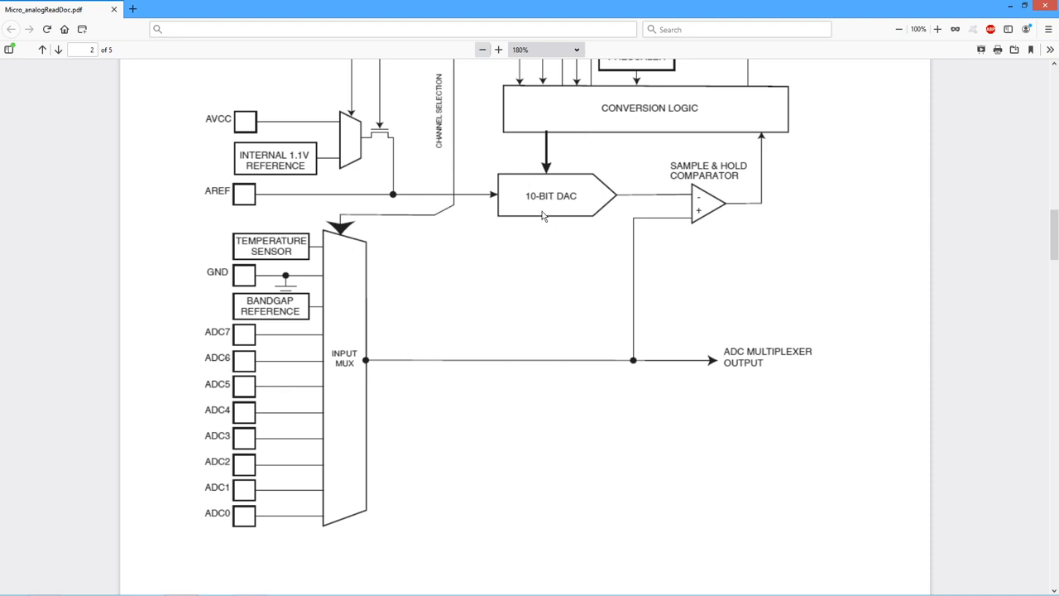
{"action": "mouse_move", "coordinate": [576, 208]}
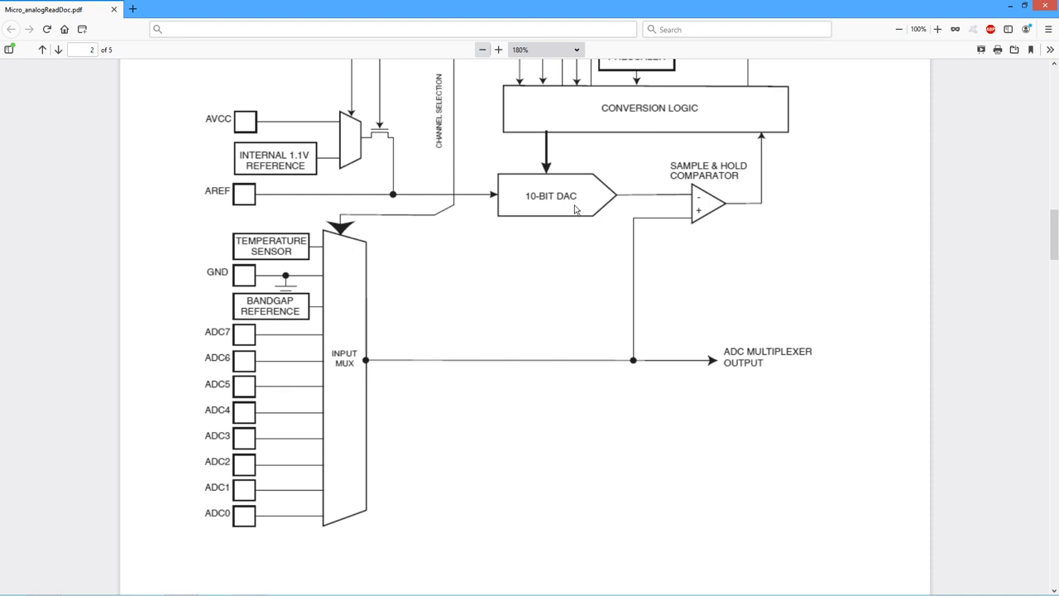
{"action": "mouse_move", "coordinate": [597, 146]}
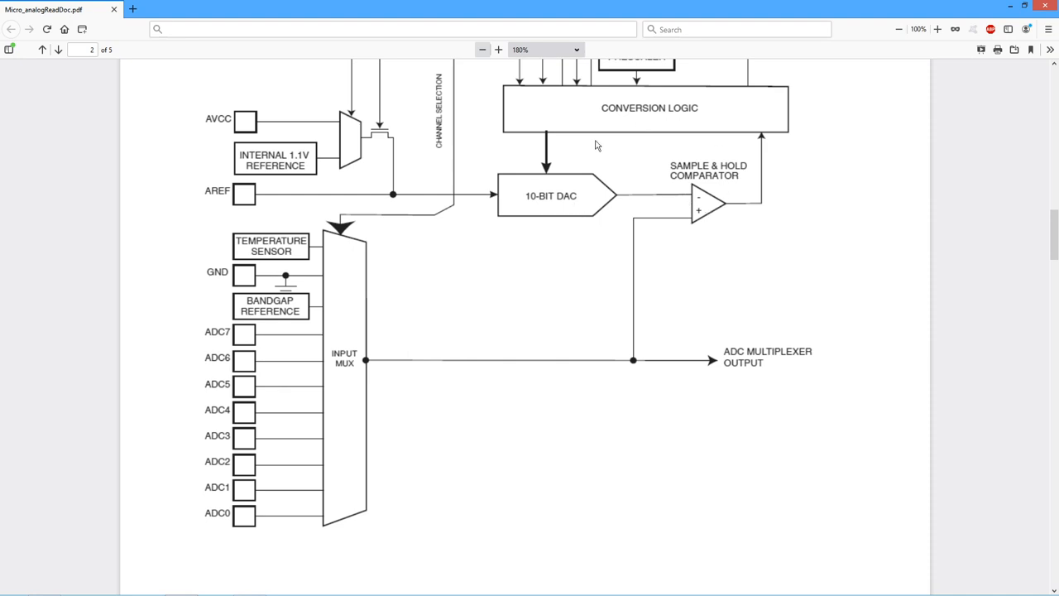
{"action": "mouse_move", "coordinate": [718, 121]}
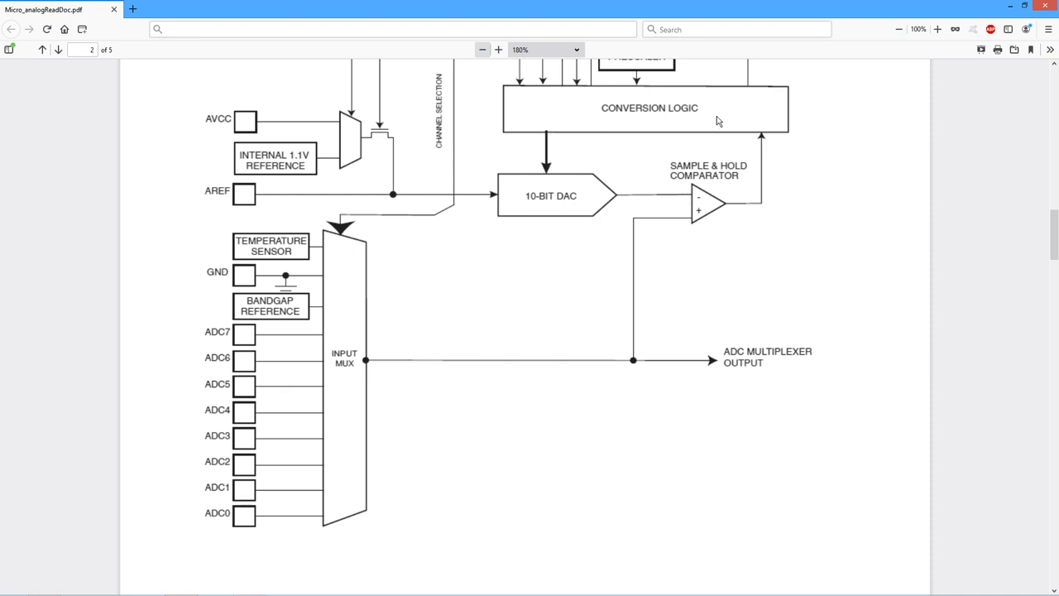
{"action": "mouse_move", "coordinate": [669, 117]}
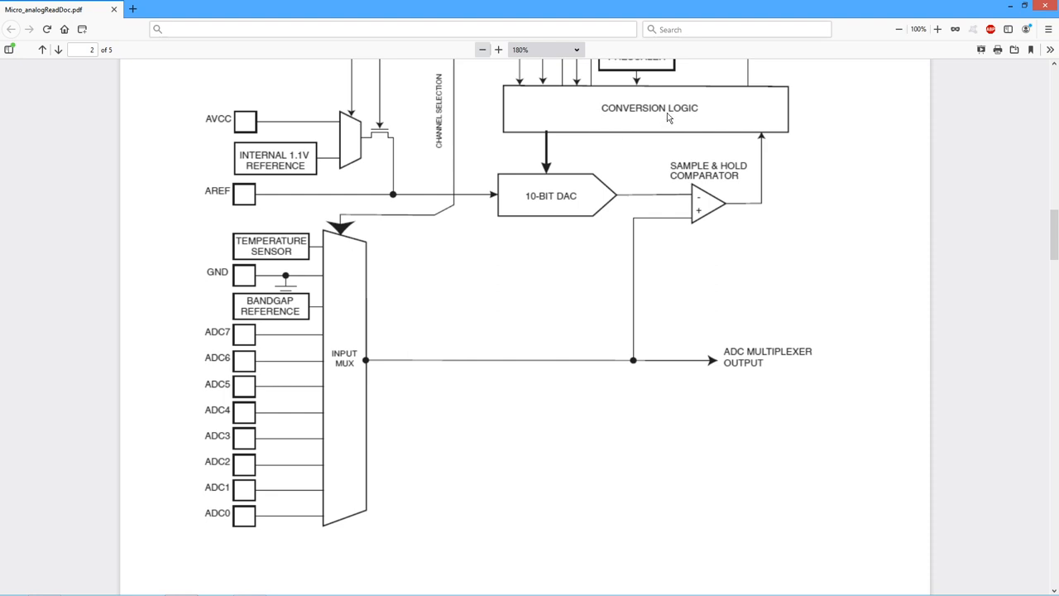
{"action": "mouse_move", "coordinate": [720, 199]}
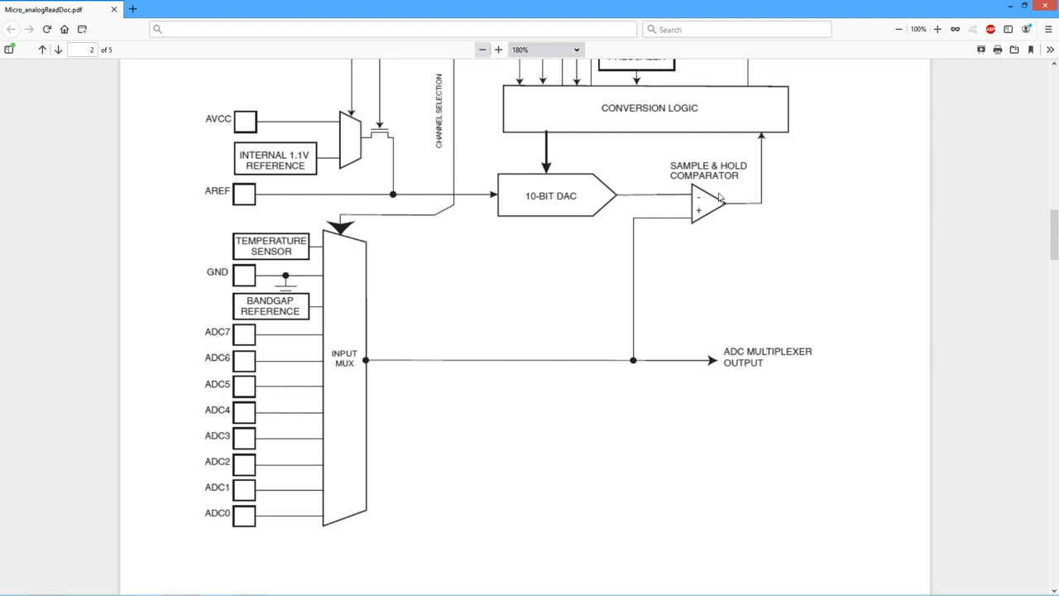
{"action": "mouse_move", "coordinate": [642, 122]}
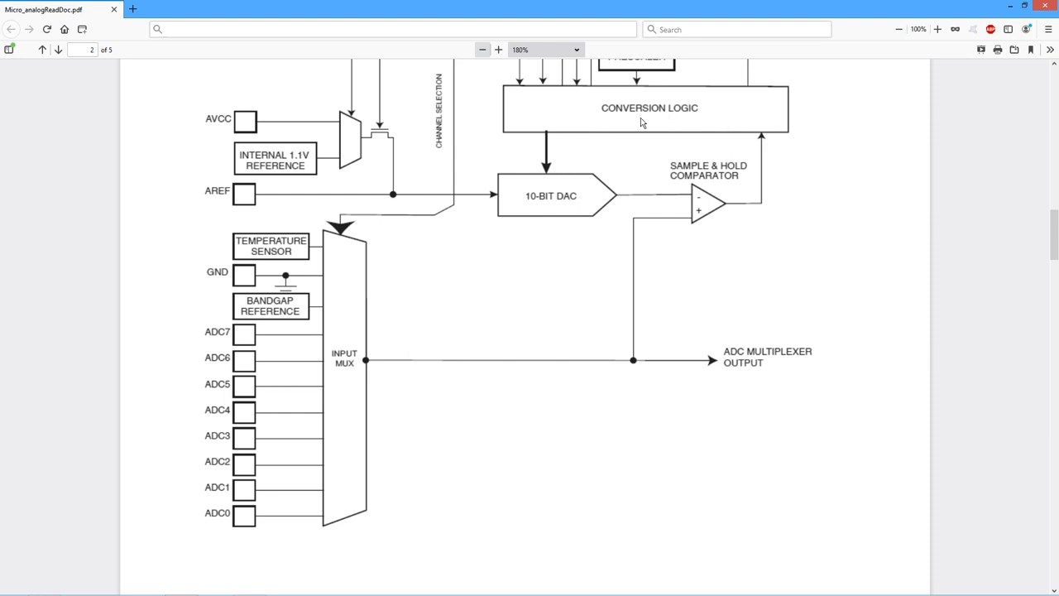
{"action": "mouse_move", "coordinate": [692, 215]}
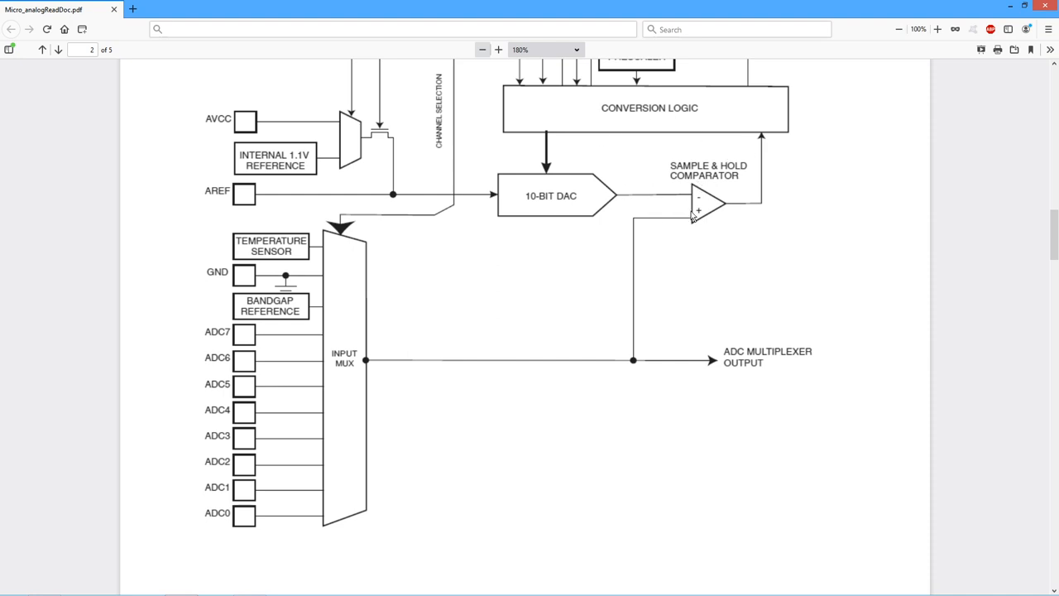
{"action": "mouse_move", "coordinate": [628, 207]}
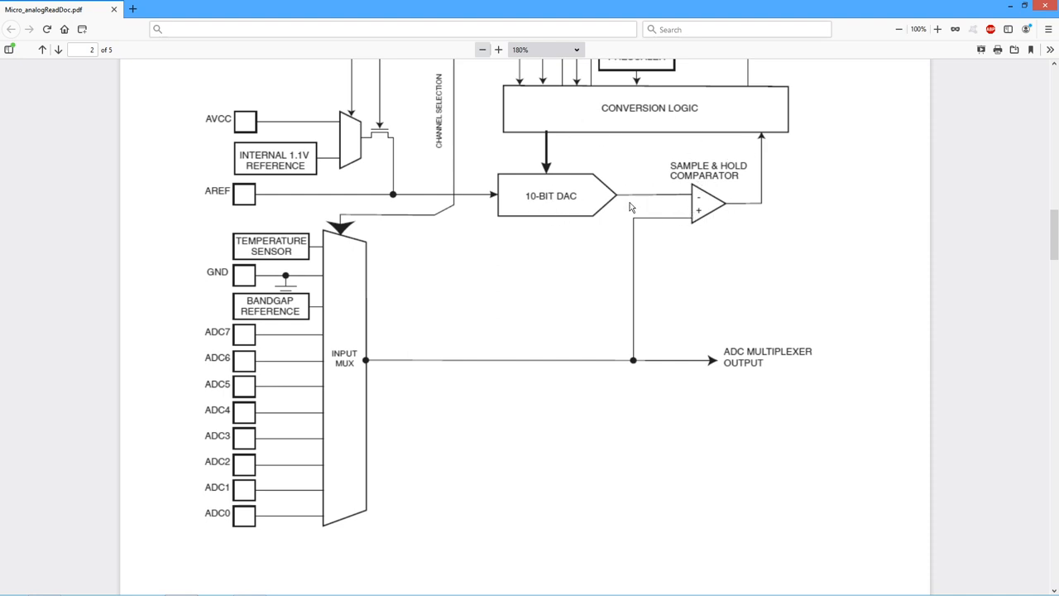
{"action": "mouse_move", "coordinate": [743, 130]}
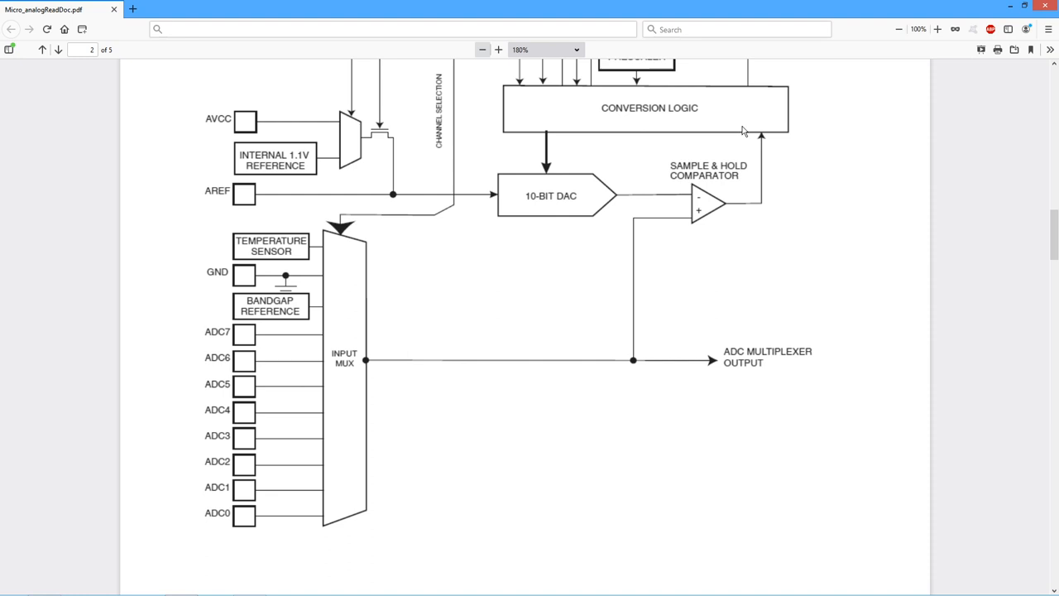
{"action": "scroll", "scroll_direction": "up", "scroll_amount": 3}
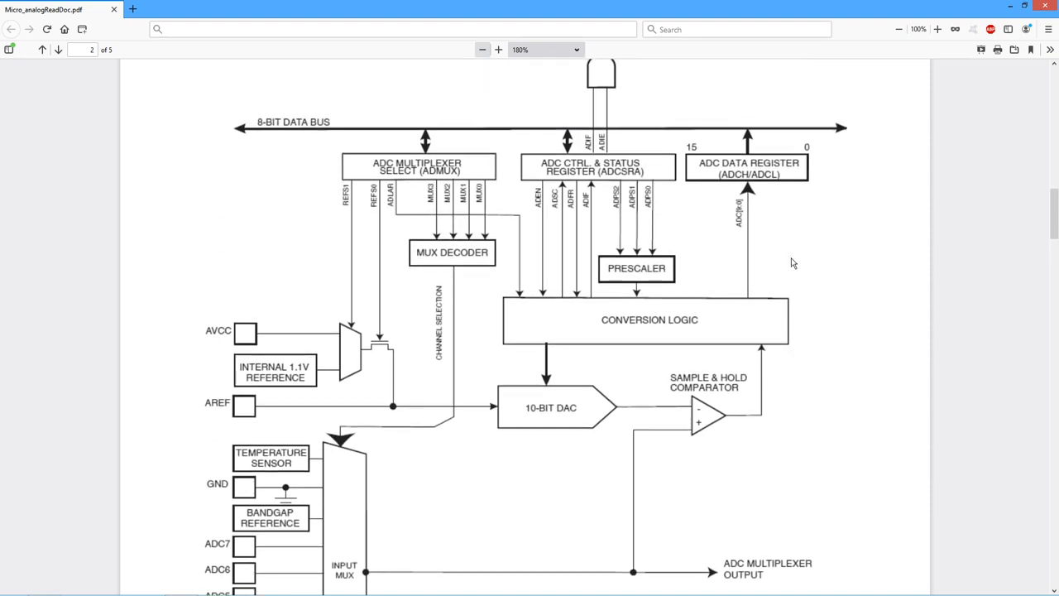
{"action": "scroll", "scroll_direction": "up", "scroll_amount": 3}
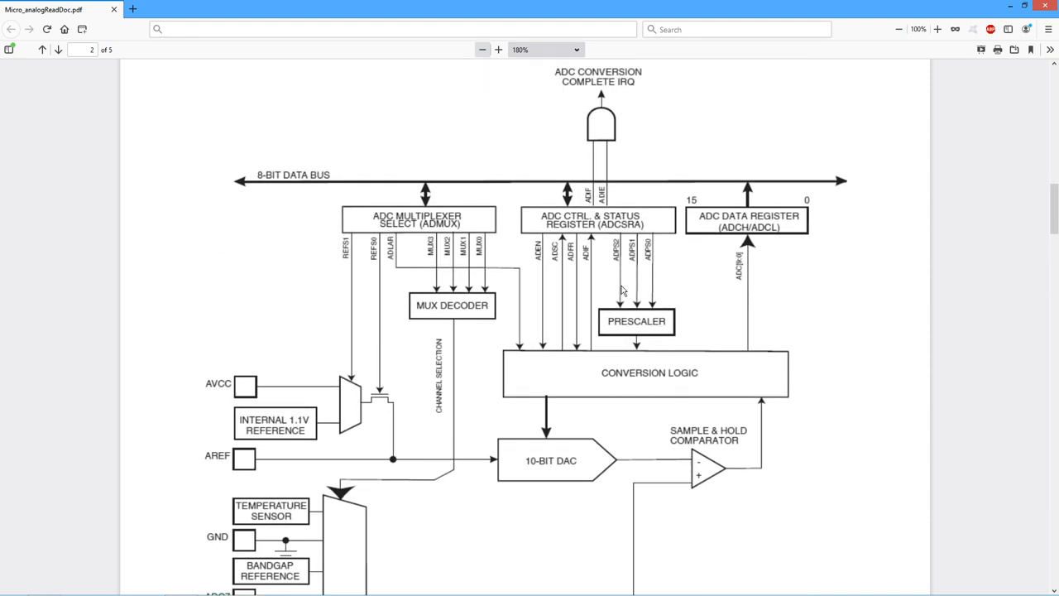
{"action": "mouse_move", "coordinate": [659, 101]}
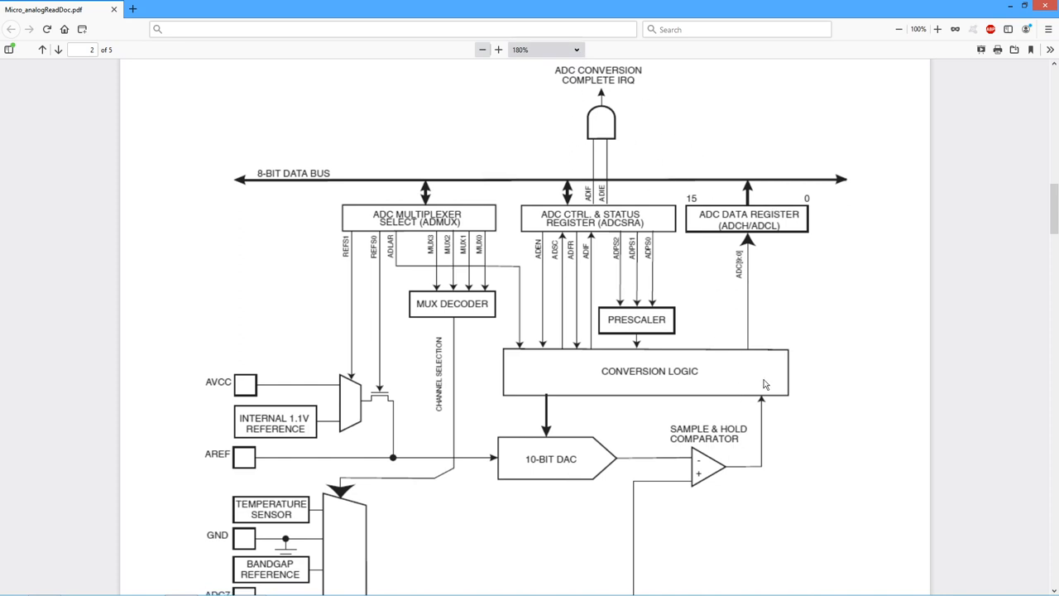
{"action": "scroll", "scroll_direction": "down", "scroll_amount": 3}
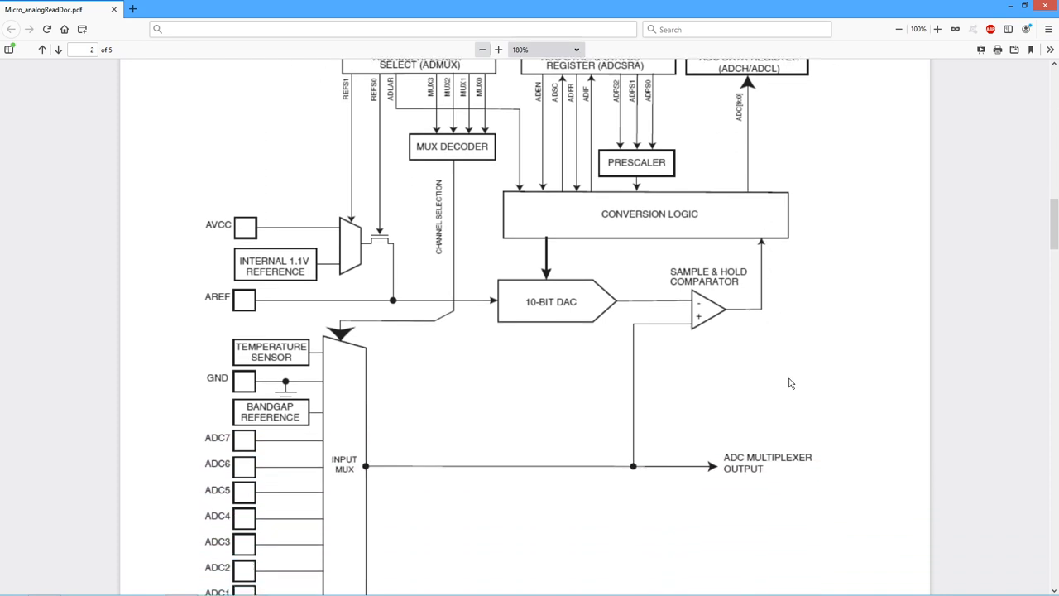
{"action": "scroll", "scroll_direction": "down", "scroll_amount": 3}
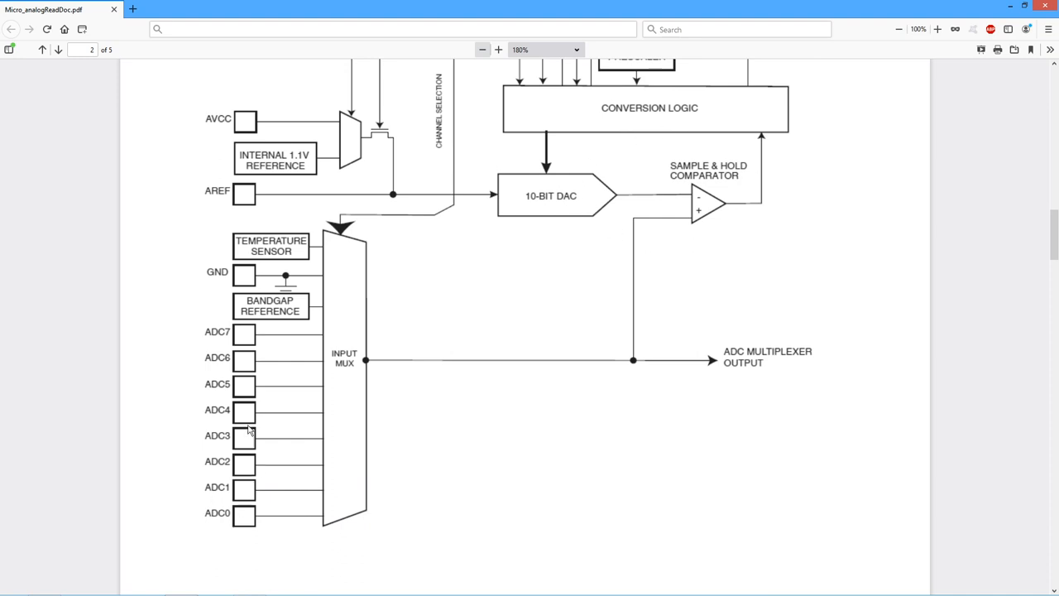
{"action": "mouse_move", "coordinate": [252, 319]}
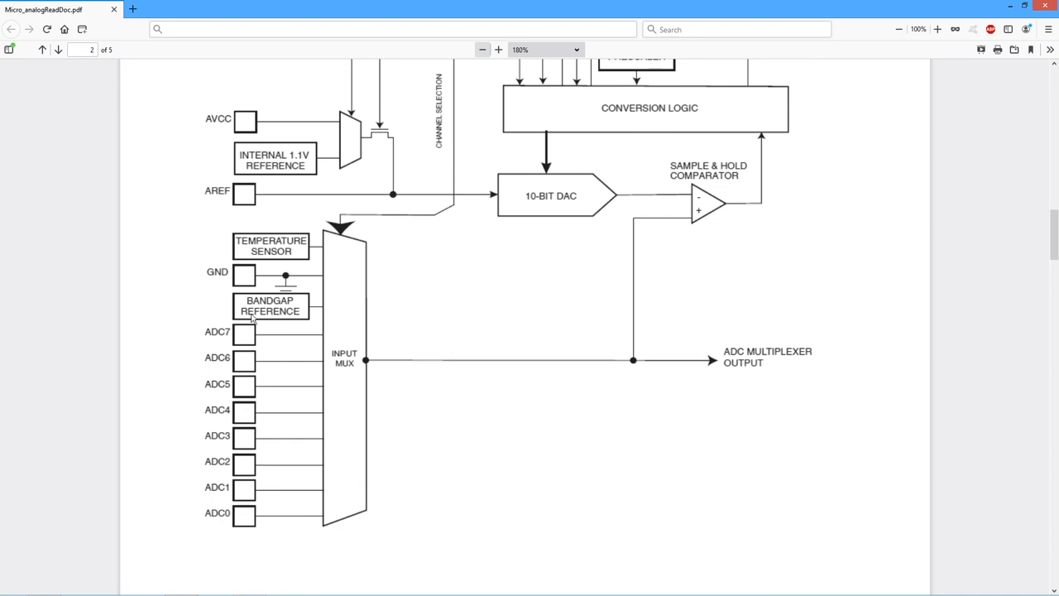
{"action": "mouse_move", "coordinate": [318, 364]}
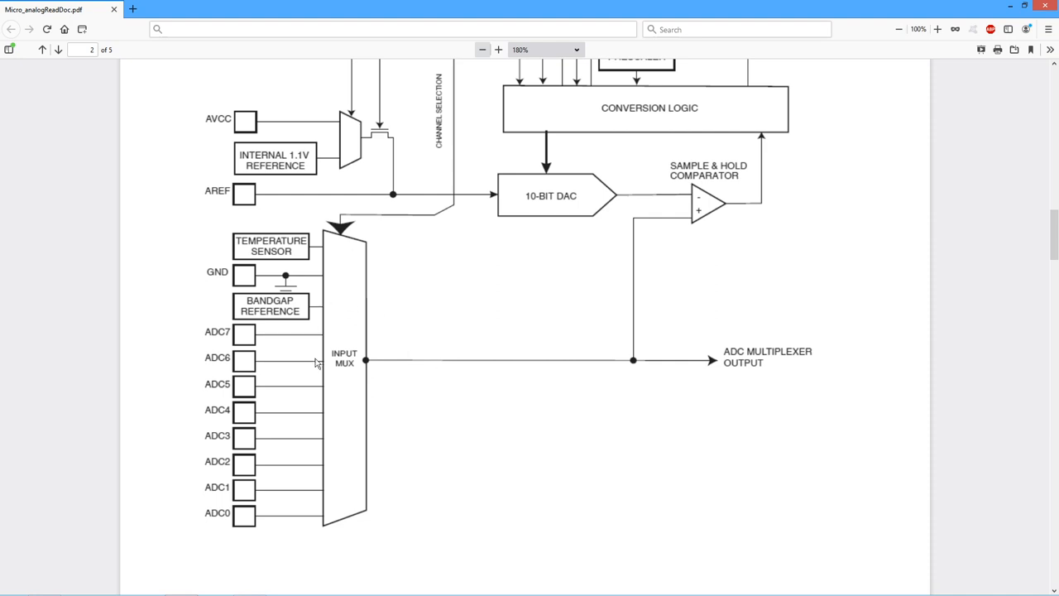
{"action": "mouse_move", "coordinate": [394, 347]}
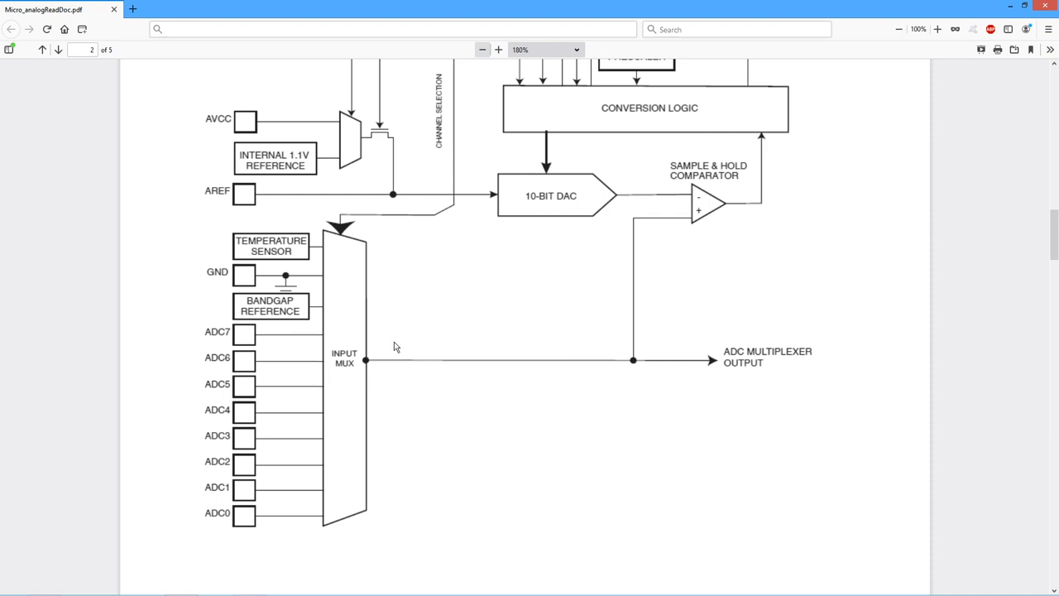
{"action": "mouse_move", "coordinate": [251, 529]}
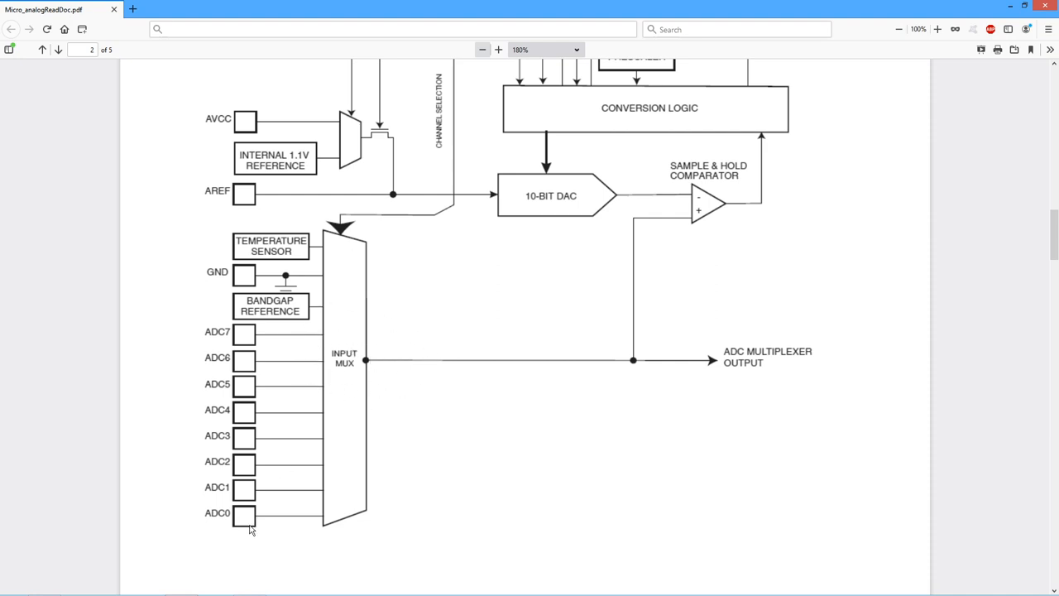
{"action": "mouse_move", "coordinate": [348, 307]}
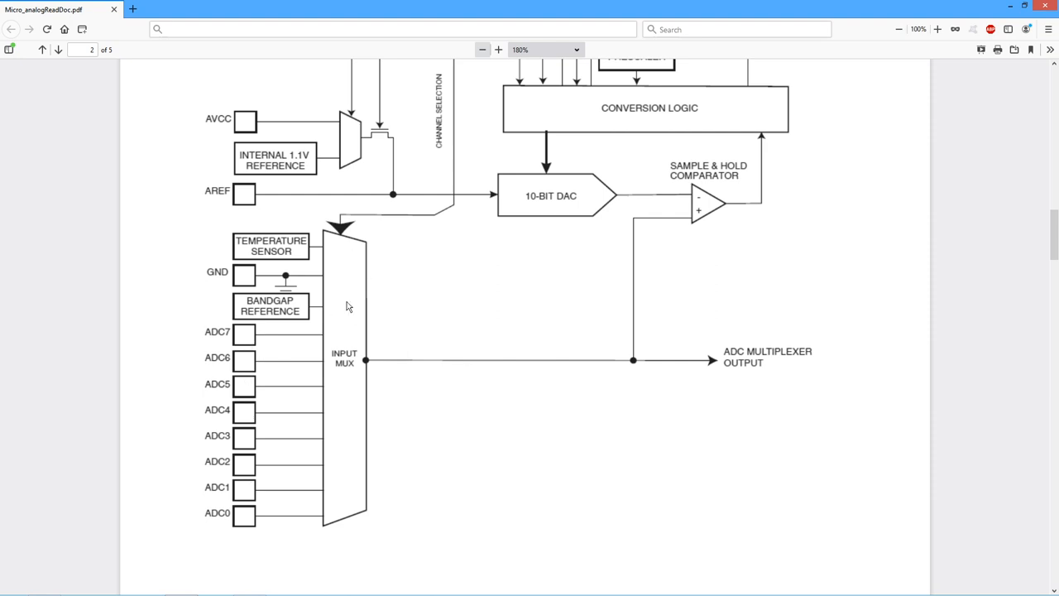
{"action": "mouse_move", "coordinate": [421, 389]}
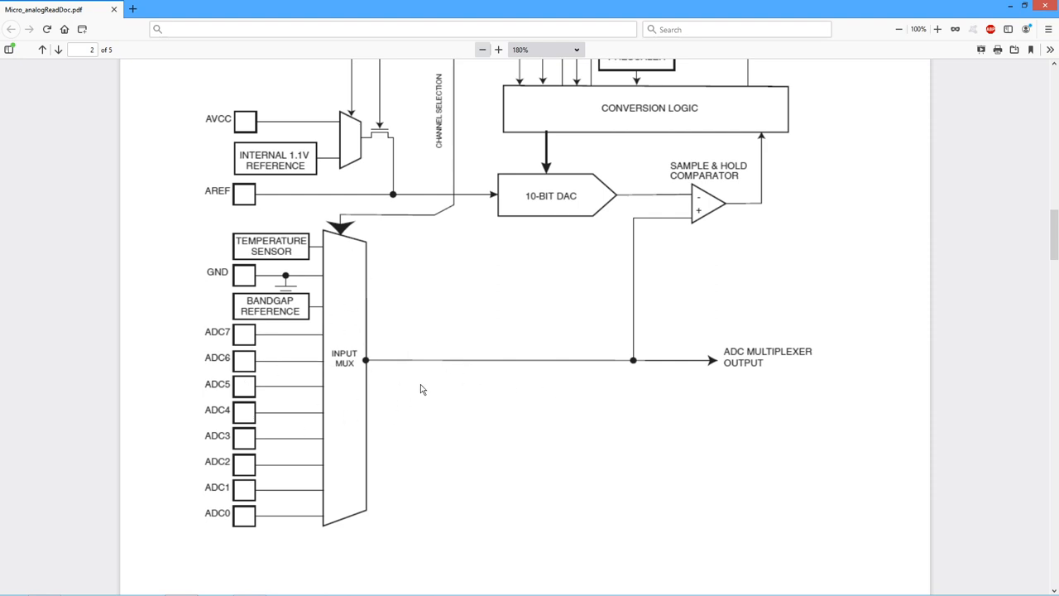
{"action": "mouse_move", "coordinate": [344, 394]}
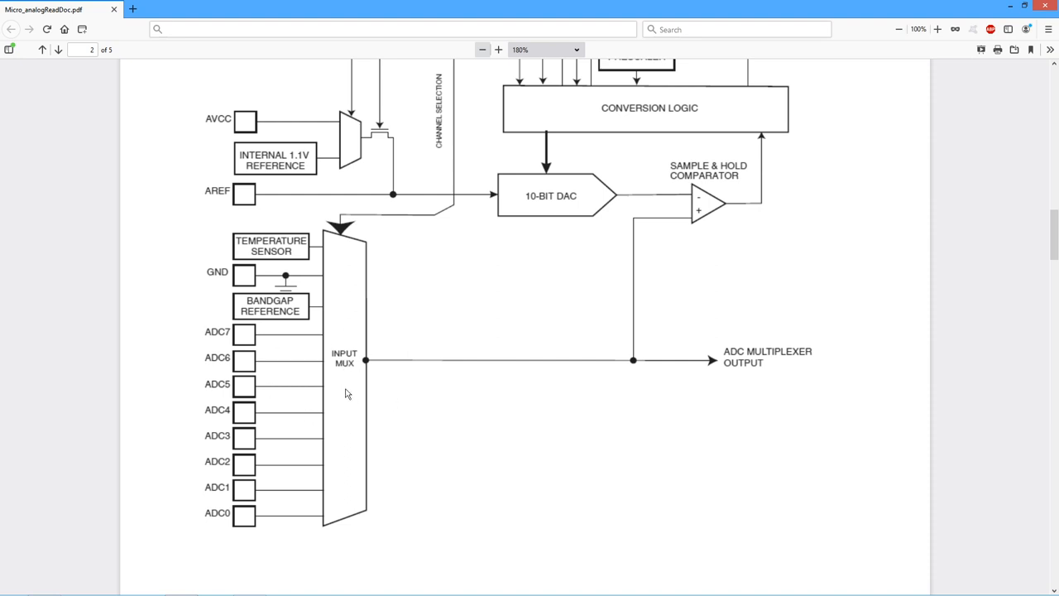
{"action": "mouse_move", "coordinate": [536, 348]}
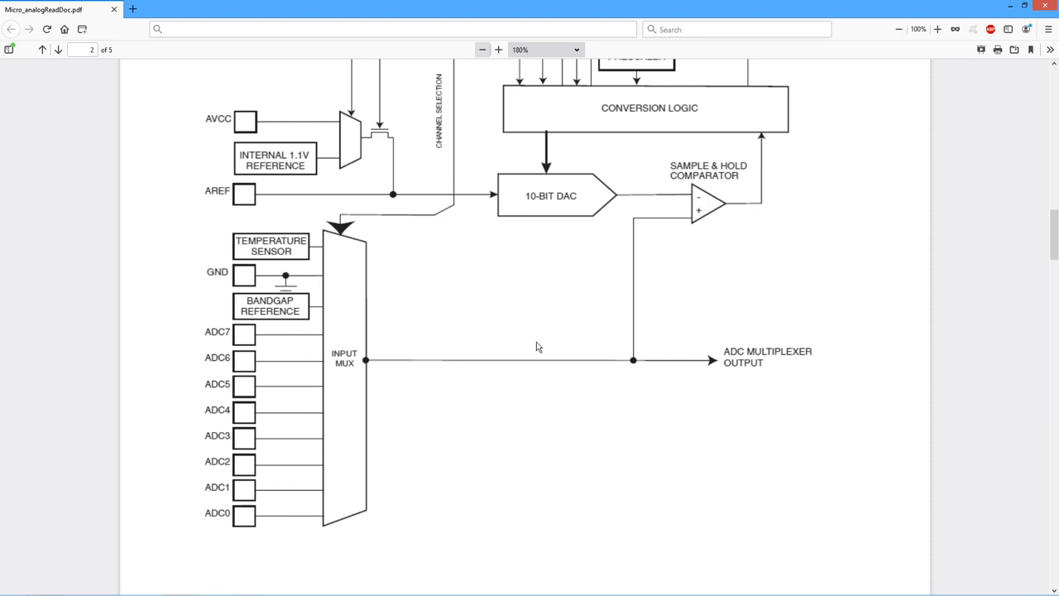
{"action": "mouse_move", "coordinate": [321, 392]}
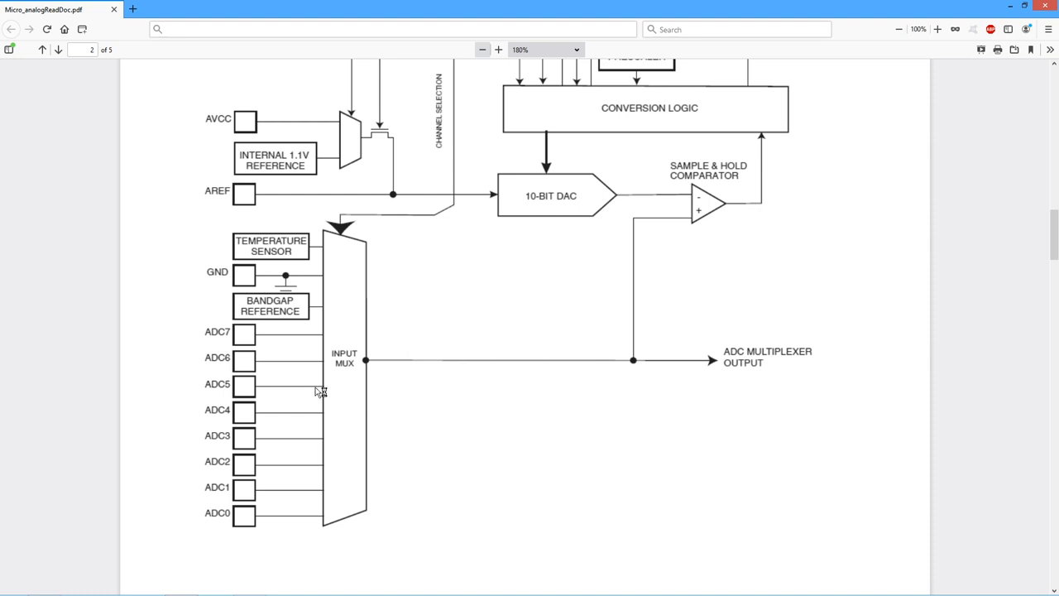
{"action": "scroll", "scroll_direction": "up", "scroll_amount": 3}
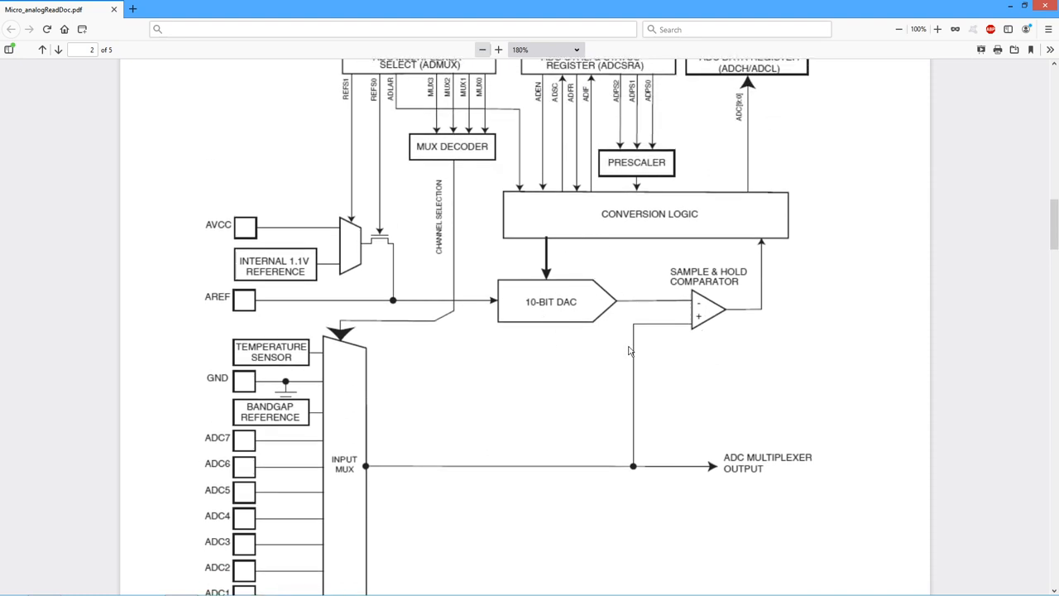
{"action": "scroll", "scroll_direction": "up", "scroll_amount": 3}
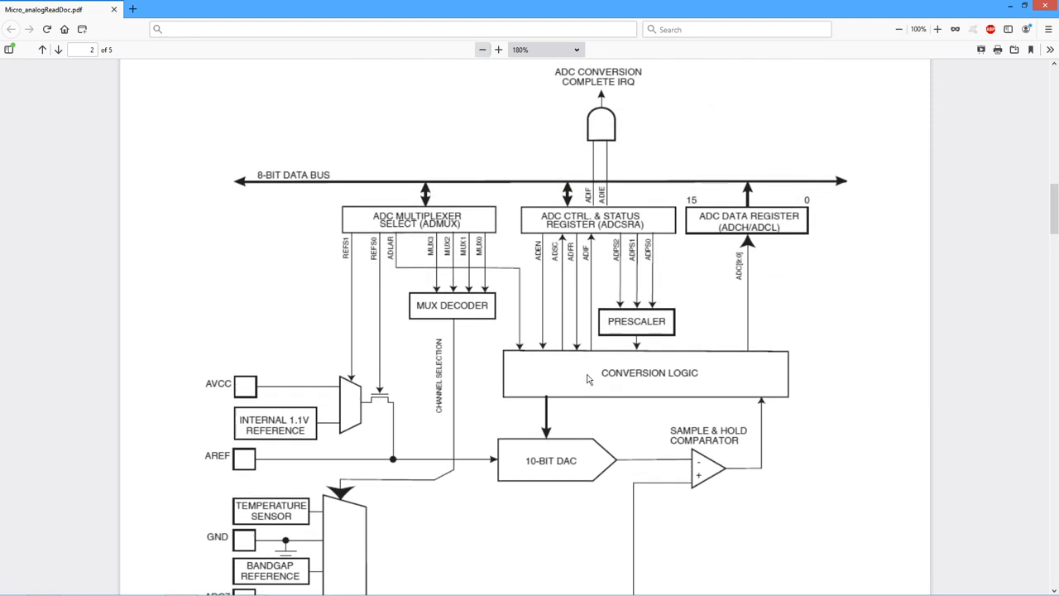
{"action": "mouse_move", "coordinate": [784, 231]}
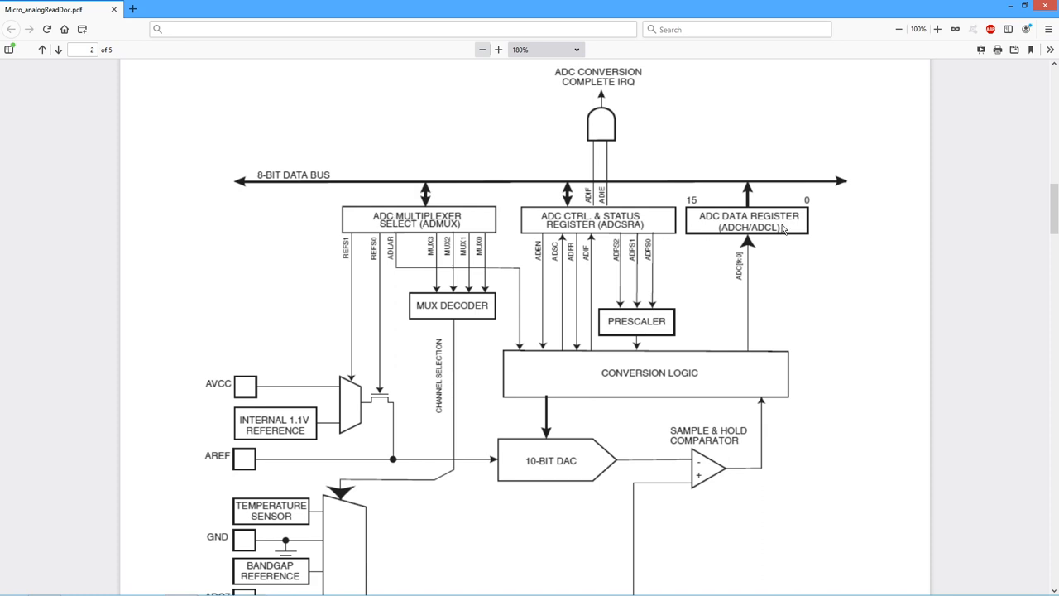
{"action": "mouse_move", "coordinate": [450, 226]}
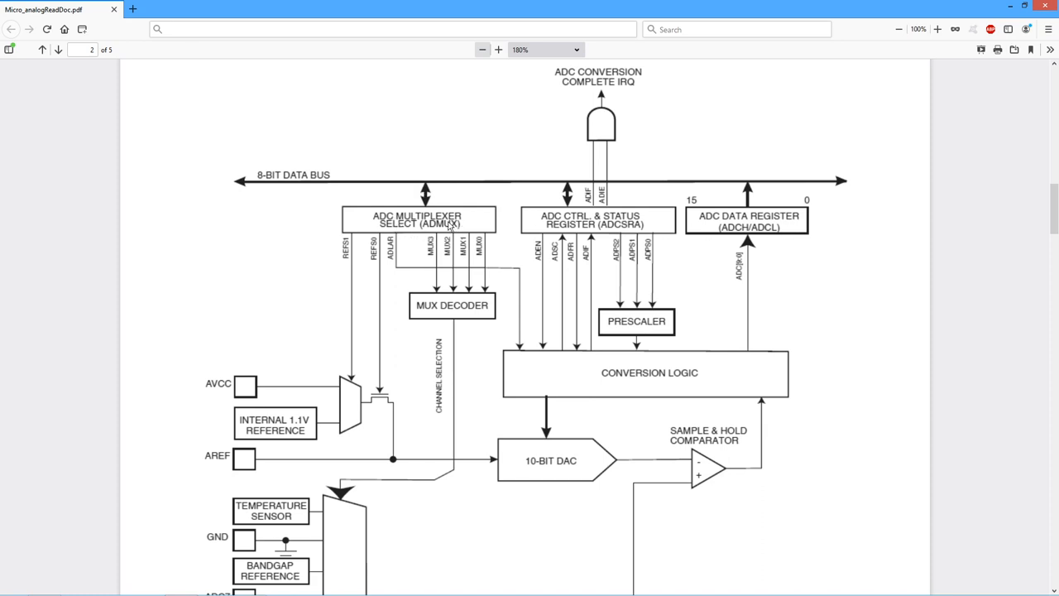
{"action": "mouse_move", "coordinate": [457, 235]}
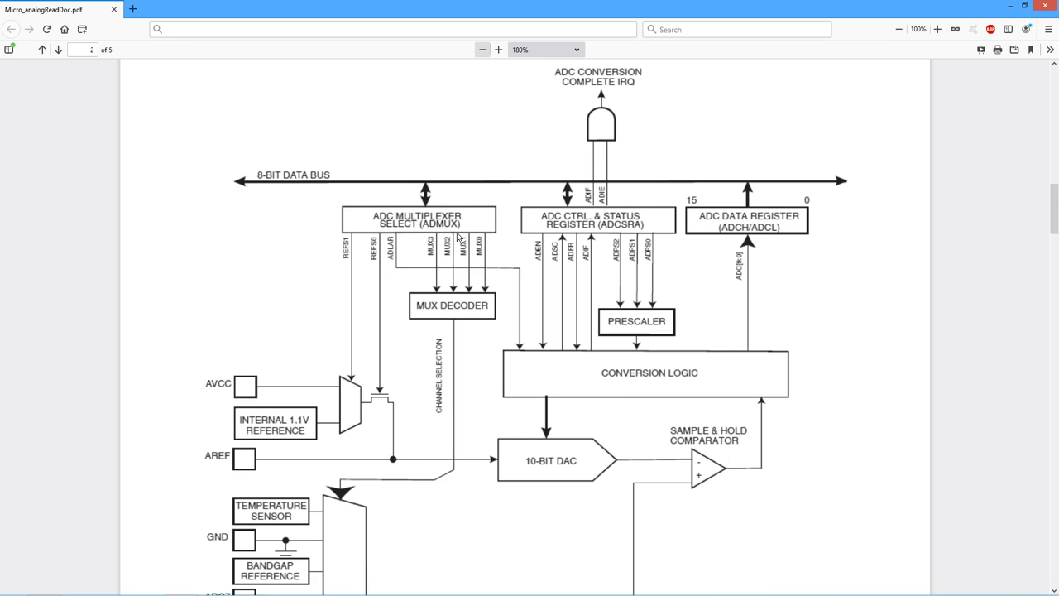
{"action": "mouse_move", "coordinate": [487, 248]}
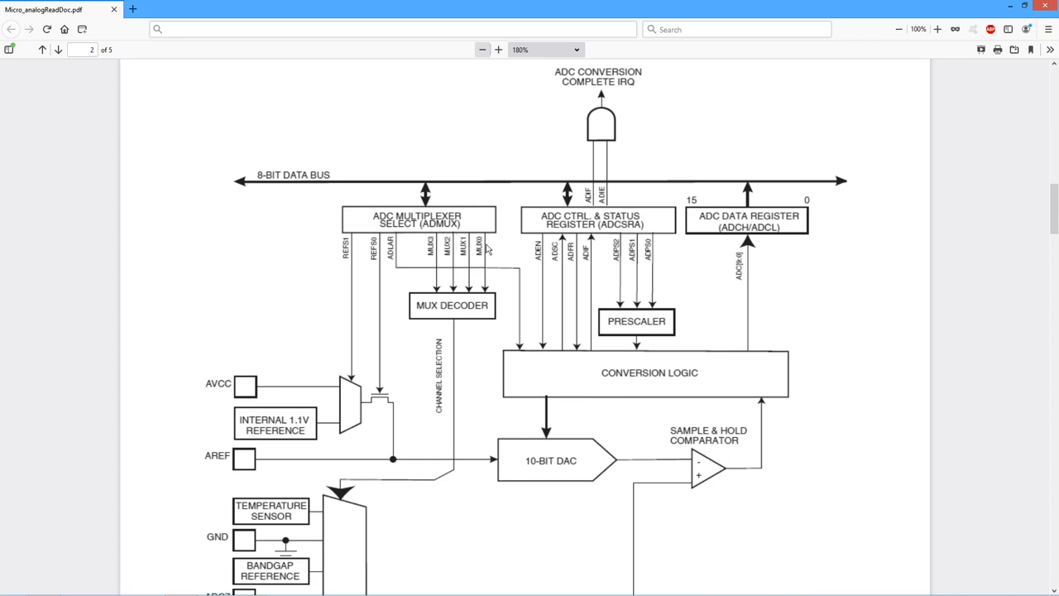
{"action": "mouse_move", "coordinate": [324, 546]}
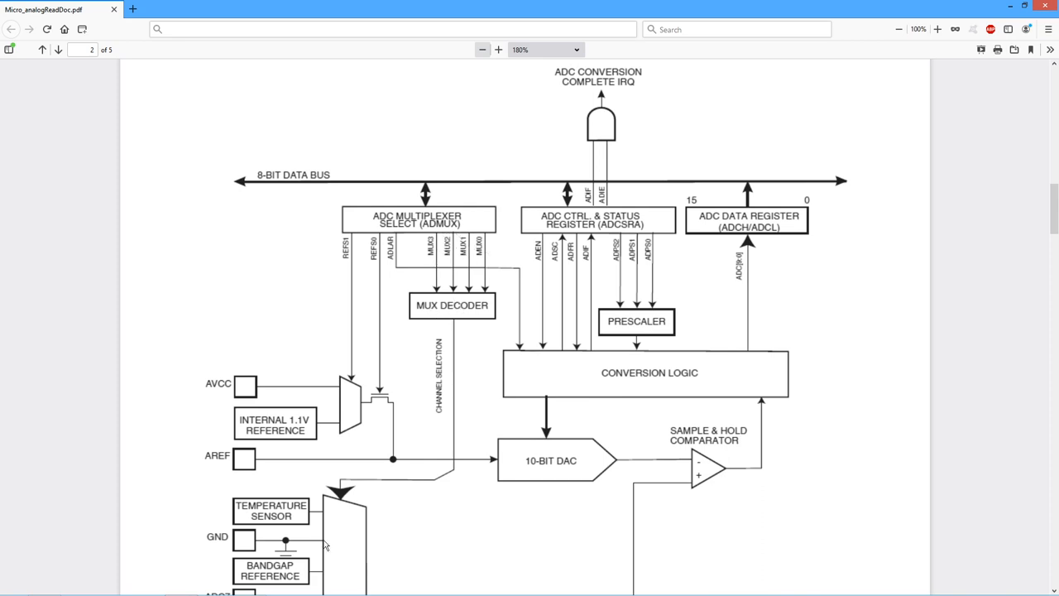
{"action": "scroll", "scroll_direction": "down", "scroll_amount": 3}
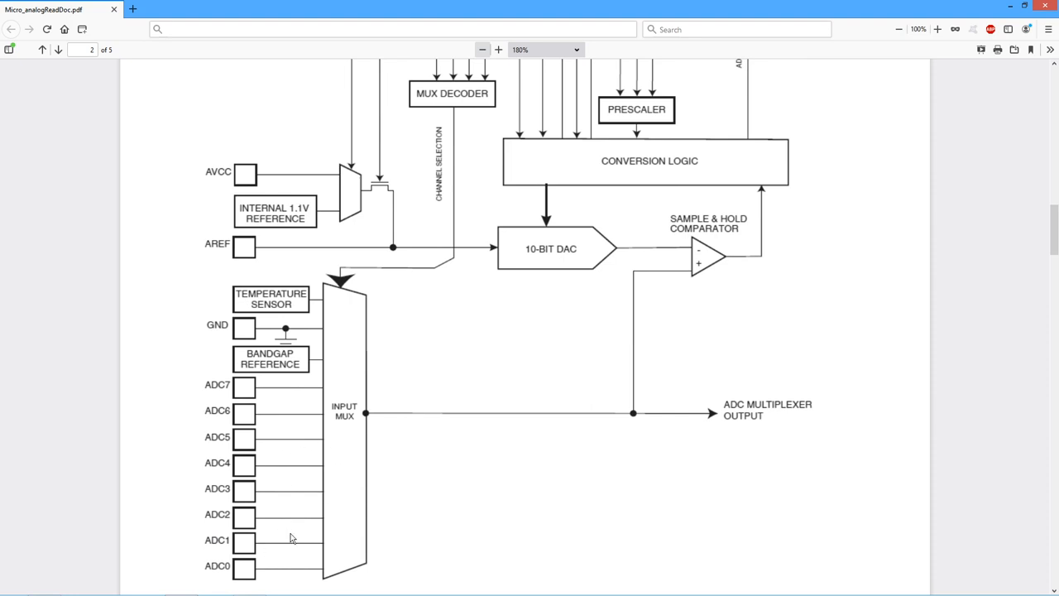
{"action": "scroll", "scroll_direction": "up", "scroll_amount": 3}
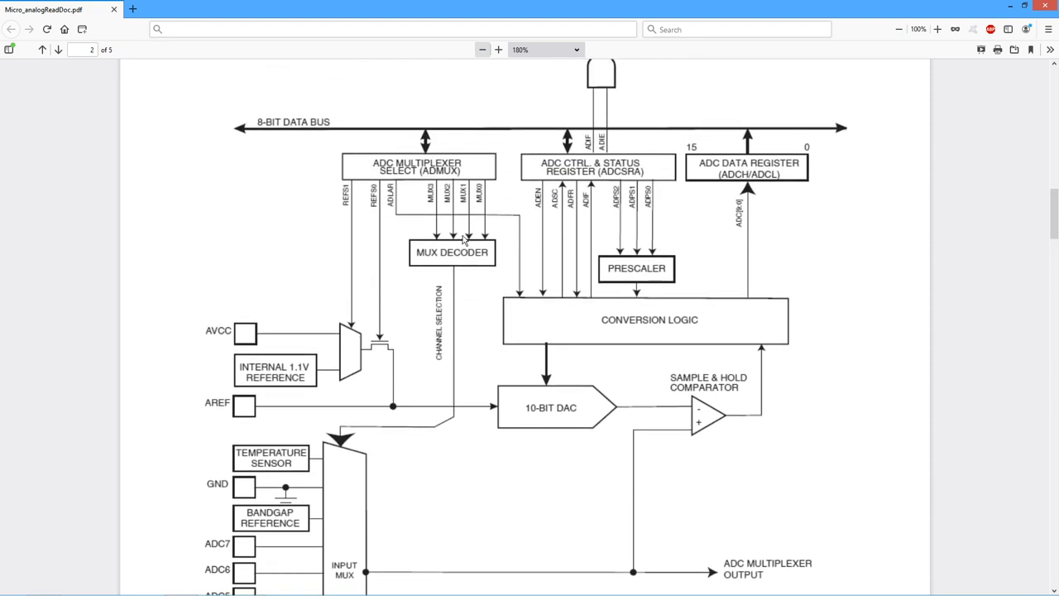
{"action": "mouse_move", "coordinate": [500, 209]}
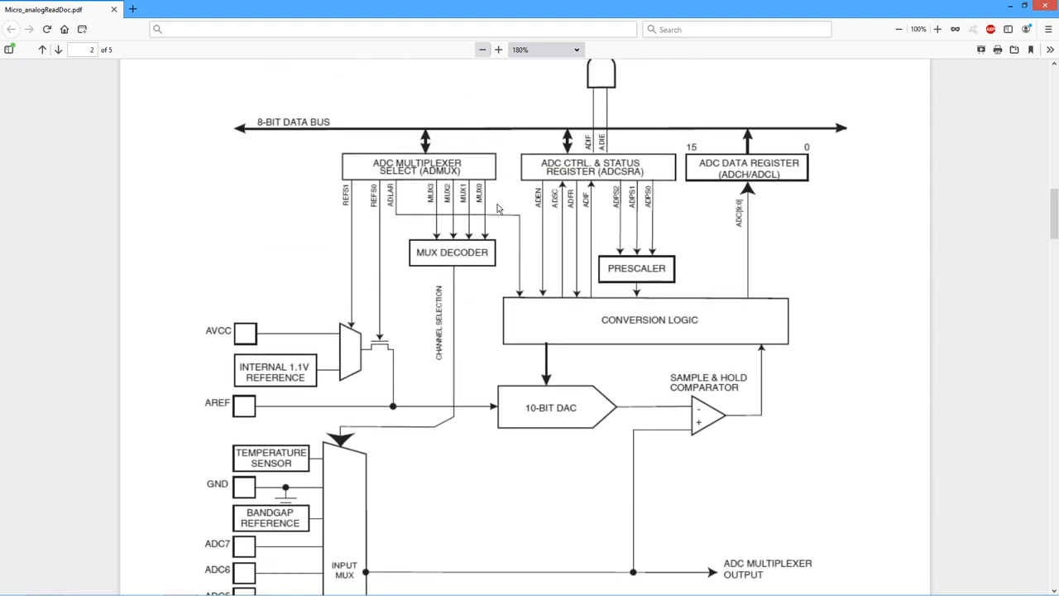
{"action": "mouse_move", "coordinate": [467, 214]}
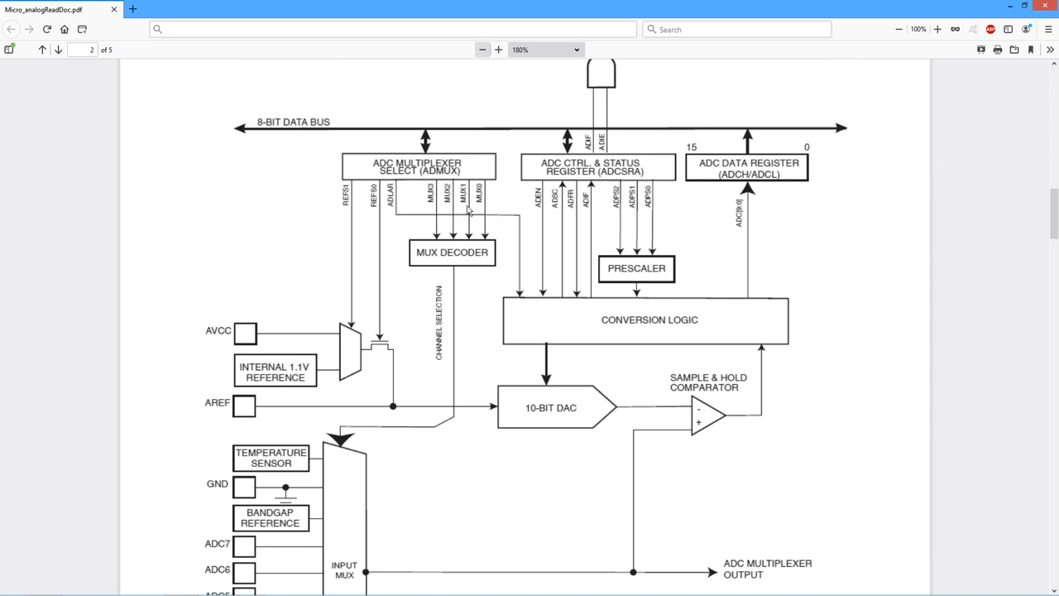
{"action": "mouse_move", "coordinate": [354, 202]}
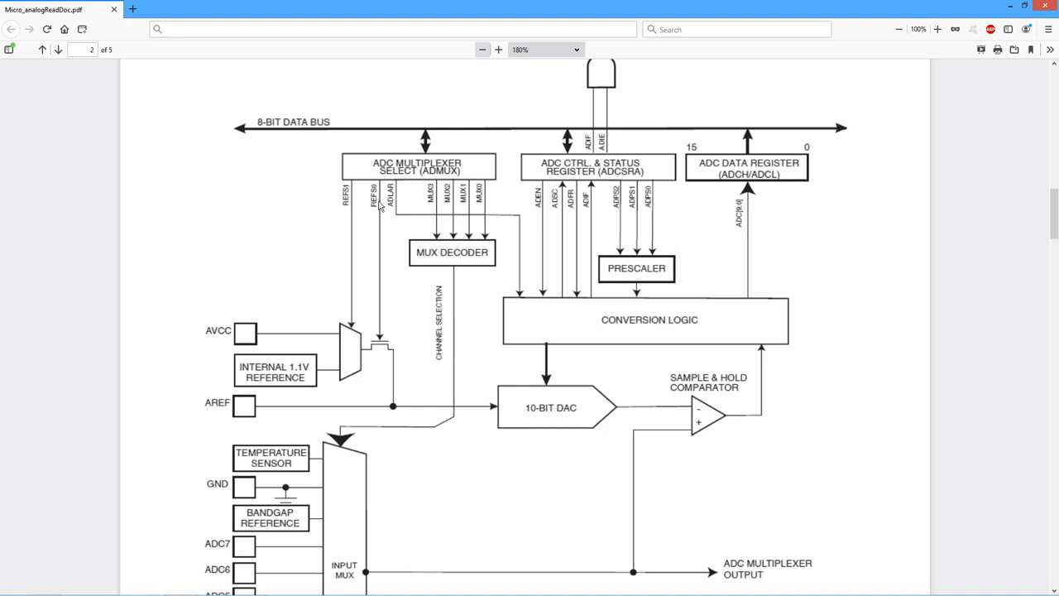
{"action": "mouse_move", "coordinate": [374, 202]}
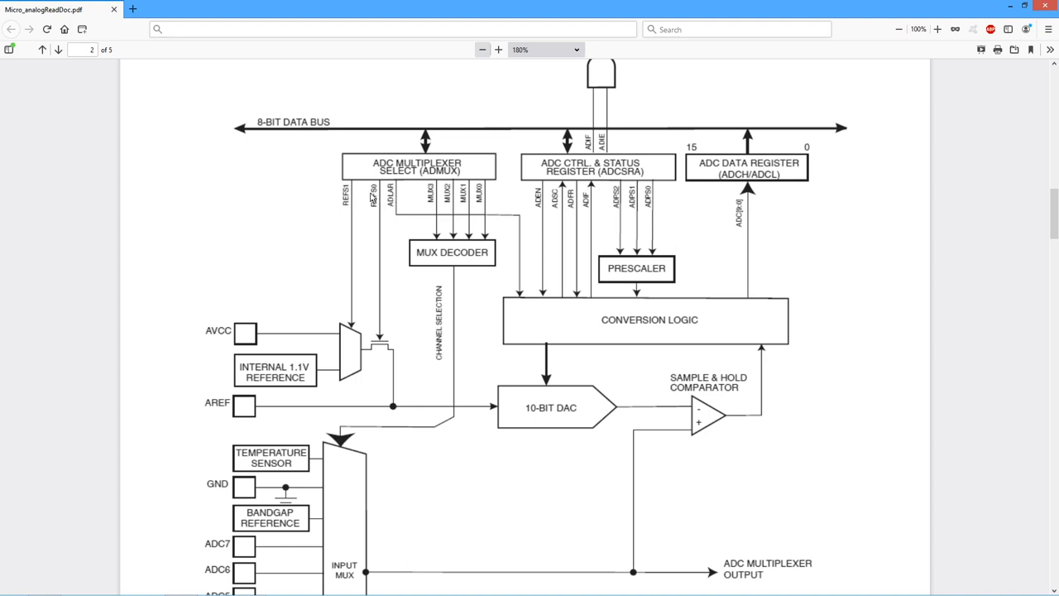
{"action": "mouse_move", "coordinate": [398, 208]}
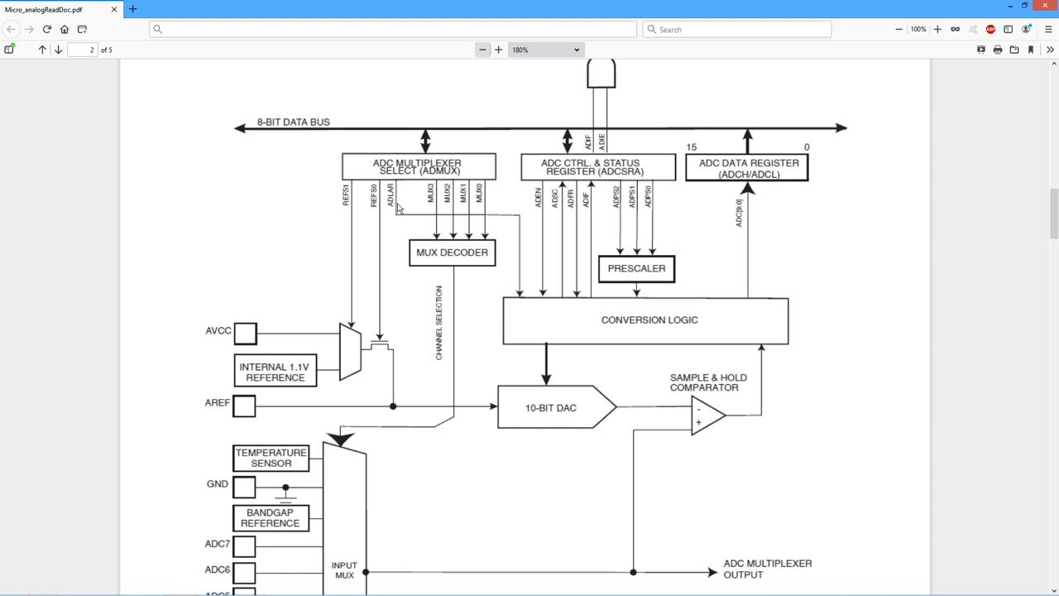
{"action": "mouse_move", "coordinate": [397, 205]}
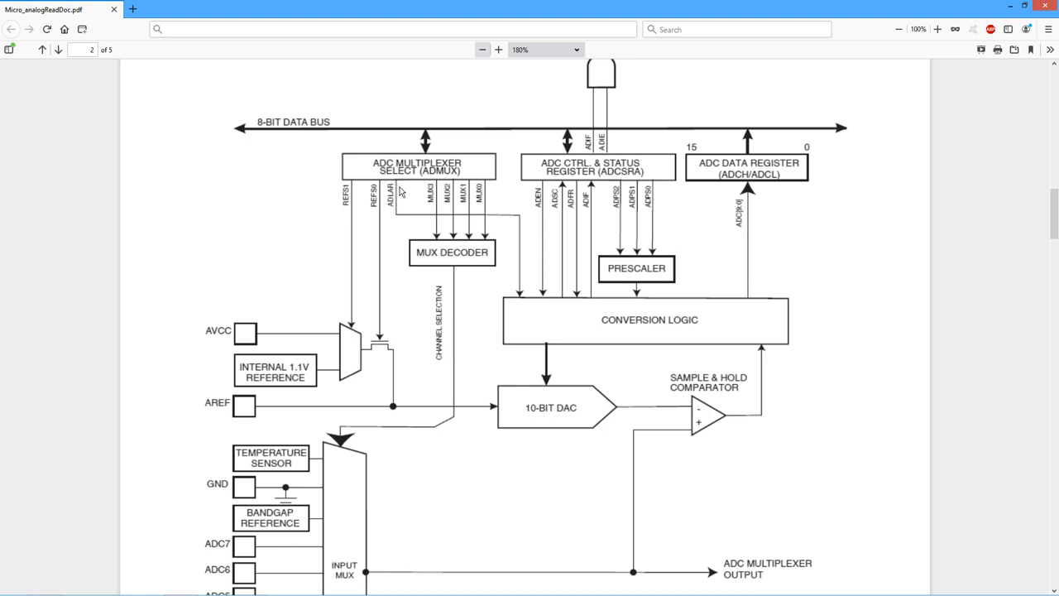
{"action": "mouse_move", "coordinate": [614, 226]}
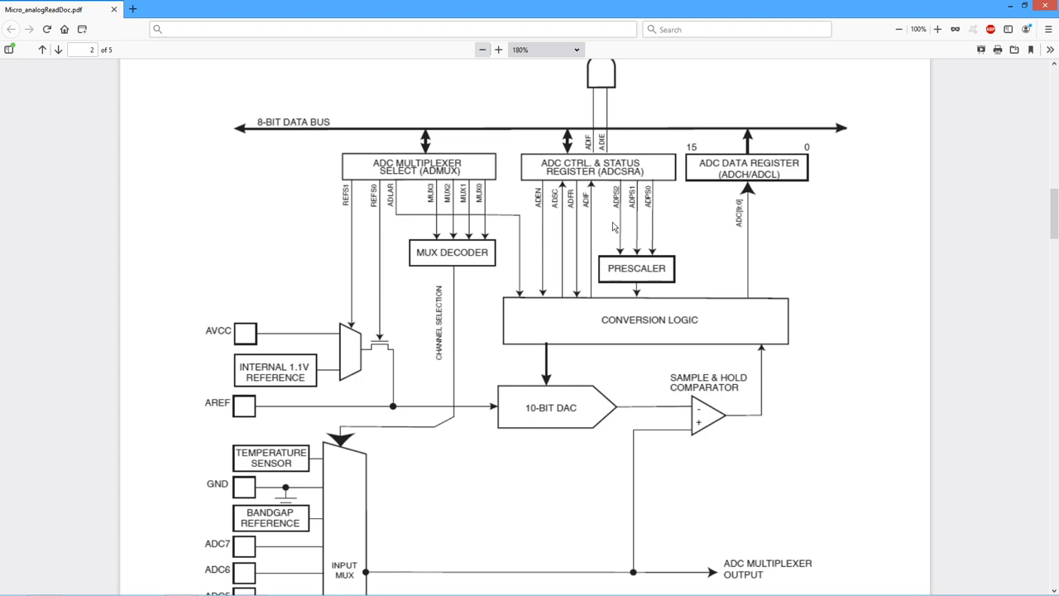
{"action": "mouse_move", "coordinate": [536, 176]}
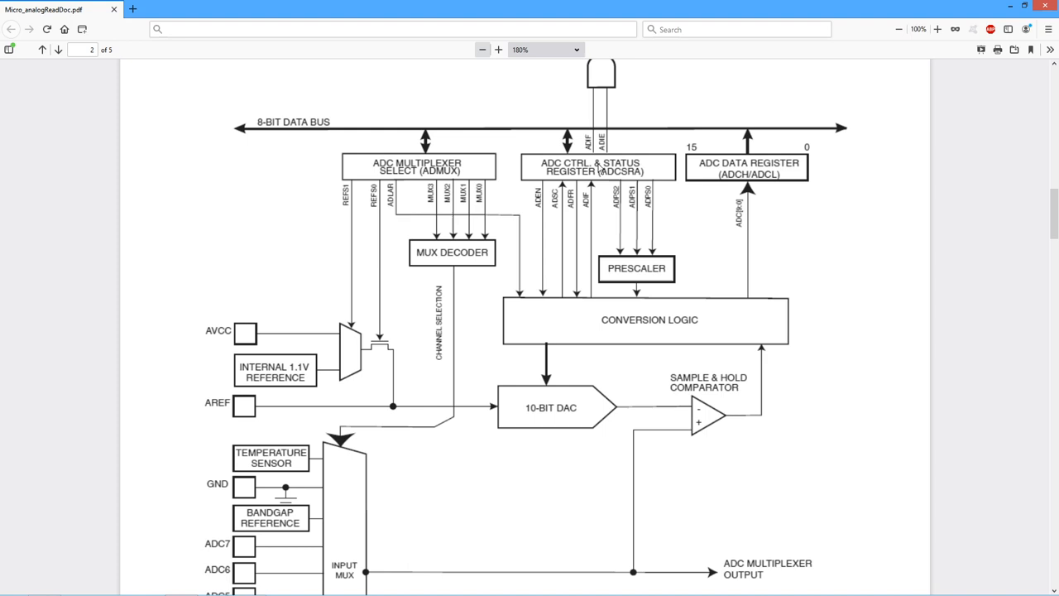
{"action": "mouse_move", "coordinate": [589, 181]}
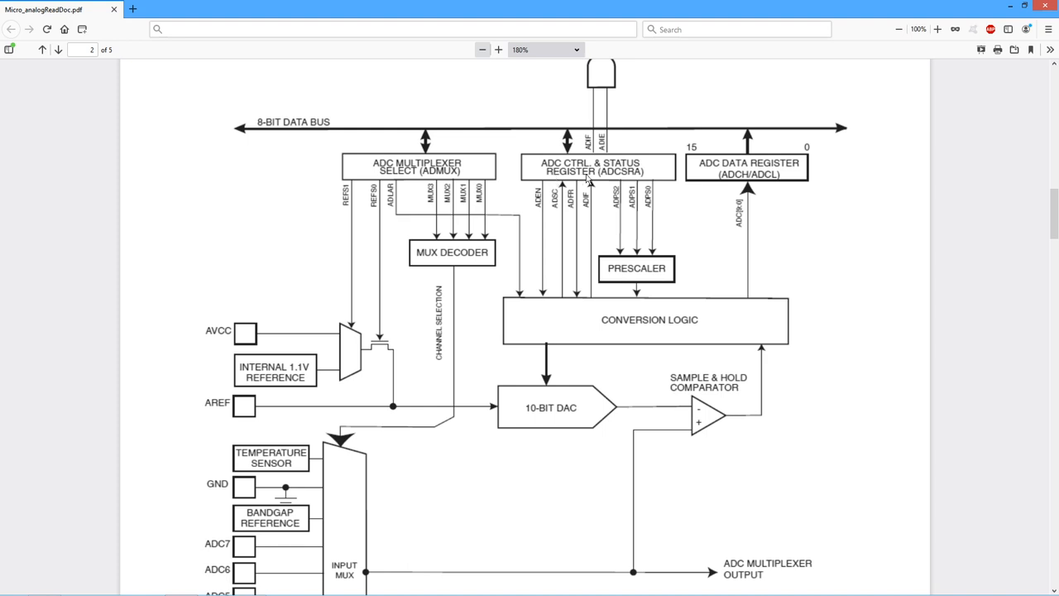
{"action": "mouse_move", "coordinate": [649, 179]}
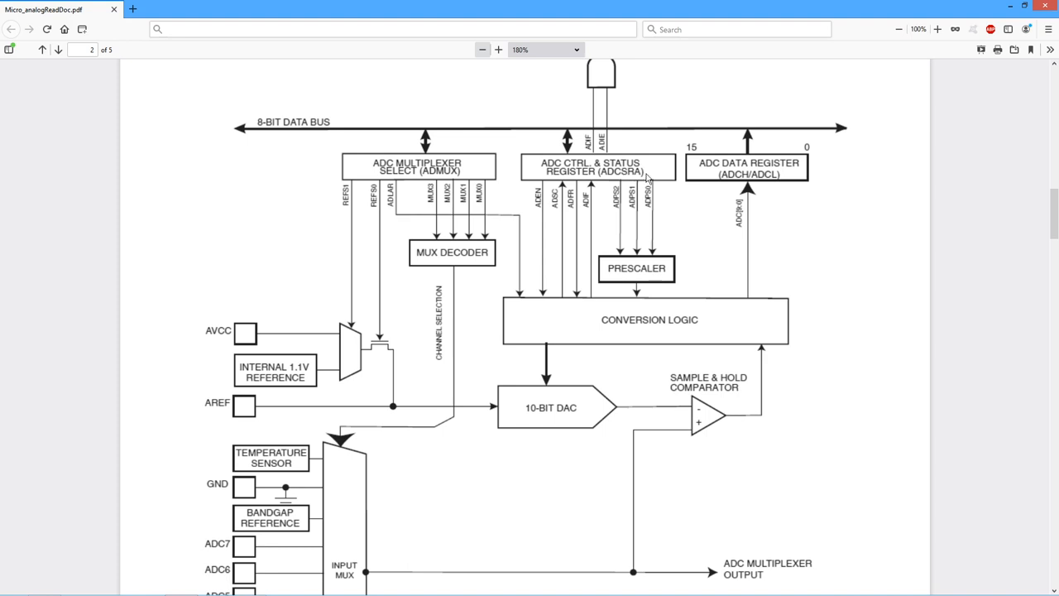
{"action": "mouse_move", "coordinate": [784, 137]}
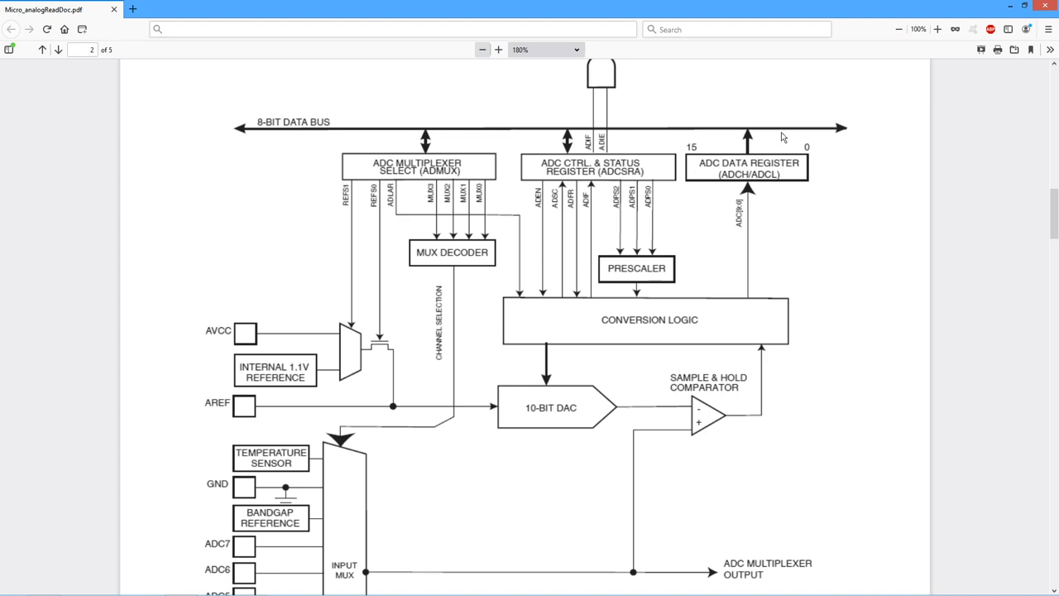
{"action": "mouse_move", "coordinate": [788, 179]}
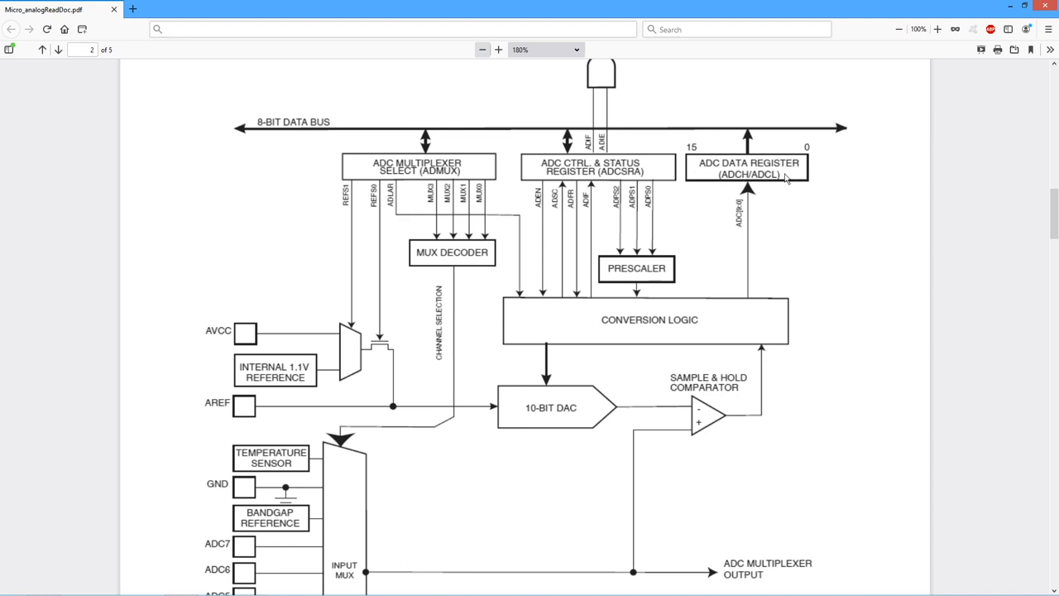
{"action": "mouse_move", "coordinate": [730, 308]}
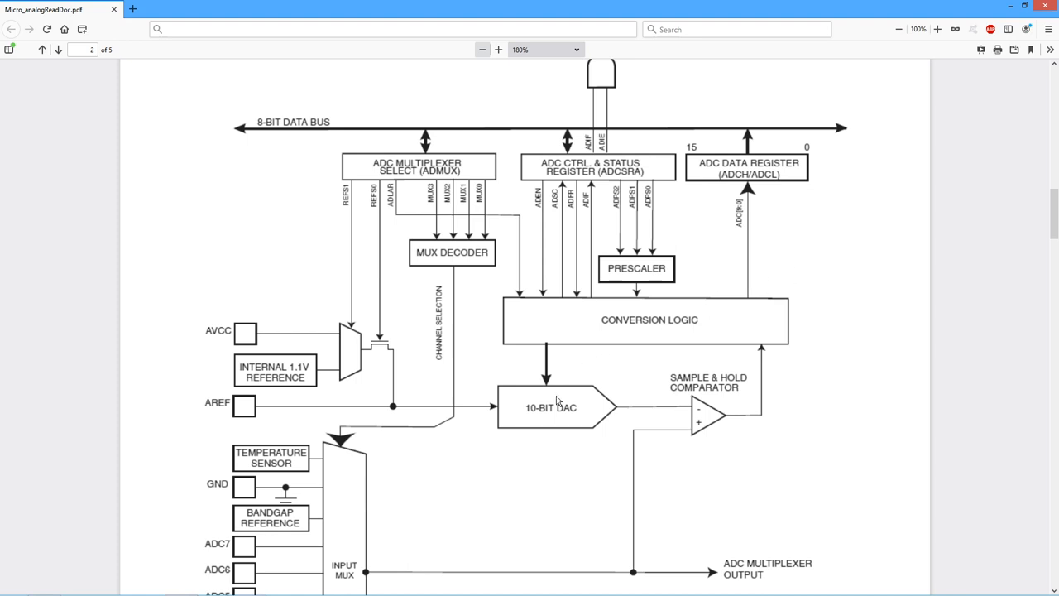
{"action": "mouse_move", "coordinate": [683, 328]}
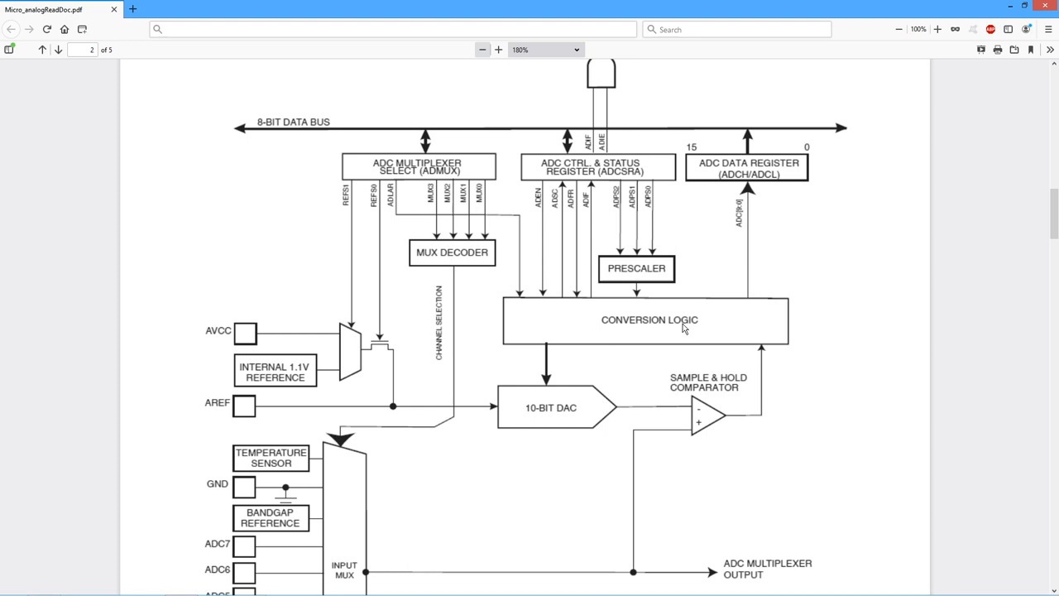
{"action": "mouse_move", "coordinate": [318, 126]}
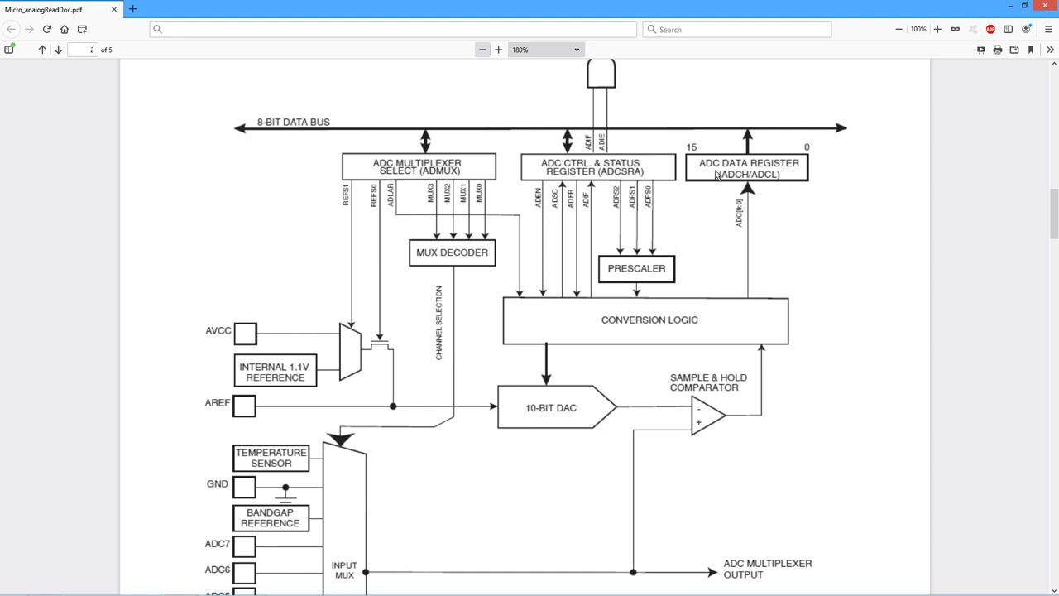
{"action": "mouse_move", "coordinate": [787, 172]}
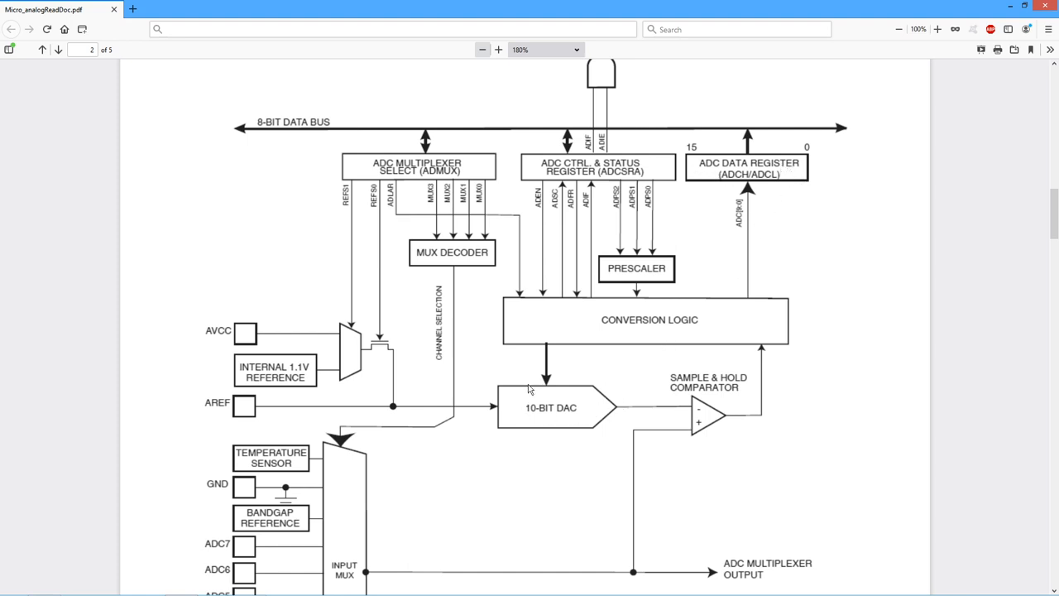
{"action": "mouse_move", "coordinate": [744, 165]}
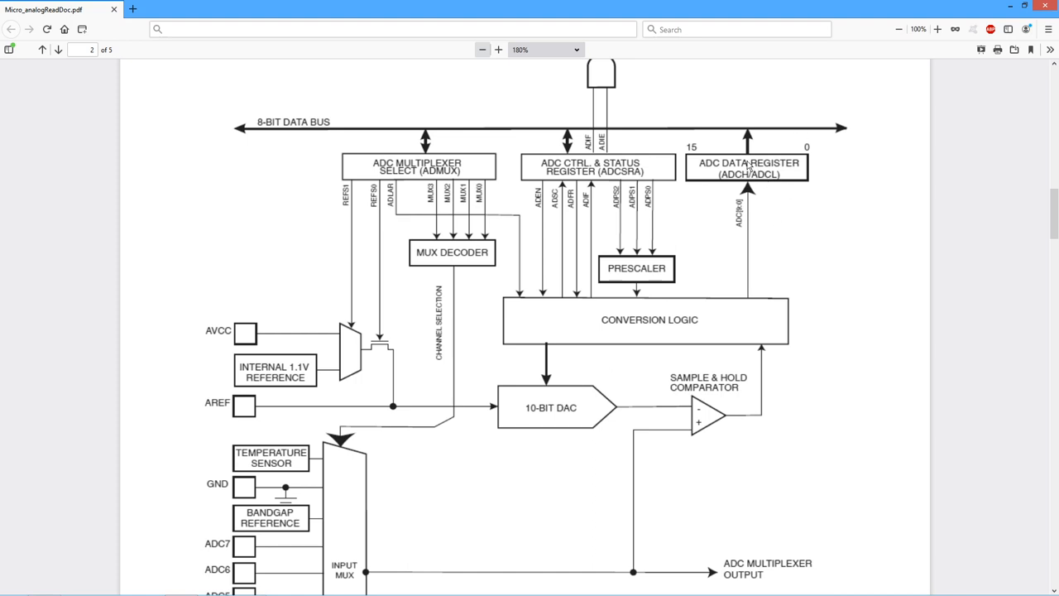
{"action": "mouse_move", "coordinate": [791, 174]}
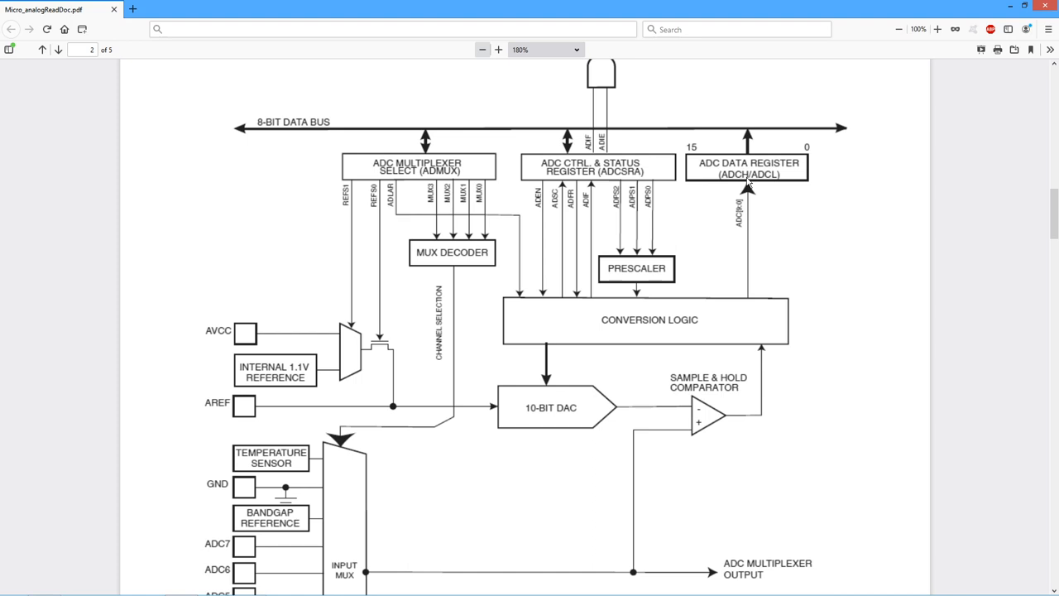
{"action": "mouse_move", "coordinate": [844, 253]}
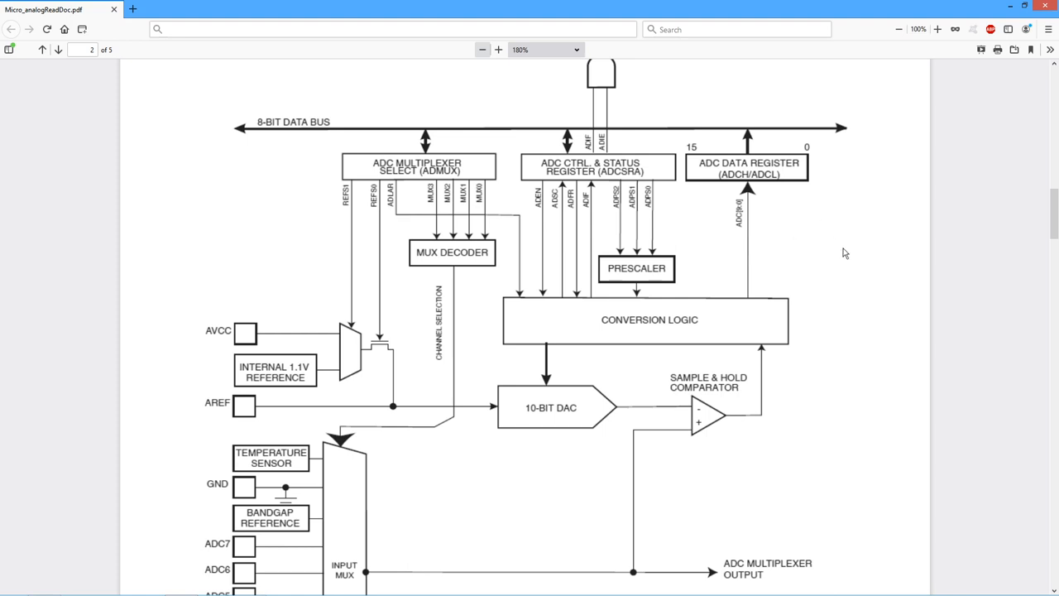
{"action": "mouse_move", "coordinate": [848, 255]}
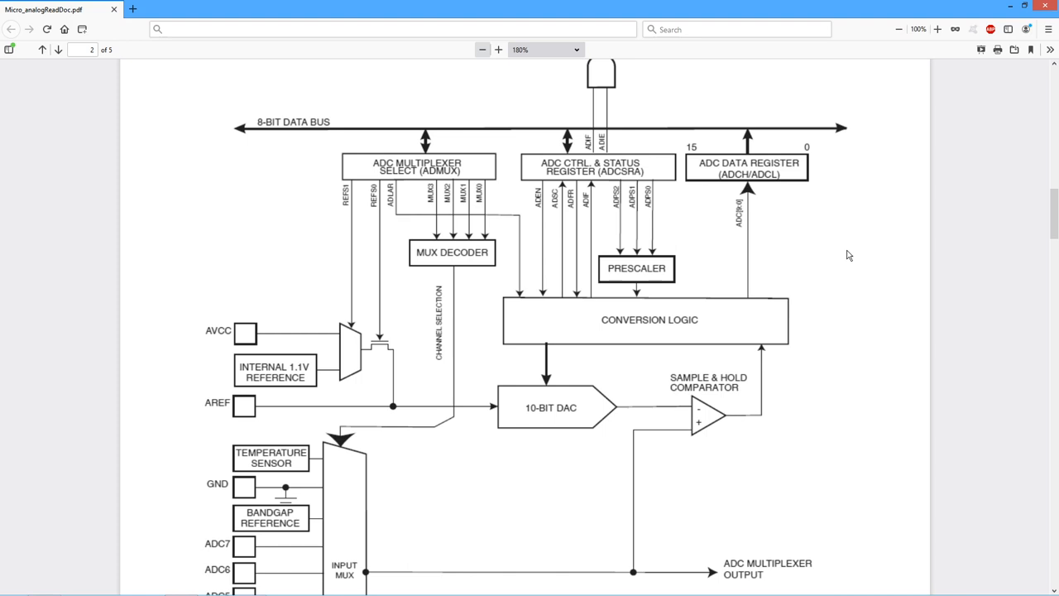
{"action": "mouse_move", "coordinate": [182, 510]}
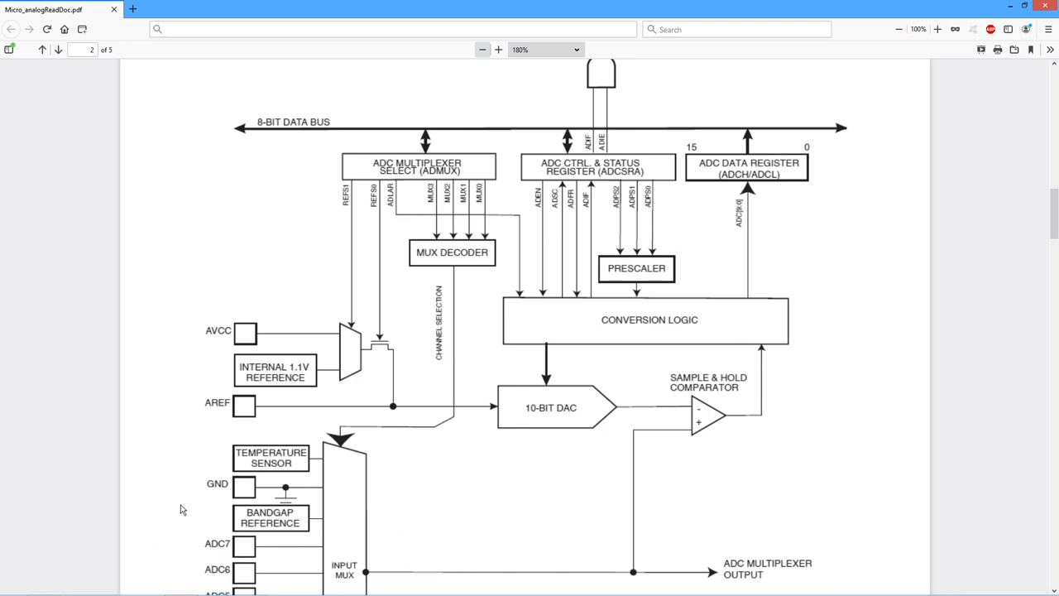
{"action": "mouse_move", "coordinate": [176, 494]}
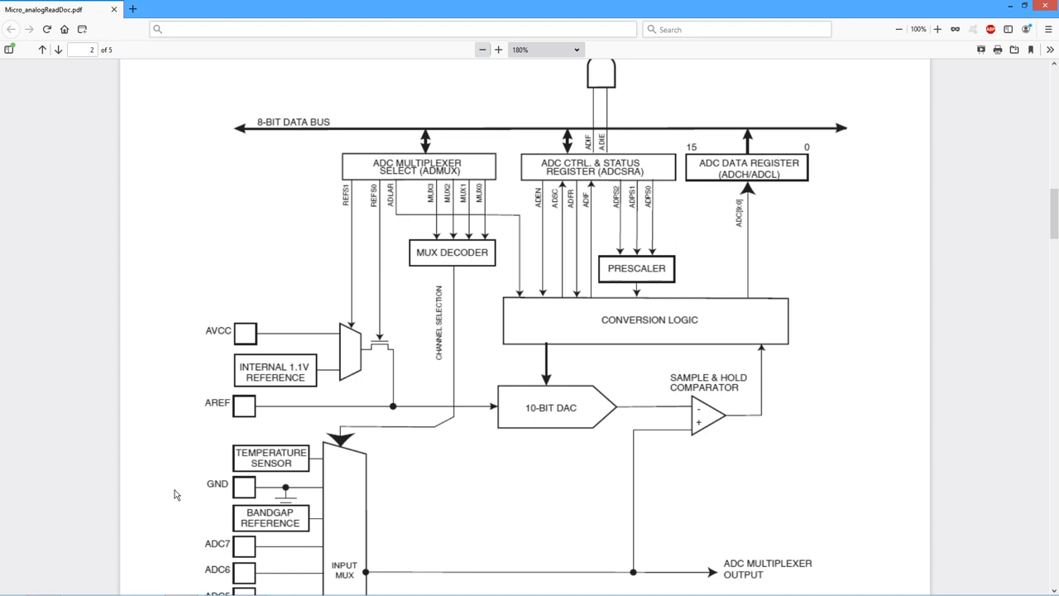
{"action": "mouse_move", "coordinate": [175, 506]}
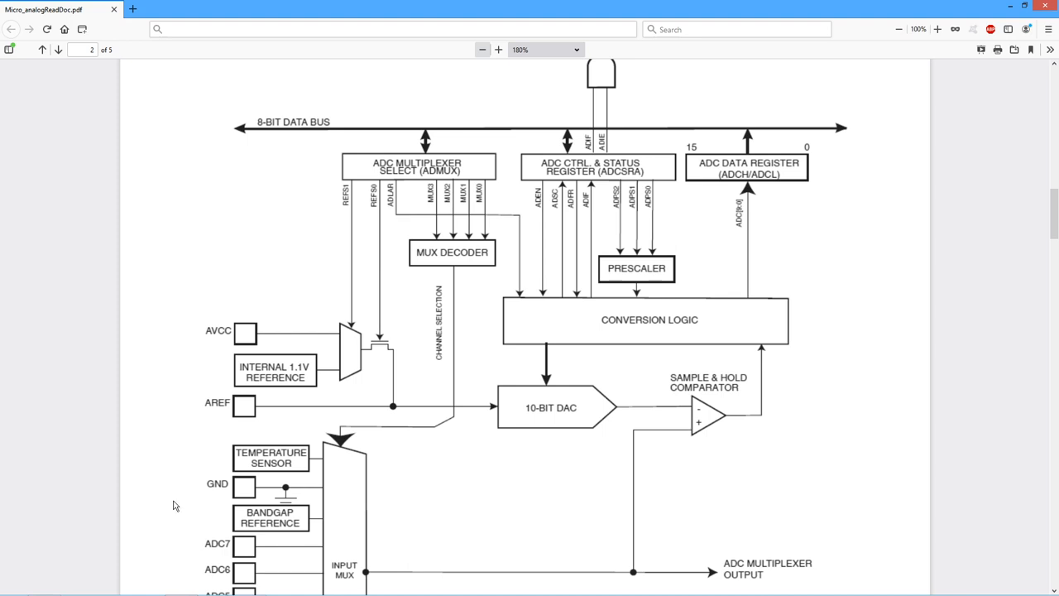
{"action": "mouse_move", "coordinate": [242, 545]}
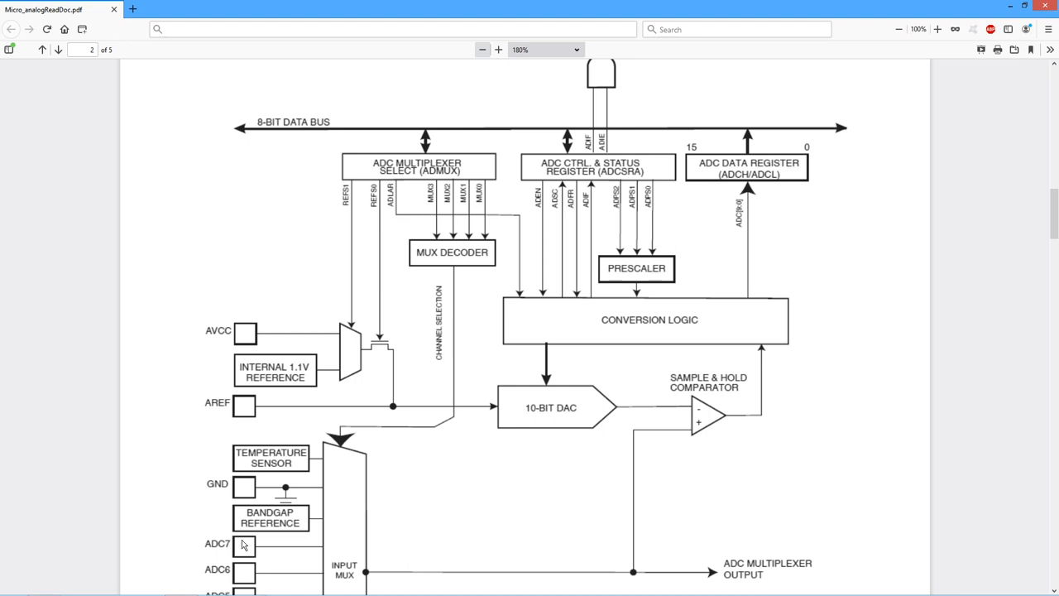
{"action": "mouse_move", "coordinate": [931, 410]}
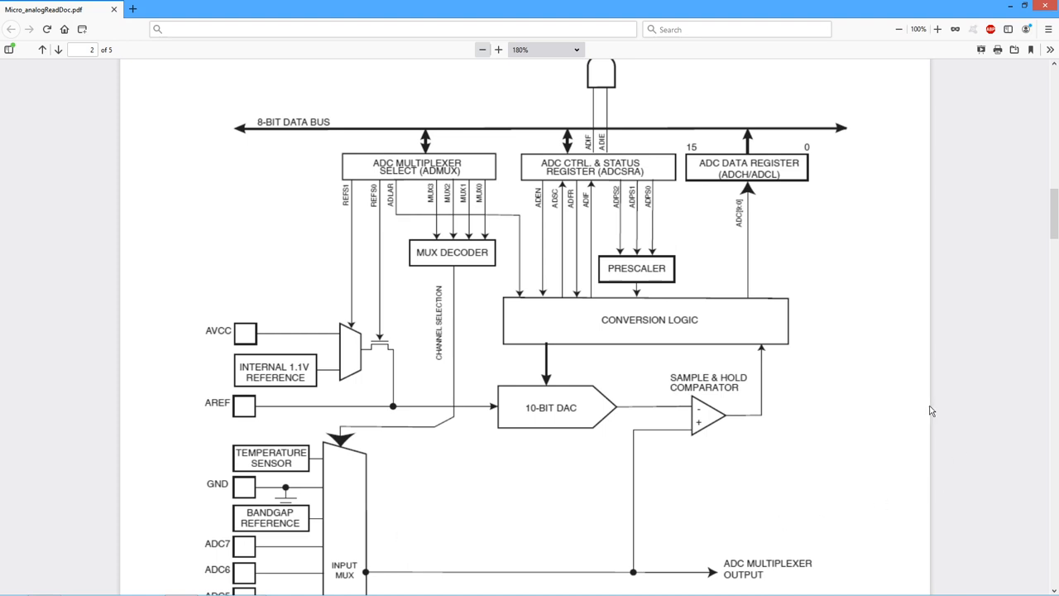
{"action": "mouse_move", "coordinate": [841, 358]}
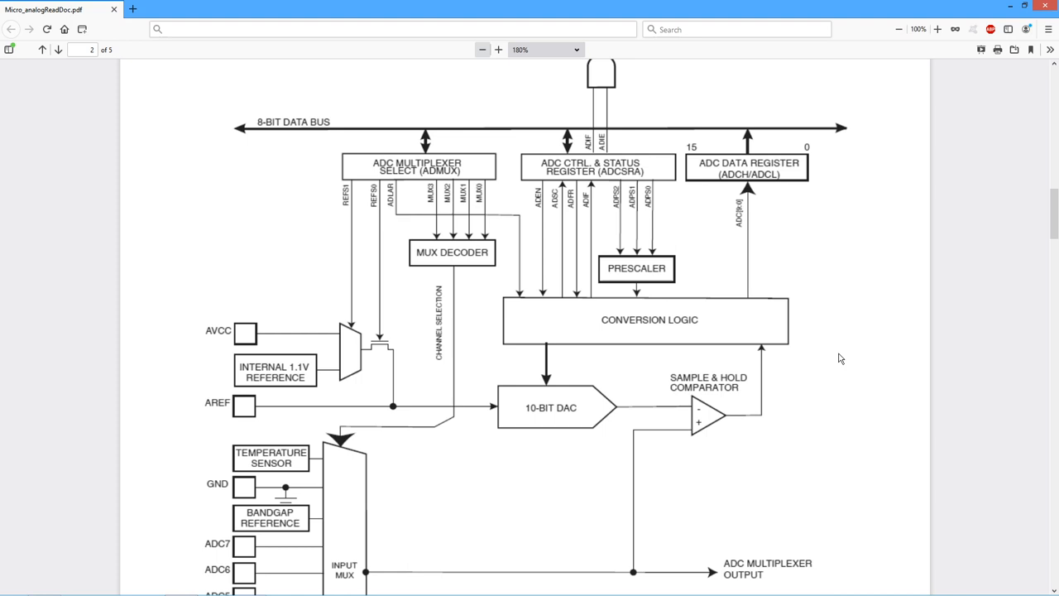
{"action": "mouse_move", "coordinate": [725, 330]}
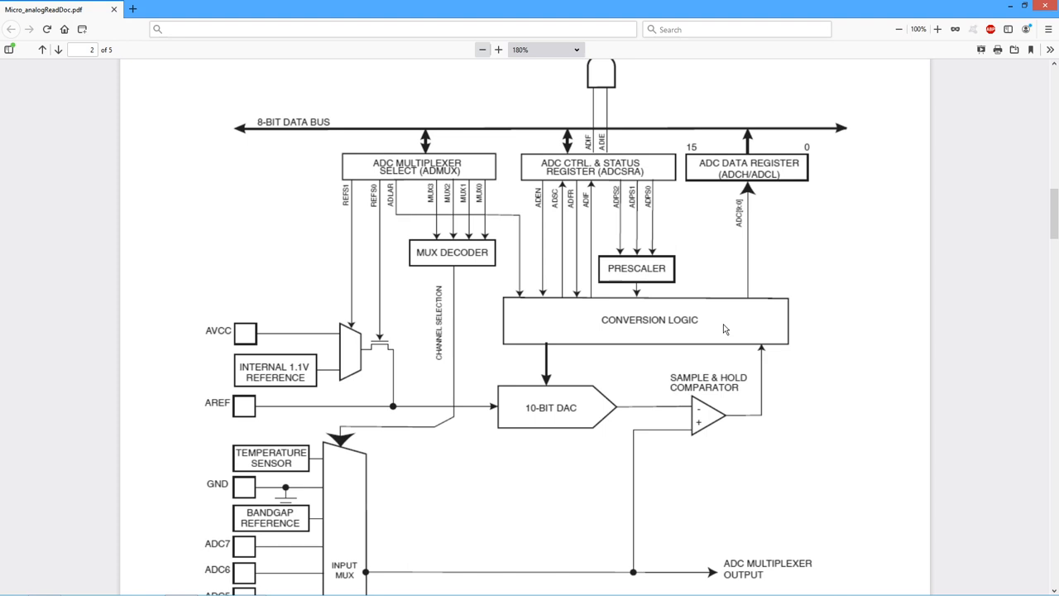
{"action": "mouse_move", "coordinate": [771, 329]}
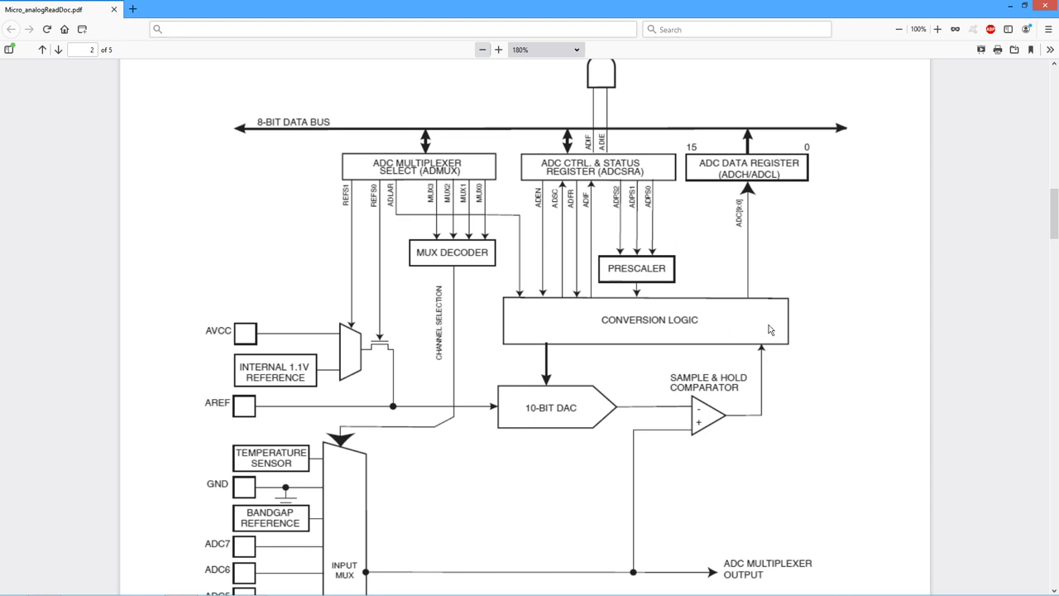
{"action": "mouse_move", "coordinate": [765, 338]}
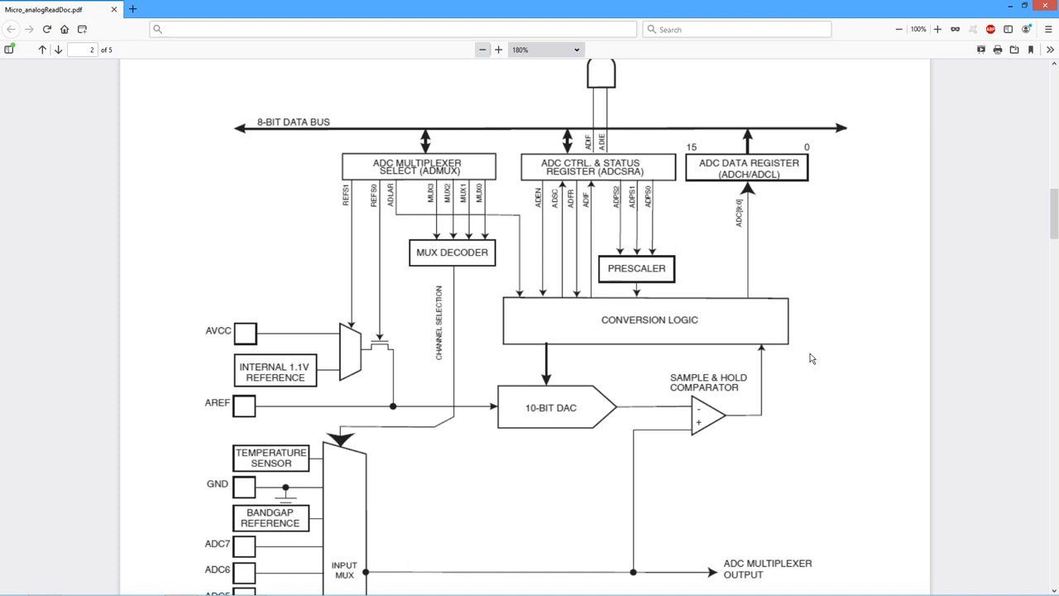
{"action": "mouse_move", "coordinate": [801, 361]}
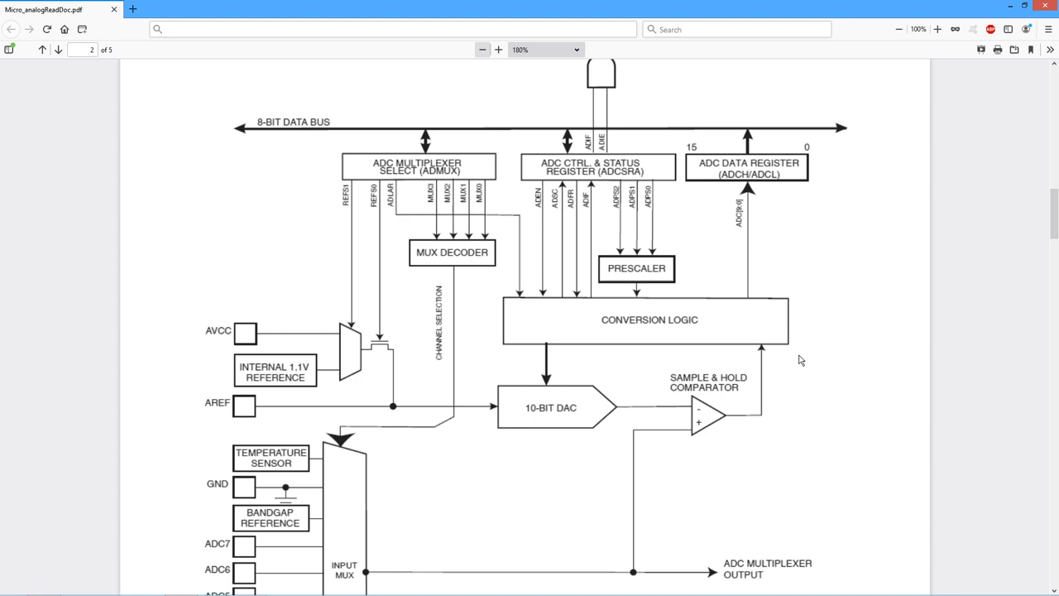
{"action": "mouse_move", "coordinate": [719, 331]}
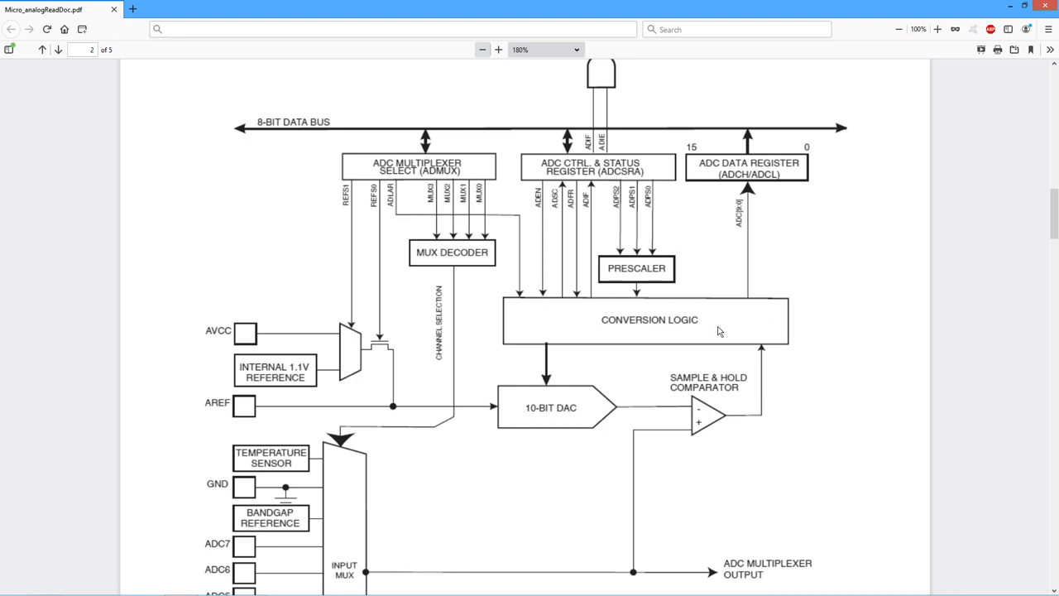
{"action": "mouse_move", "coordinate": [637, 387]}
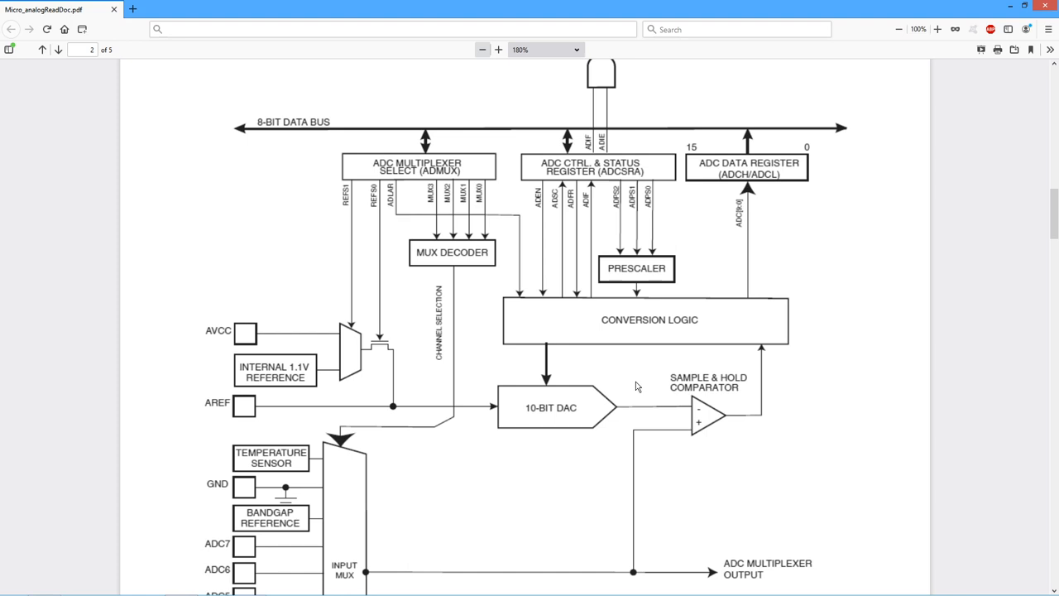
{"action": "mouse_move", "coordinate": [786, 453]}
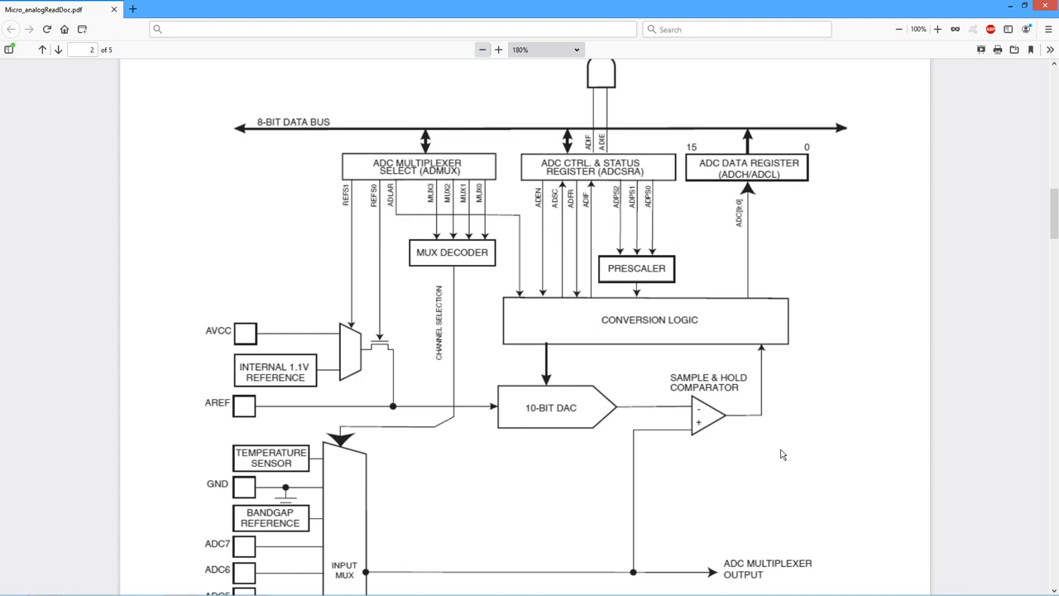
{"action": "mouse_move", "coordinate": [818, 452]}
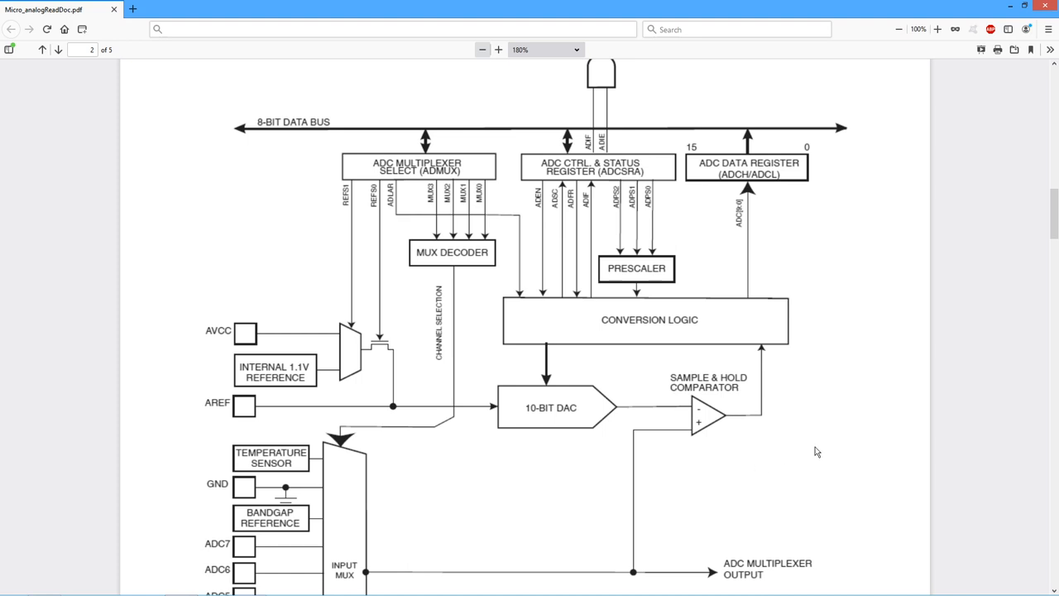
{"action": "mouse_move", "coordinate": [633, 320]}
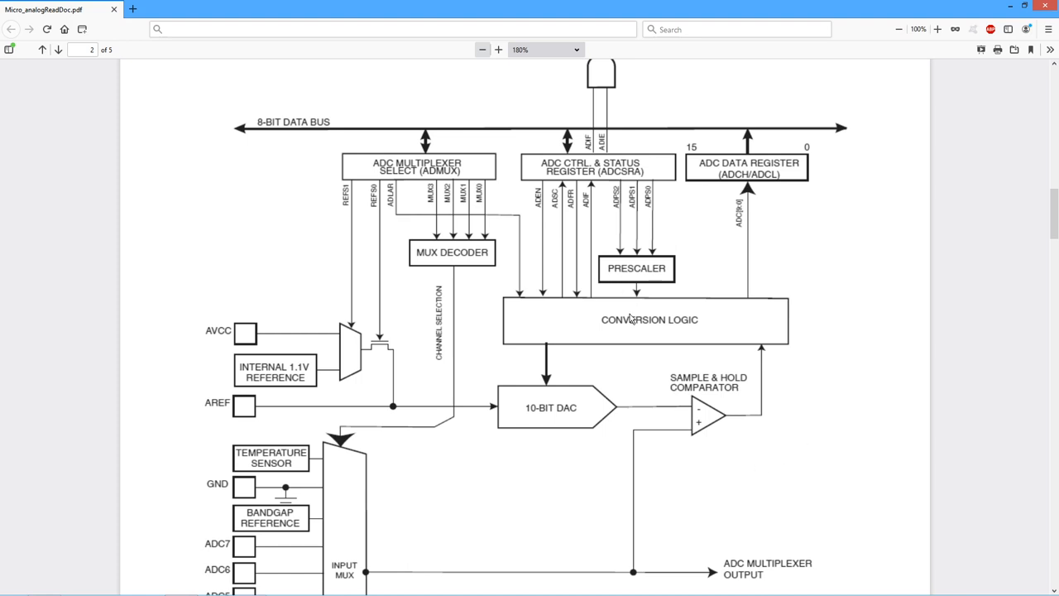
{"action": "mouse_move", "coordinate": [811, 381]}
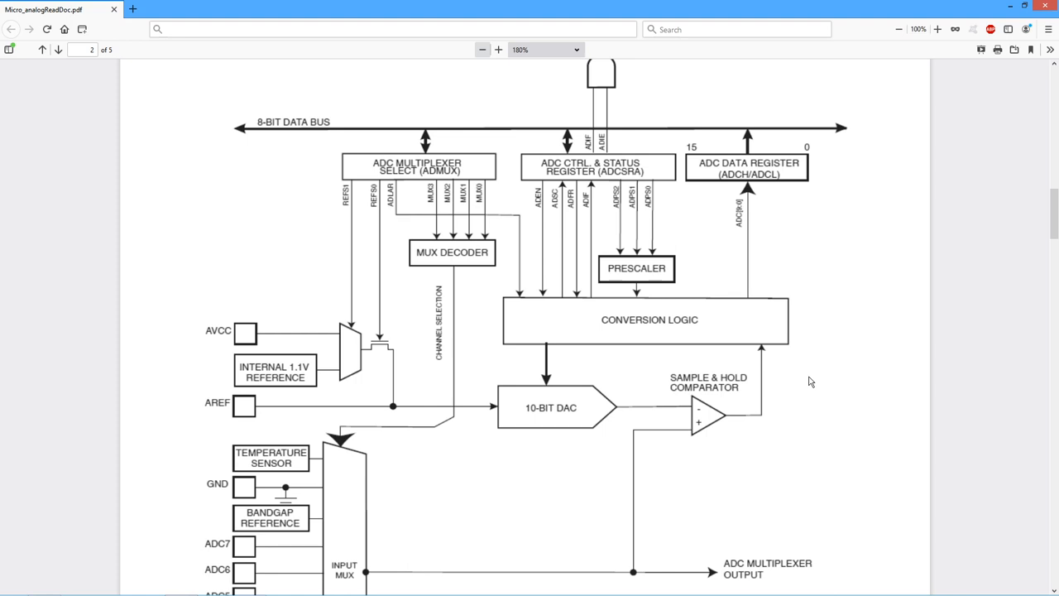
{"action": "scroll", "scroll_direction": "down", "scroll_amount": 3}
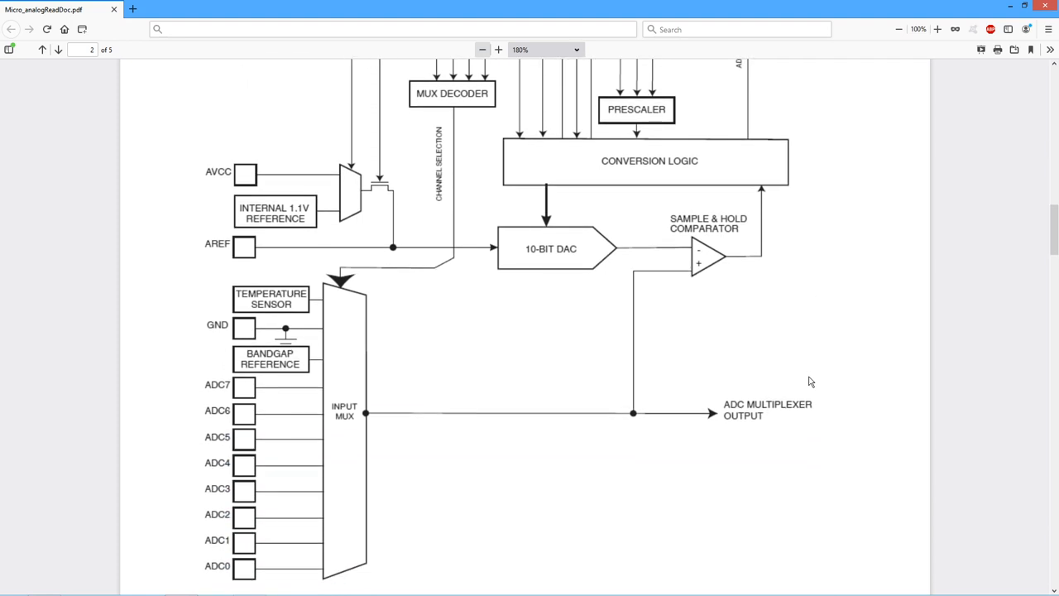
{"action": "scroll", "scroll_direction": "down", "scroll_amount": 3}
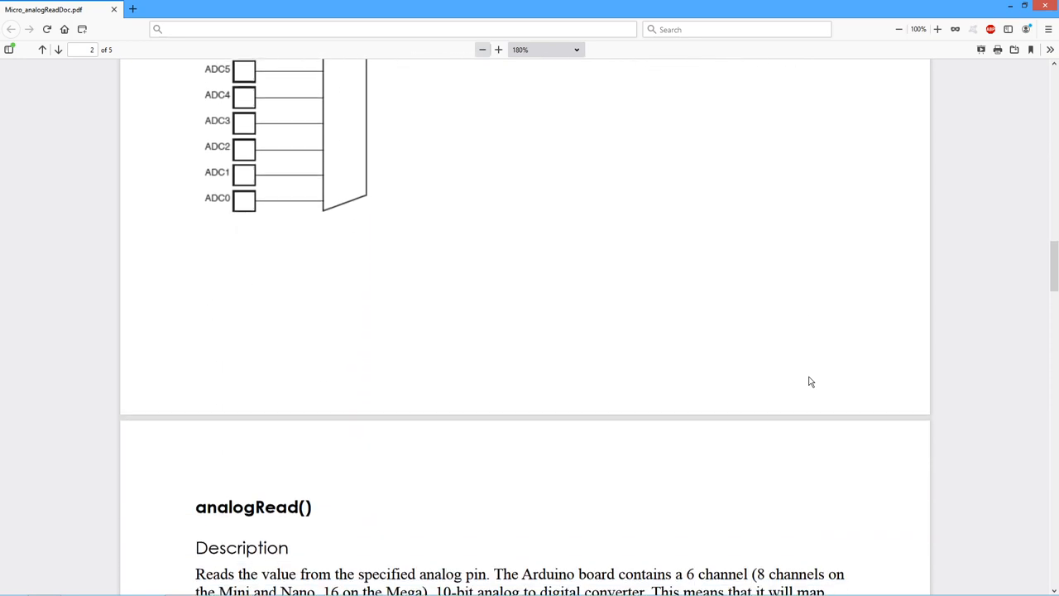
{"action": "scroll", "scroll_direction": "down", "scroll_amount": 3}
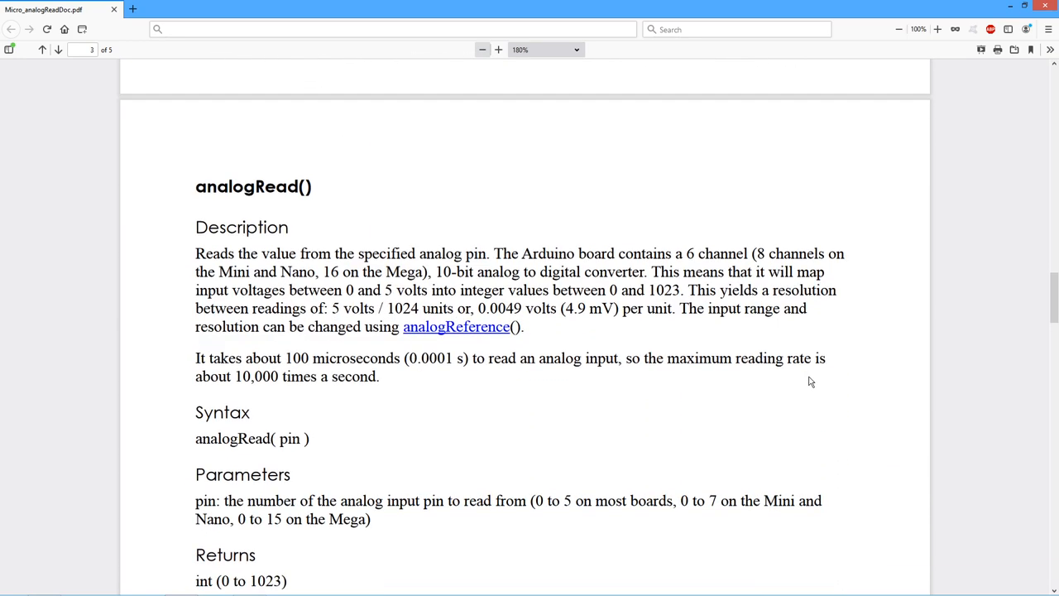
{"action": "scroll", "scroll_direction": "down", "scroll_amount": 3}
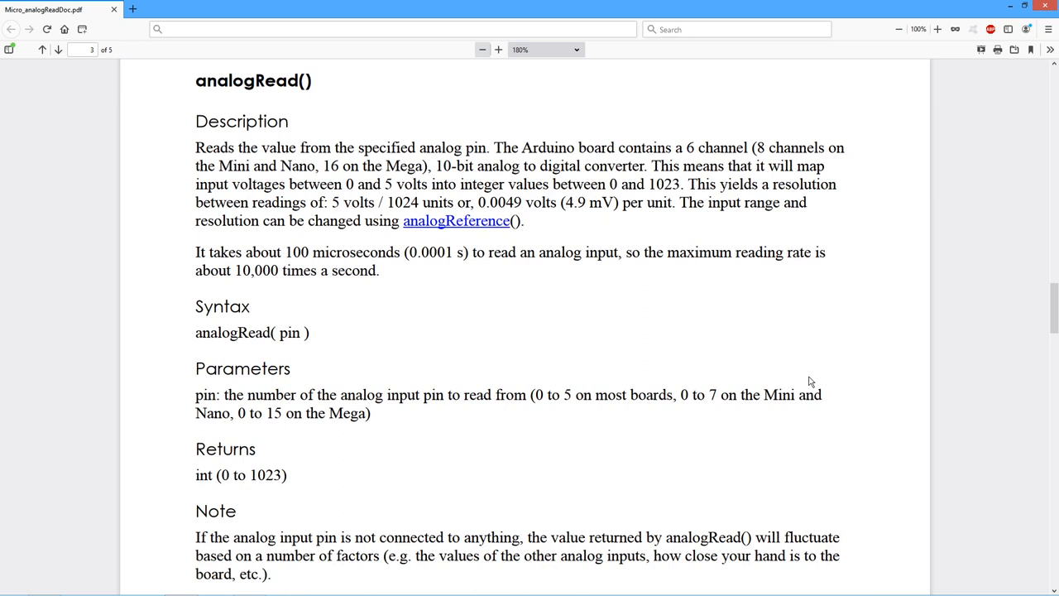
{"action": "mouse_move", "coordinate": [854, 367]}
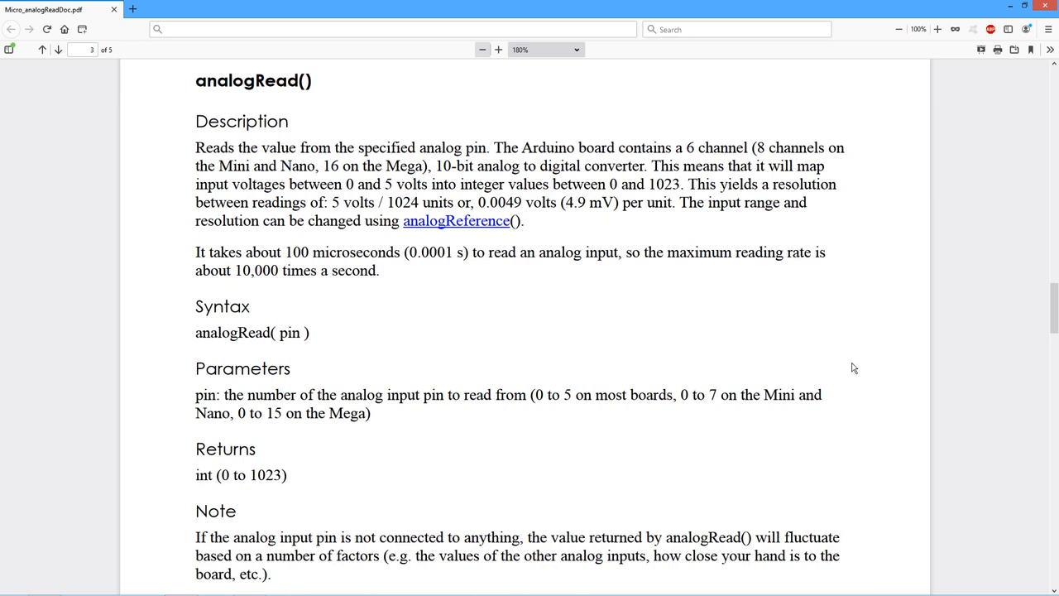
{"action": "mouse_move", "coordinate": [290, 348]}
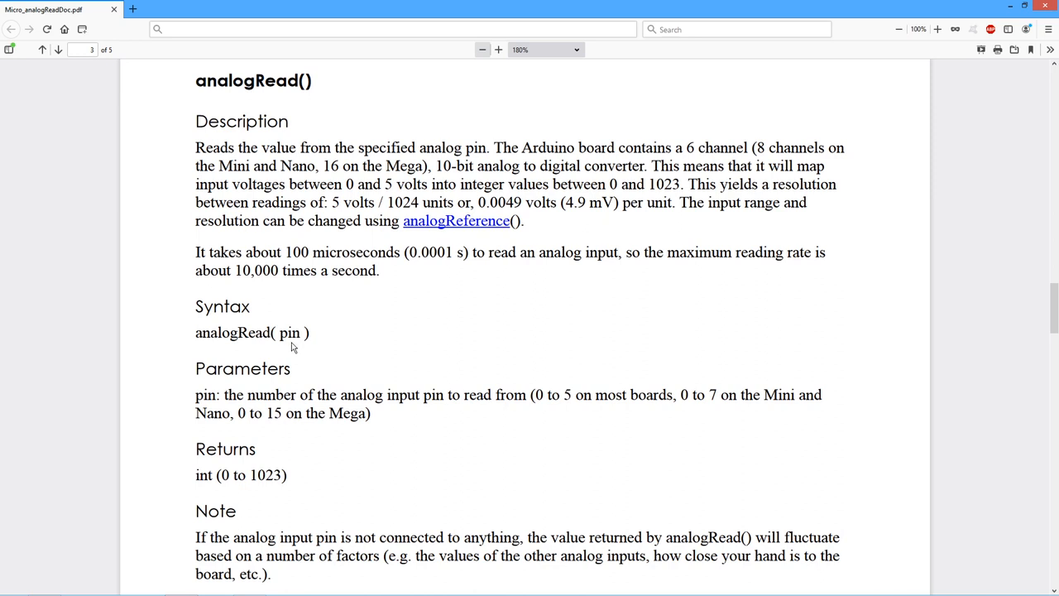
{"action": "mouse_move", "coordinate": [174, 341]}
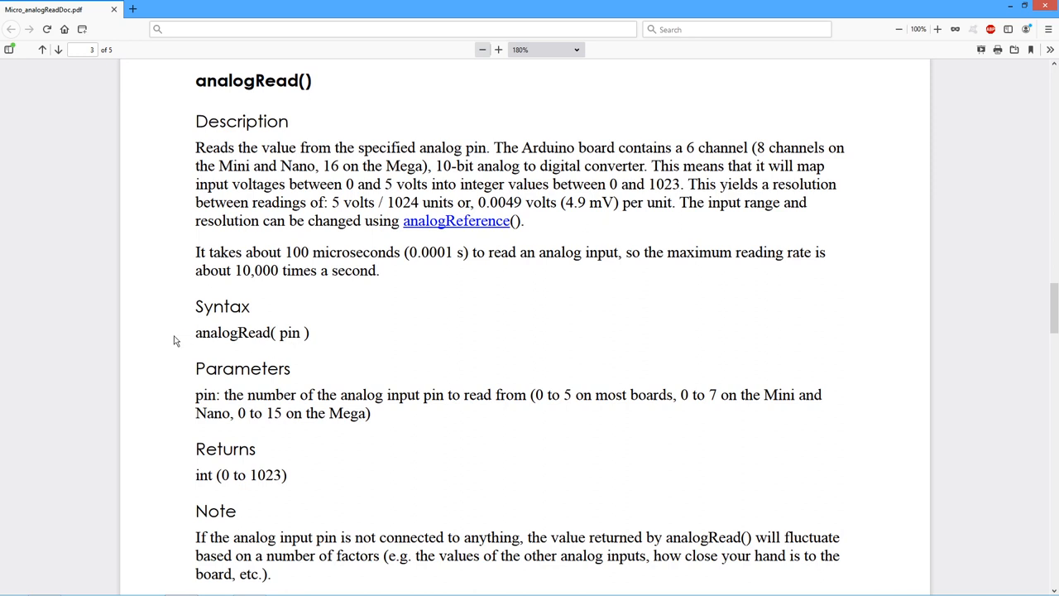
{"action": "mouse_move", "coordinate": [190, 342]}
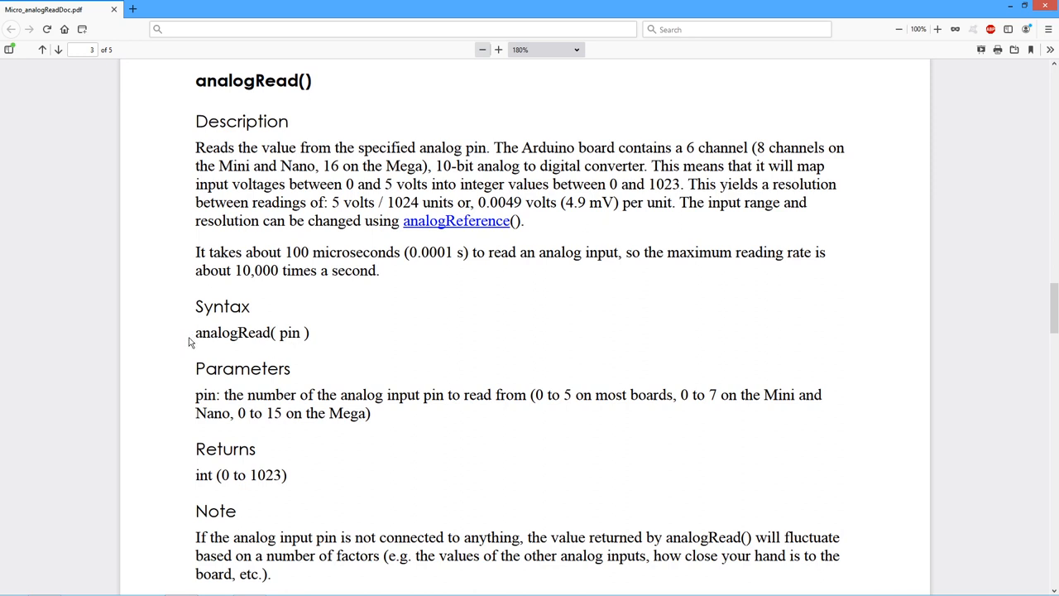
{"action": "mouse_move", "coordinate": [543, 372]}
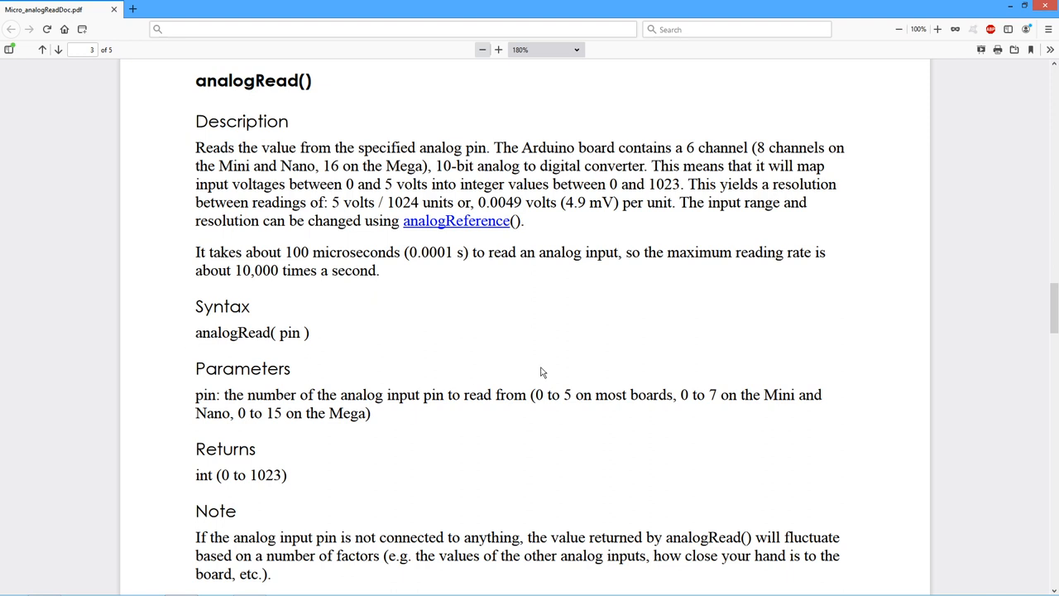
{"action": "mouse_move", "coordinate": [539, 341]}
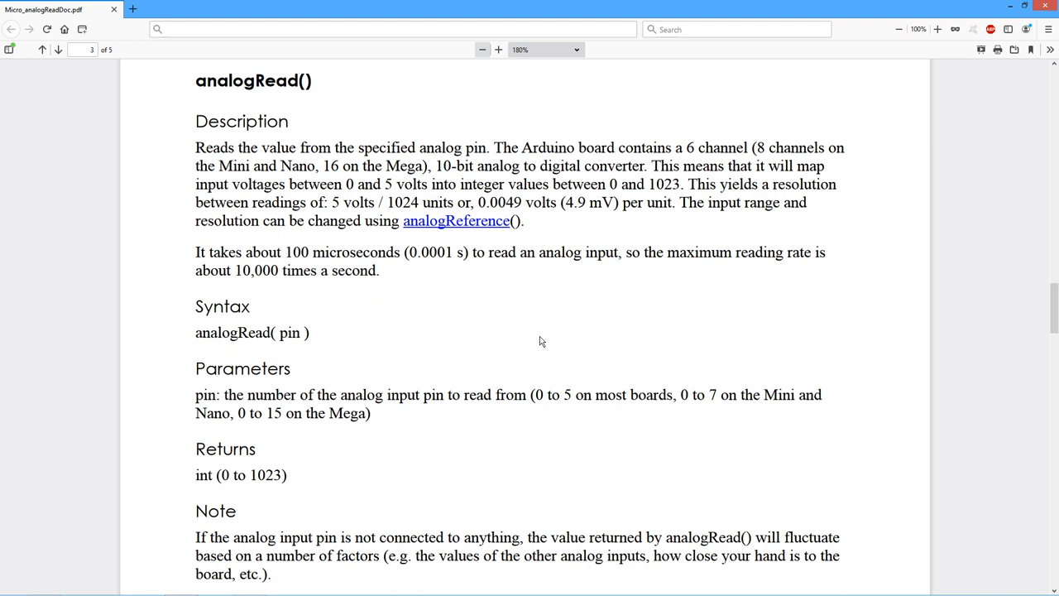
{"action": "mouse_move", "coordinate": [595, 228]}
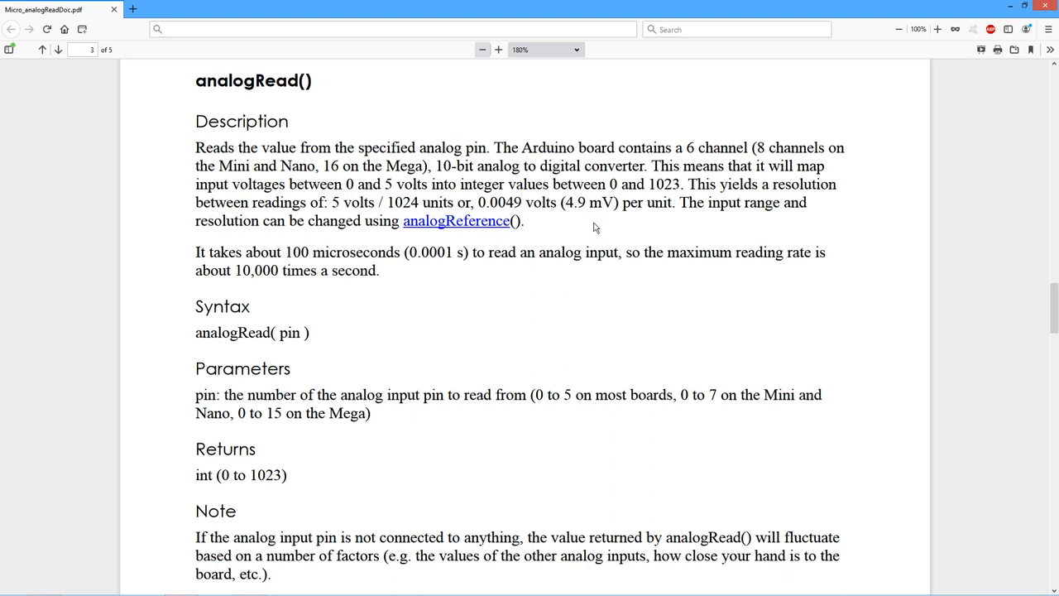
{"action": "mouse_move", "coordinate": [634, 298]}
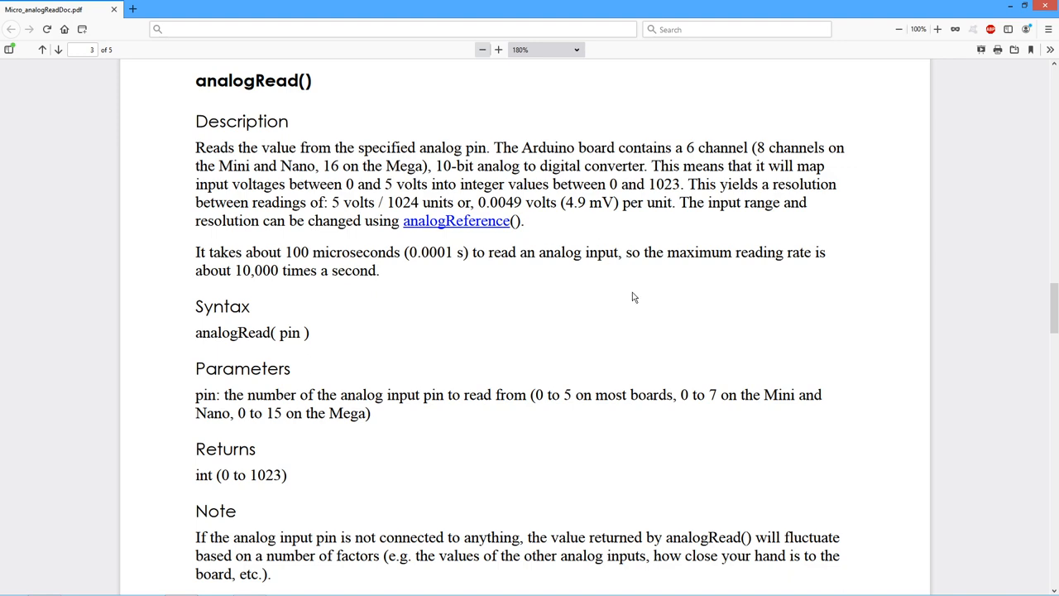
{"action": "scroll", "scroll_direction": "down", "scroll_amount": 3}
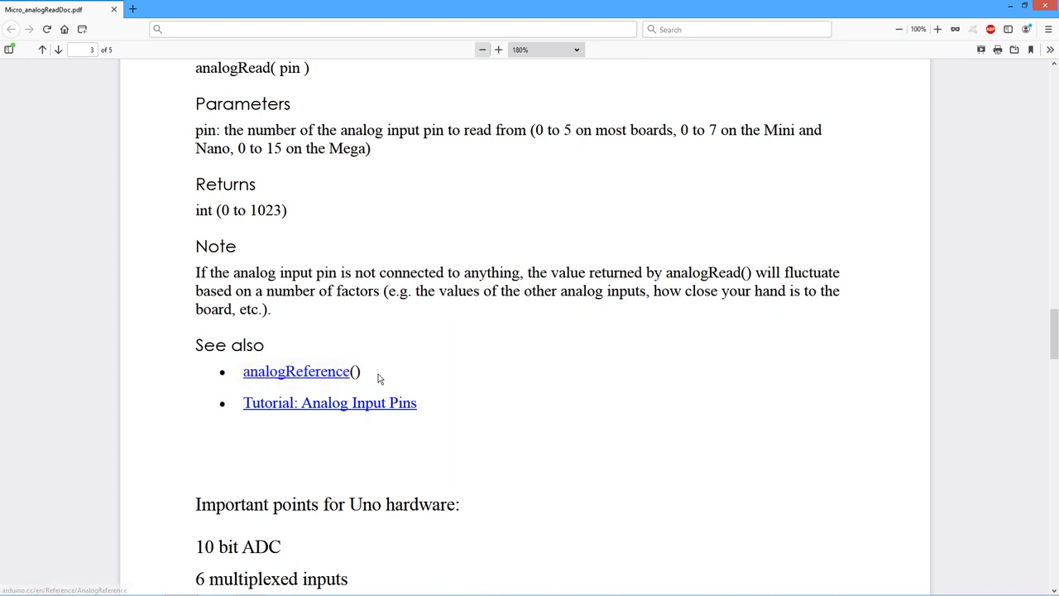
{"action": "mouse_move", "coordinate": [484, 371]}
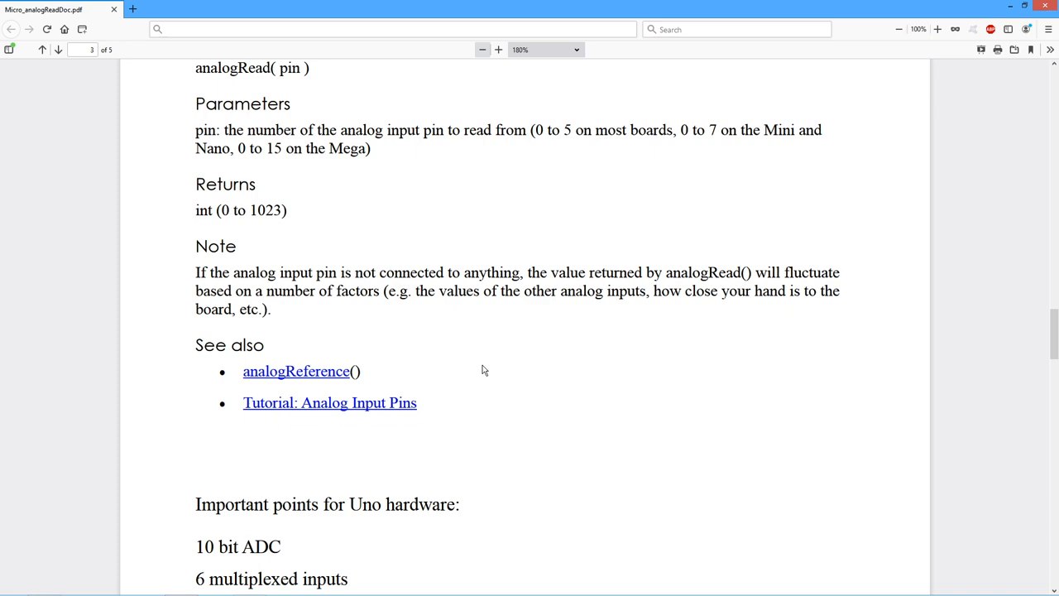
{"action": "scroll", "scroll_direction": "up", "scroll_amount": 3}
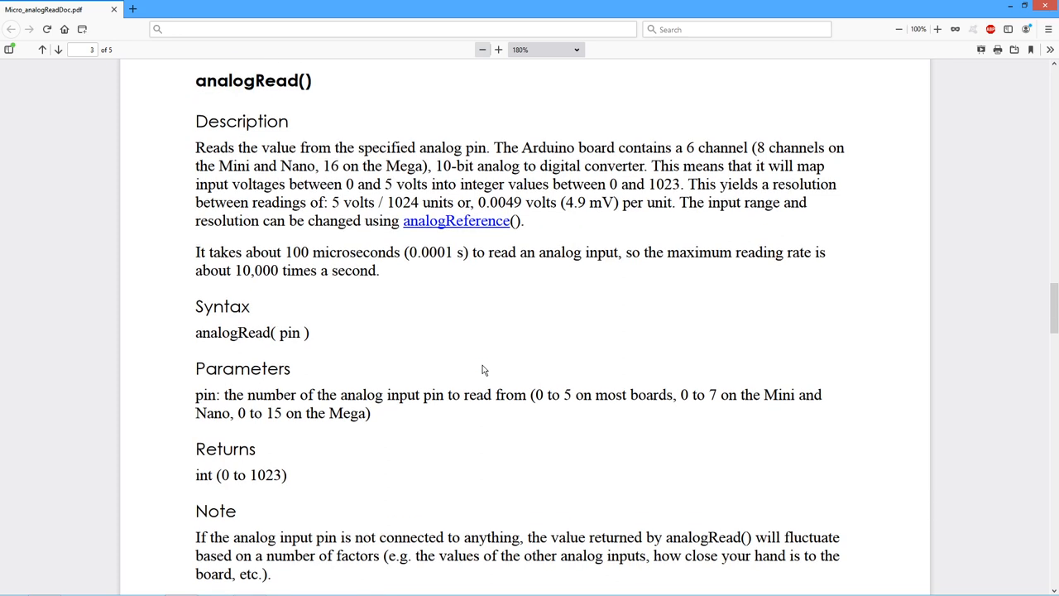
{"action": "mouse_move", "coordinate": [401, 185]}
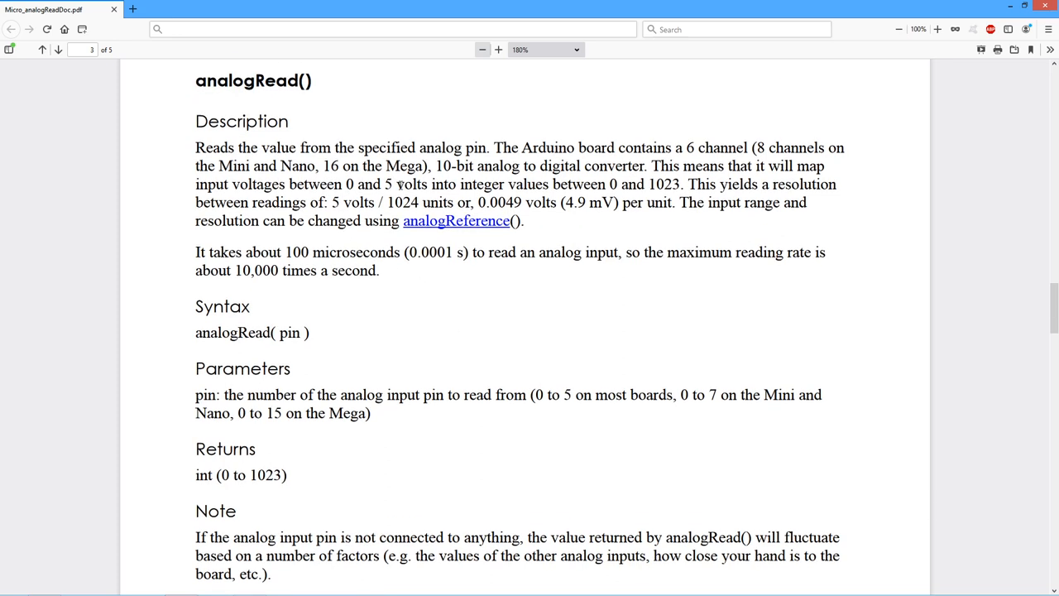
{"action": "mouse_move", "coordinate": [478, 355]}
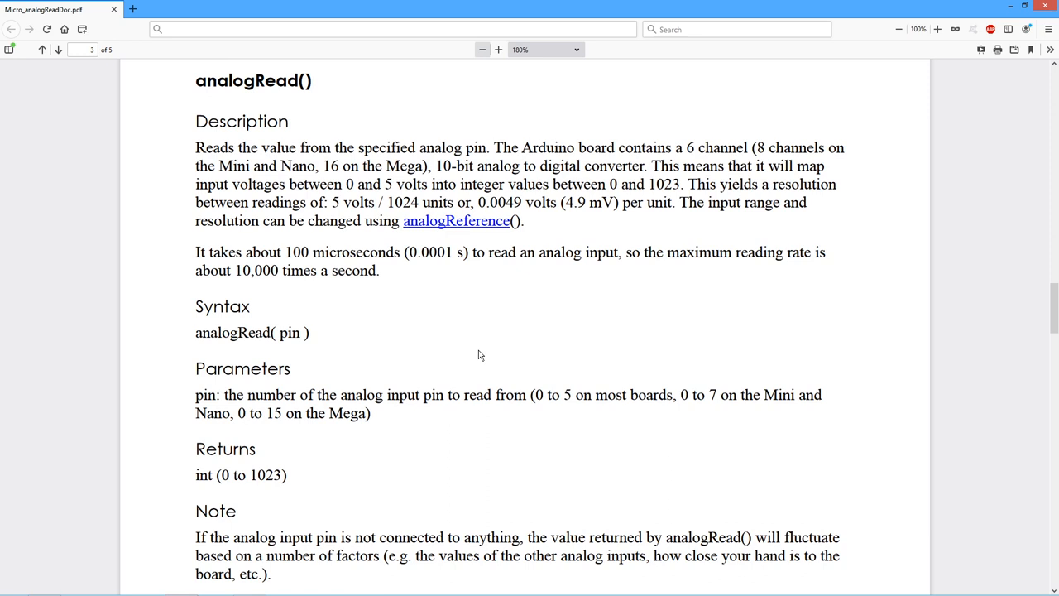
{"action": "mouse_move", "coordinate": [483, 346]}
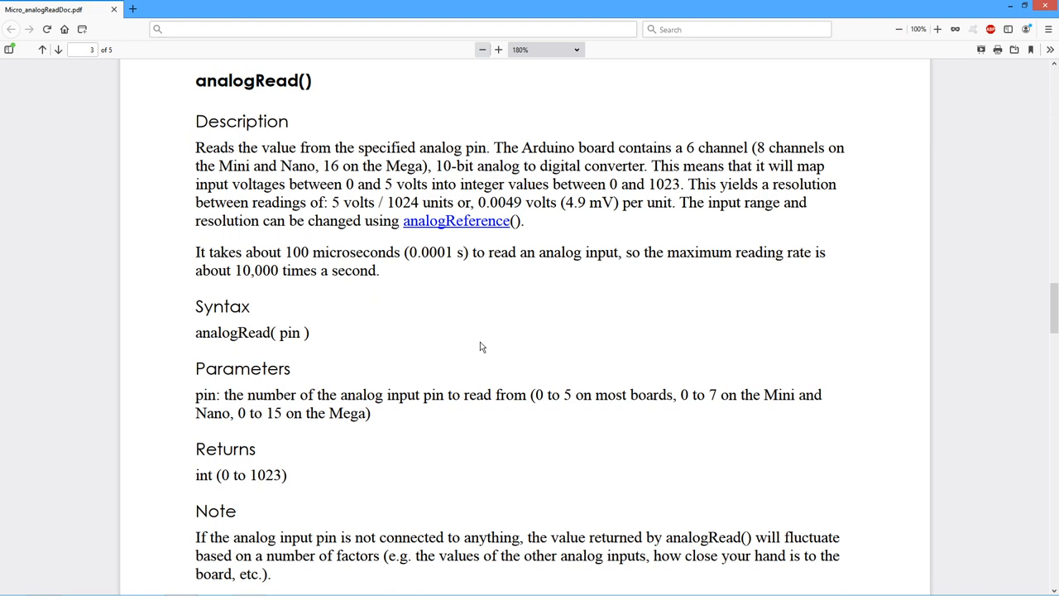
{"action": "mouse_move", "coordinate": [473, 336]}
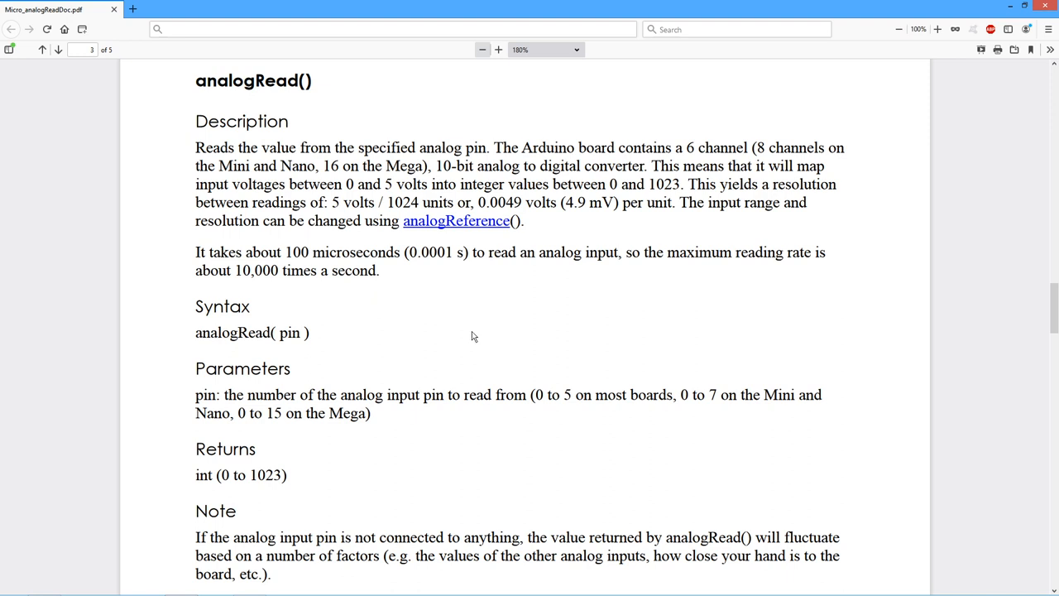
{"action": "mouse_move", "coordinate": [566, 440]}
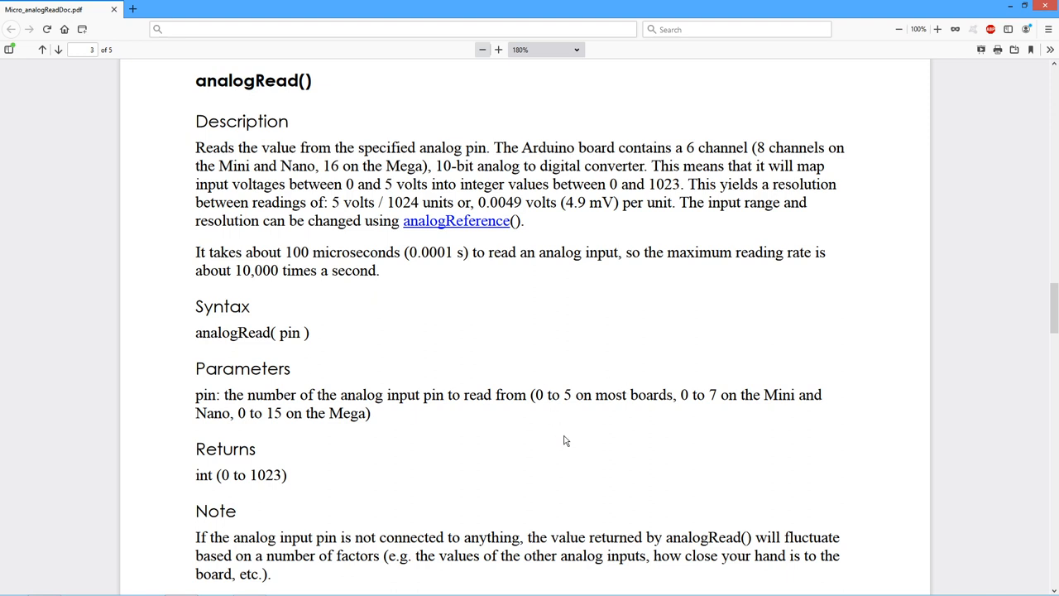
{"action": "mouse_move", "coordinate": [571, 459]}
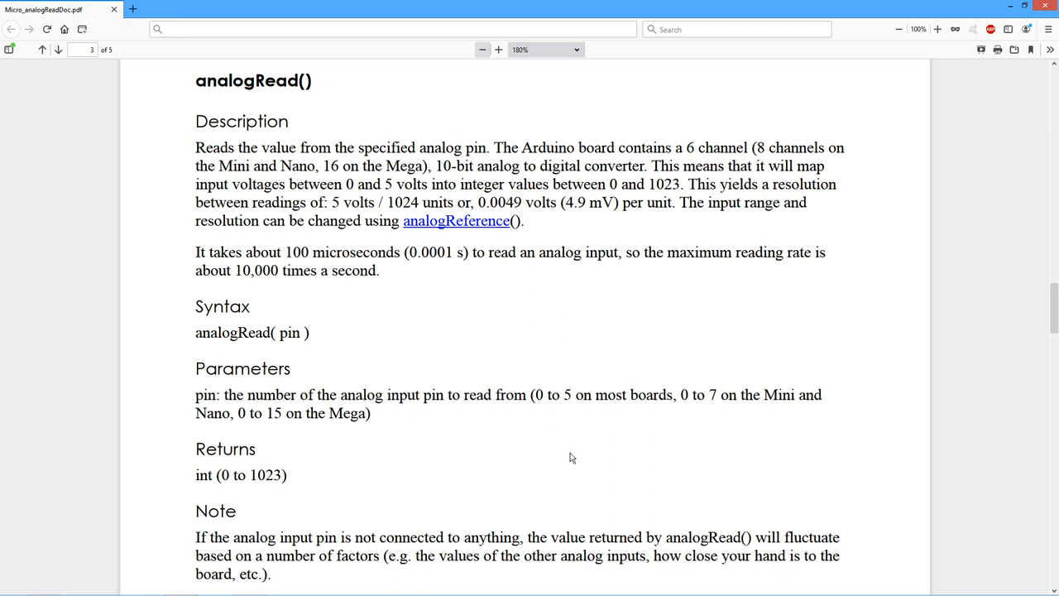
{"action": "mouse_move", "coordinate": [566, 444]}
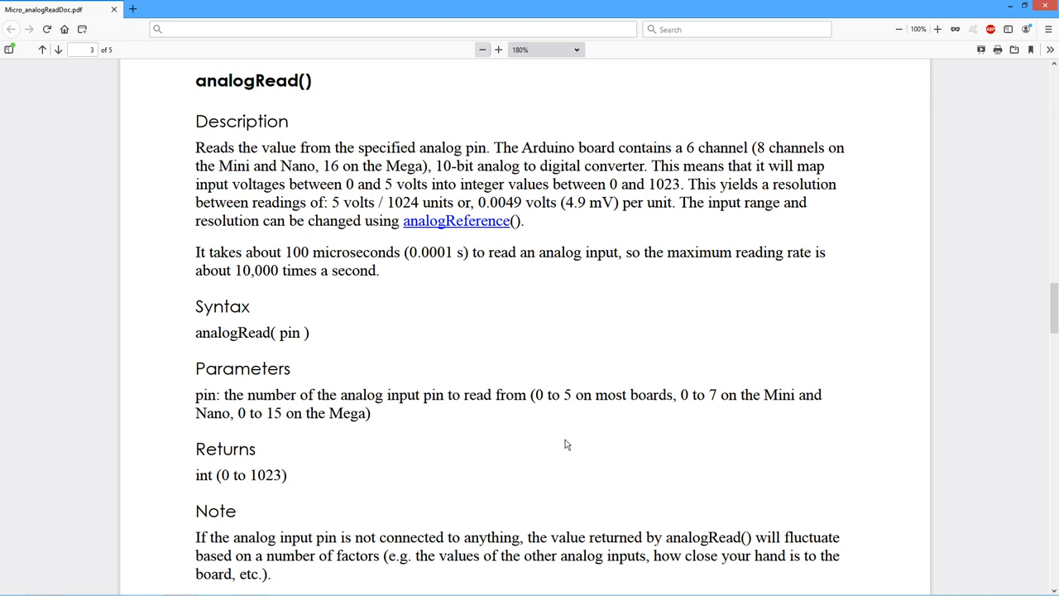
{"action": "mouse_move", "coordinate": [323, 93]}
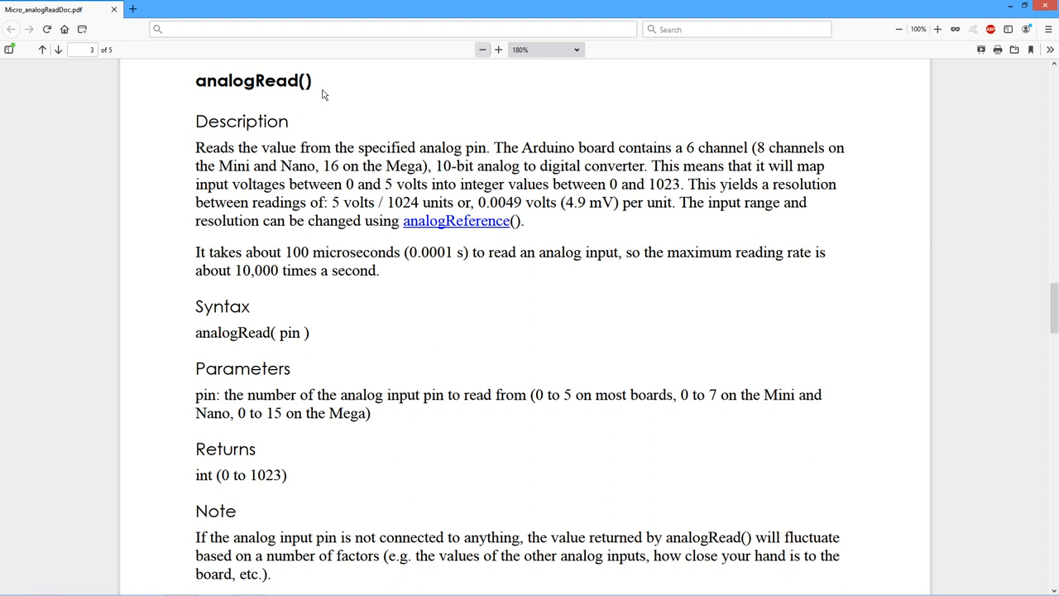
{"action": "mouse_move", "coordinate": [533, 309]}
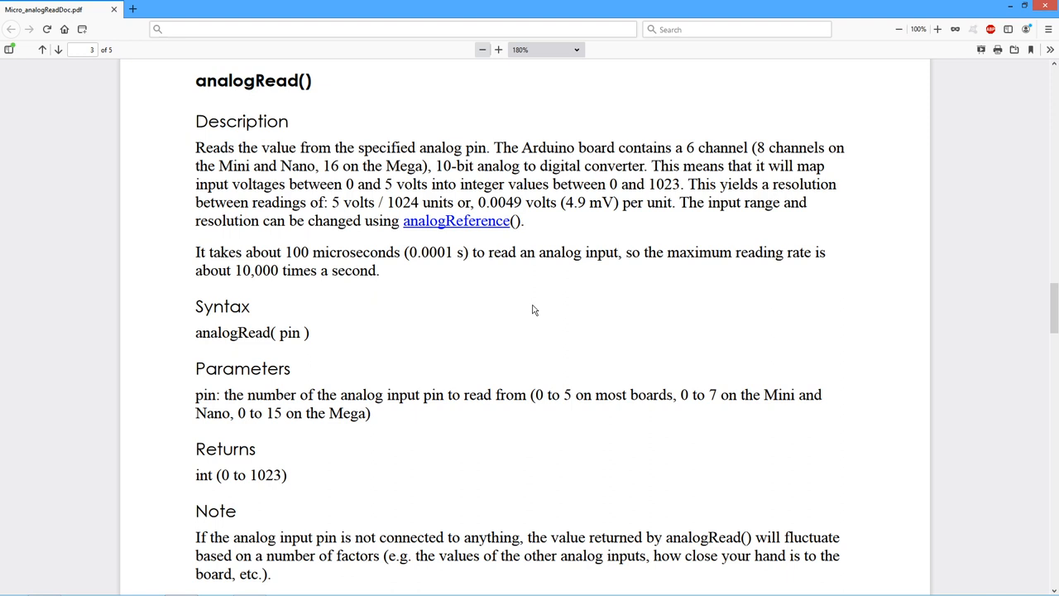
{"action": "mouse_move", "coordinate": [563, 300]}
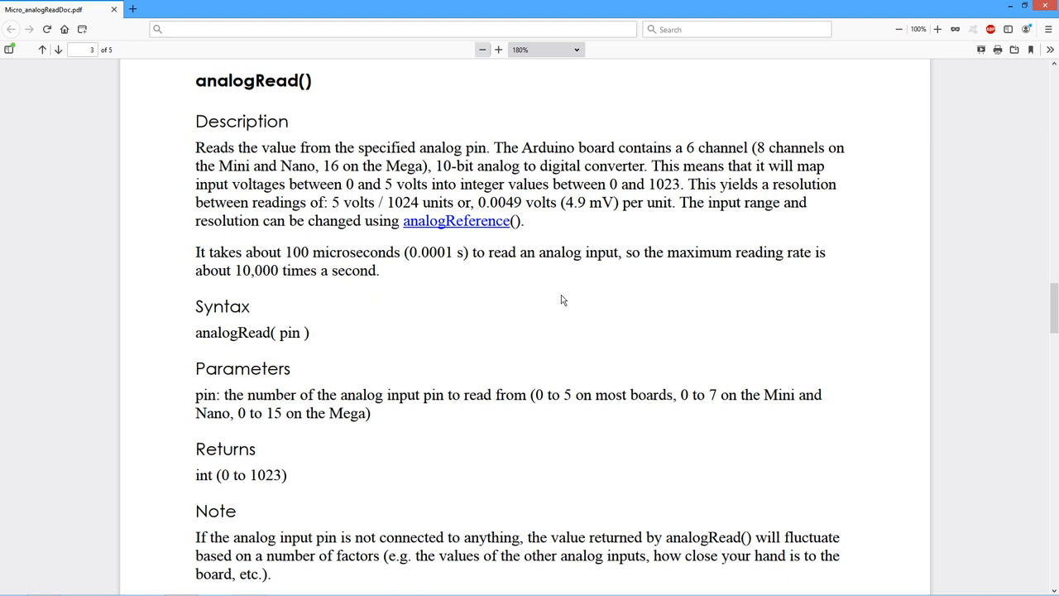
{"action": "mouse_move", "coordinate": [581, 339]}
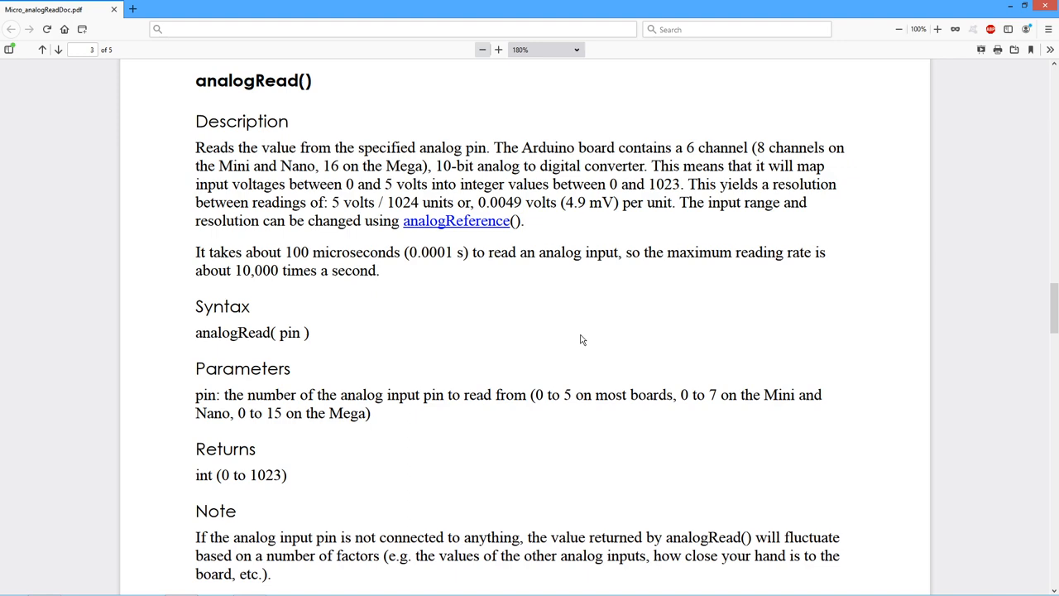
{"action": "scroll", "scroll_direction": "down", "scroll_amount": 3}
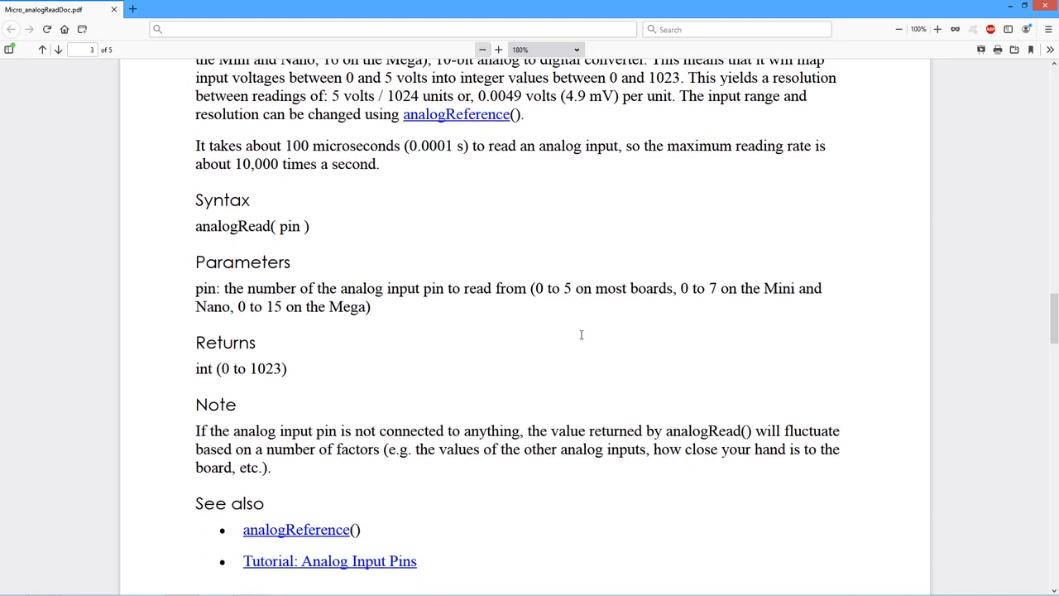
{"action": "scroll", "scroll_direction": "down", "scroll_amount": 3}
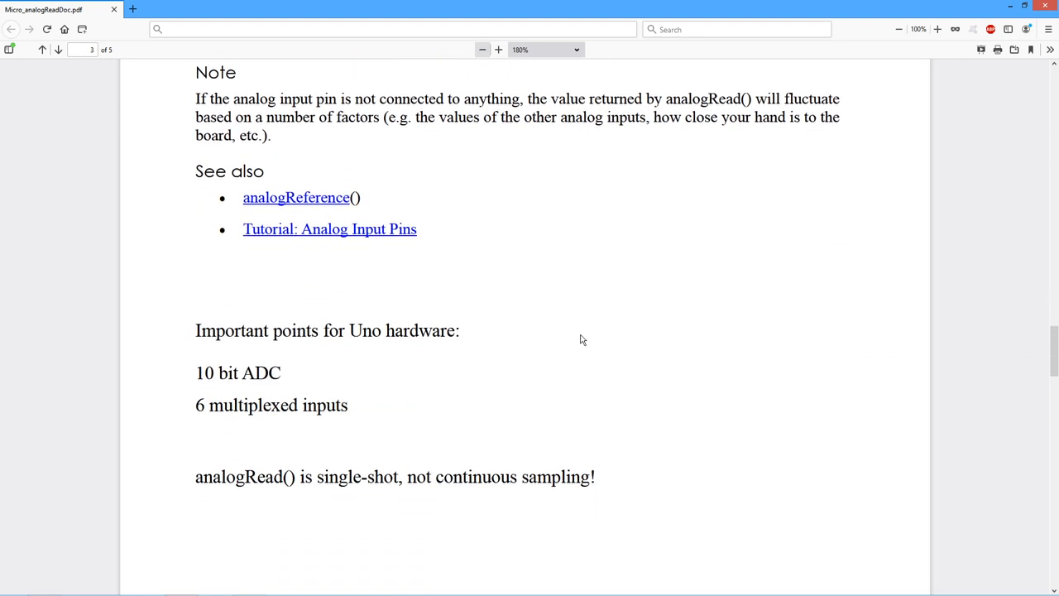
{"action": "scroll", "scroll_direction": "down", "scroll_amount": 3}
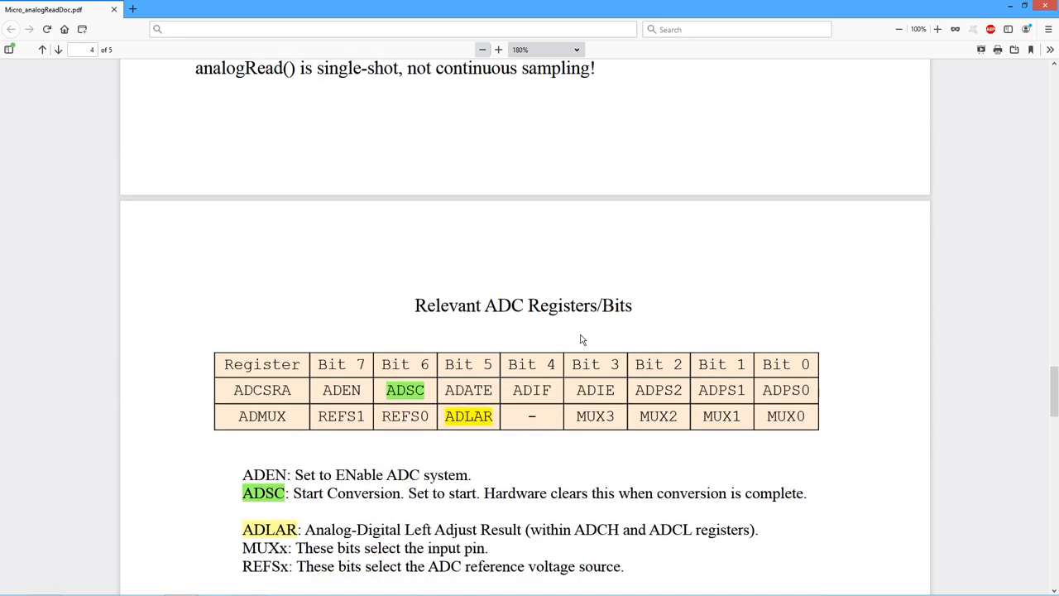
{"action": "scroll", "scroll_direction": "down", "scroll_amount": 3}
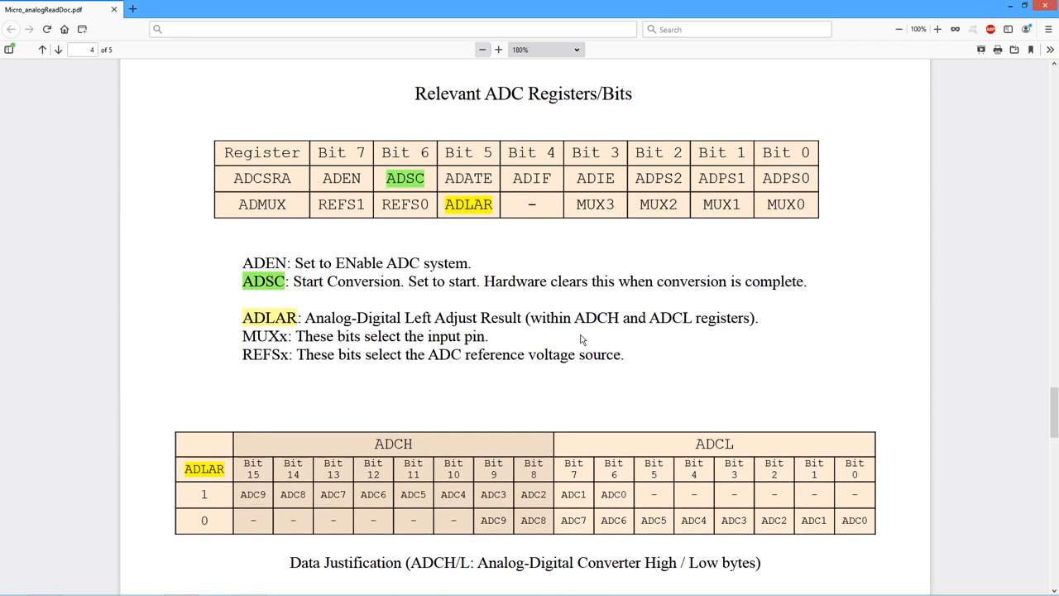
{"action": "mouse_move", "coordinate": [261, 235]}
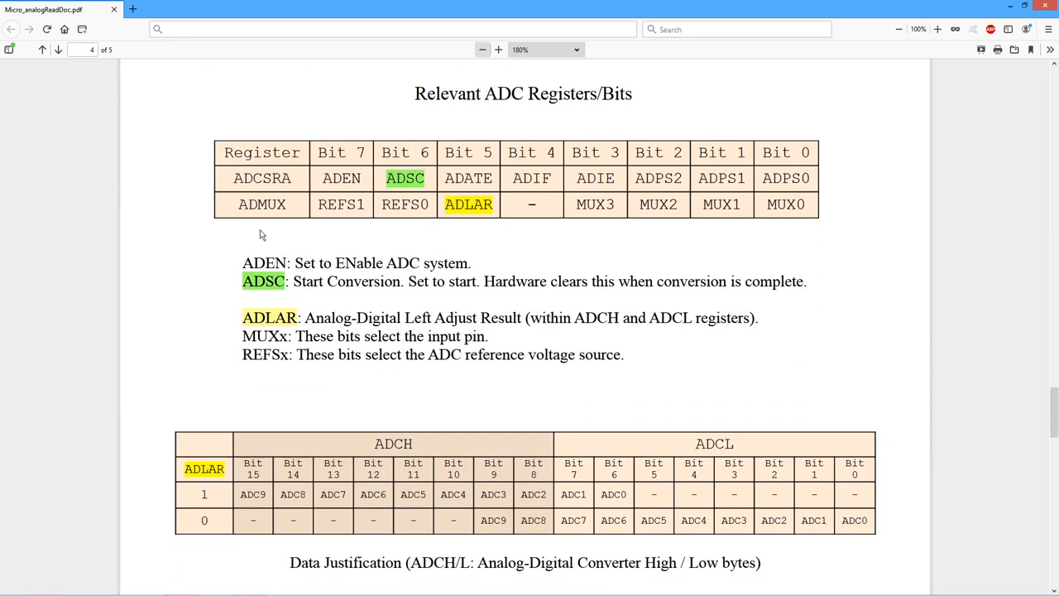
{"action": "mouse_move", "coordinate": [228, 212]}
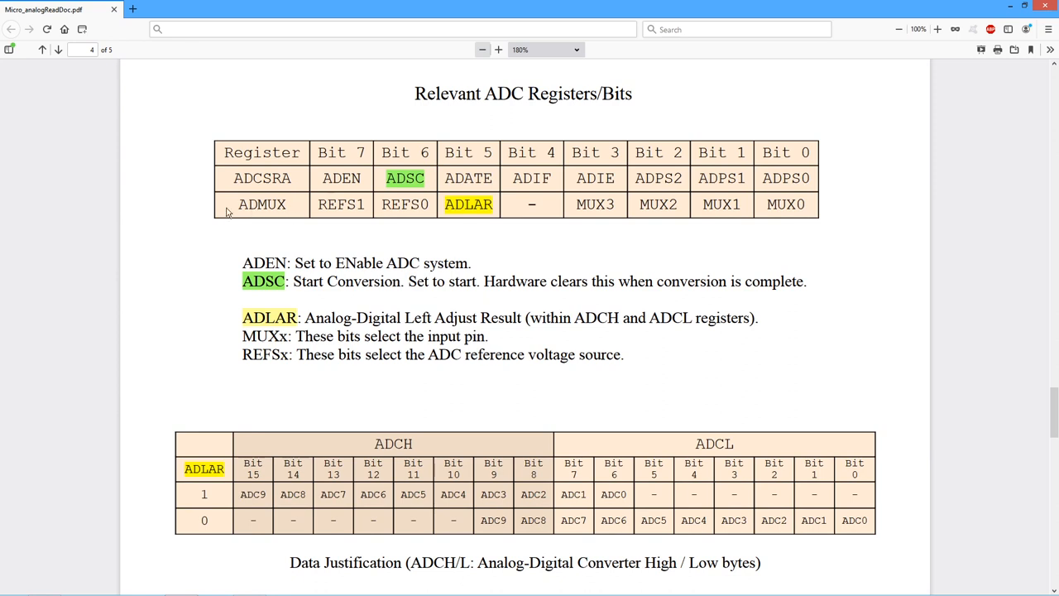
{"action": "mouse_move", "coordinate": [595, 198]}
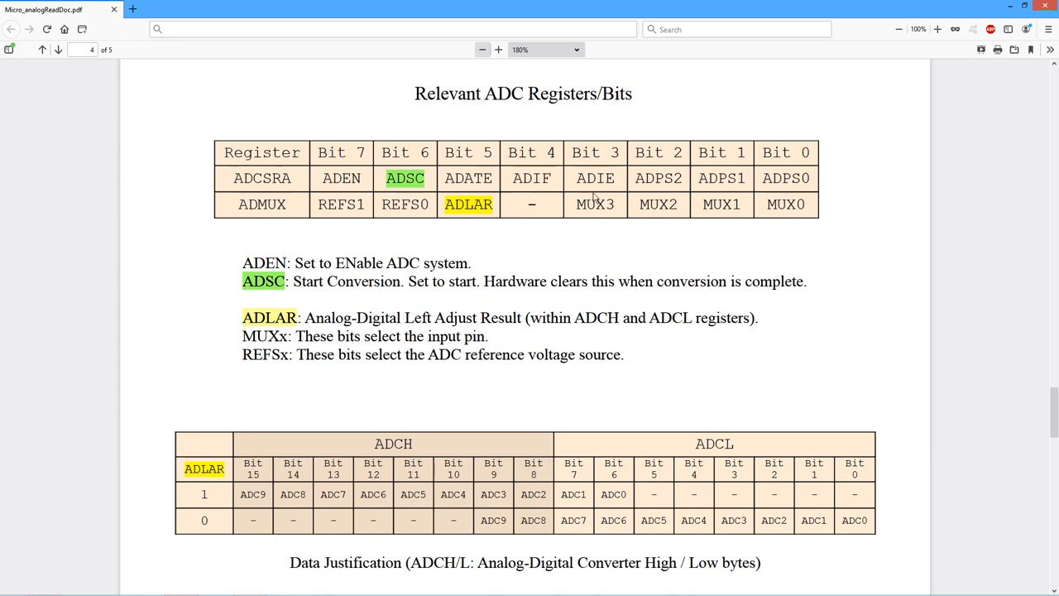
{"action": "mouse_move", "coordinate": [764, 208]}
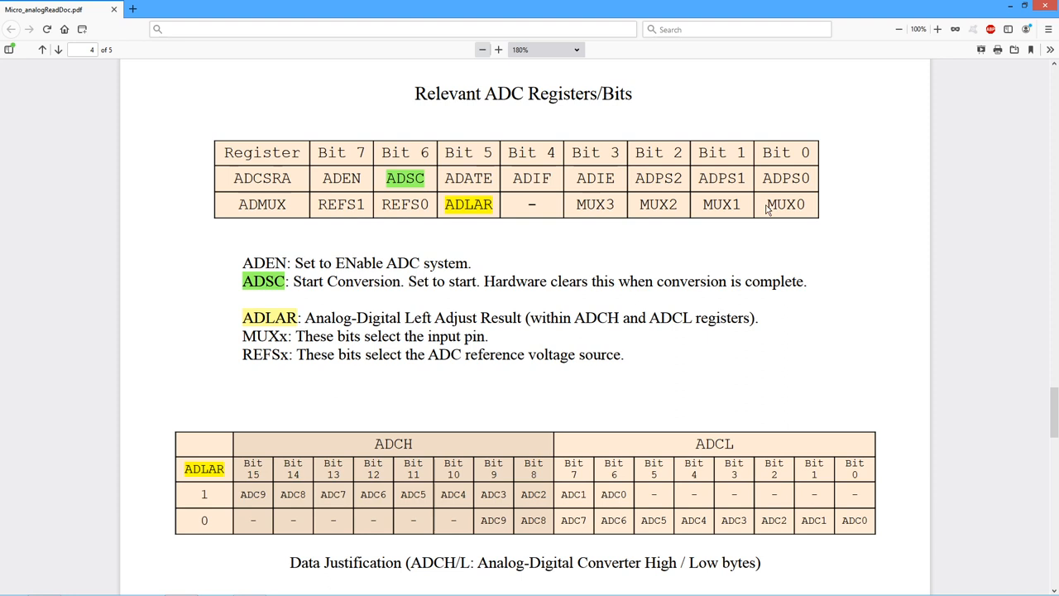
{"action": "mouse_move", "coordinate": [802, 207]}
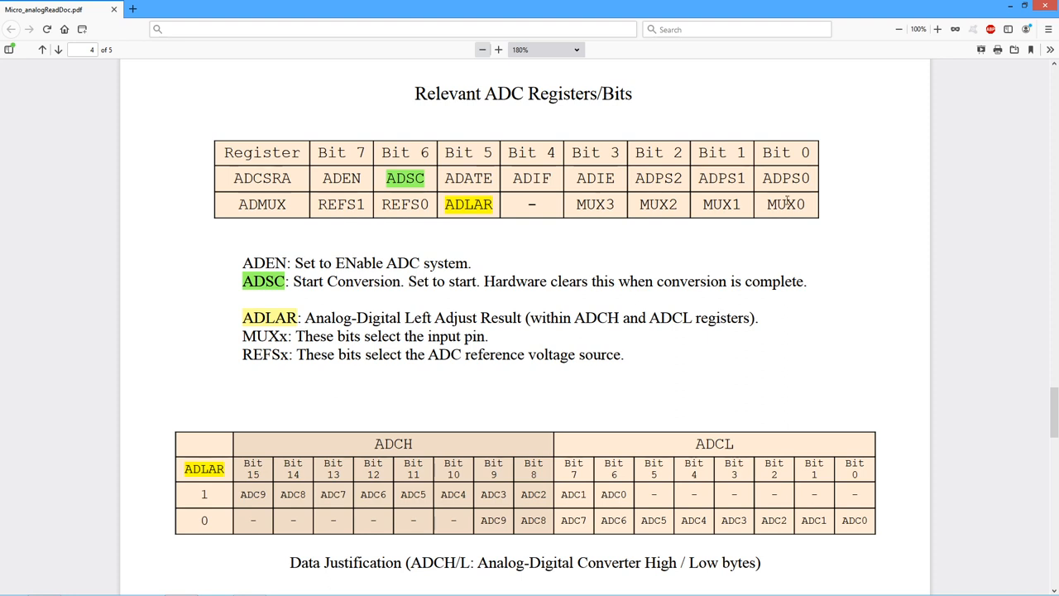
{"action": "mouse_move", "coordinate": [801, 209]}
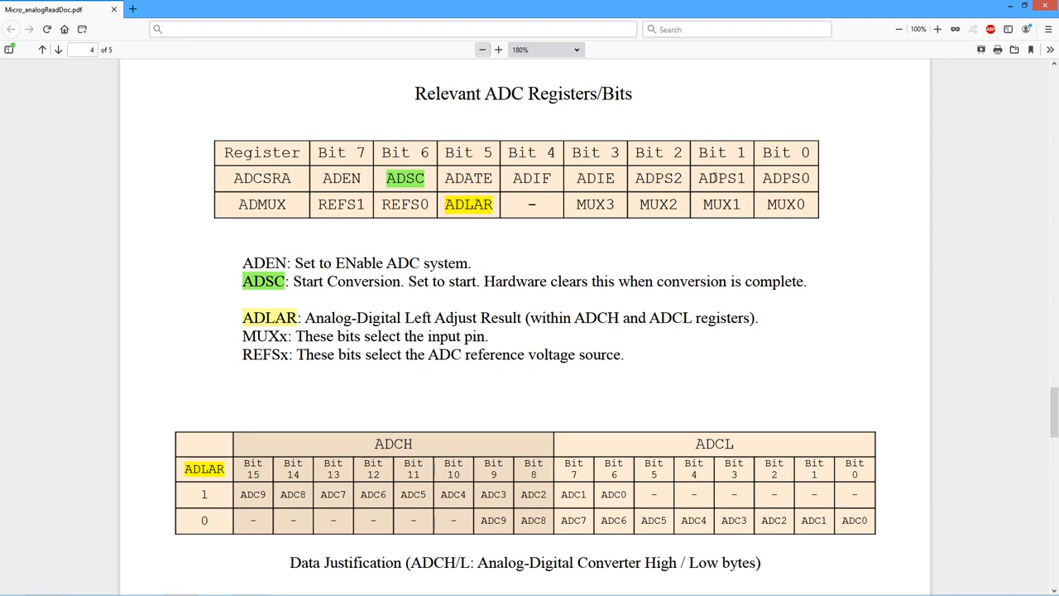
{"action": "mouse_move", "coordinate": [521, 192]}
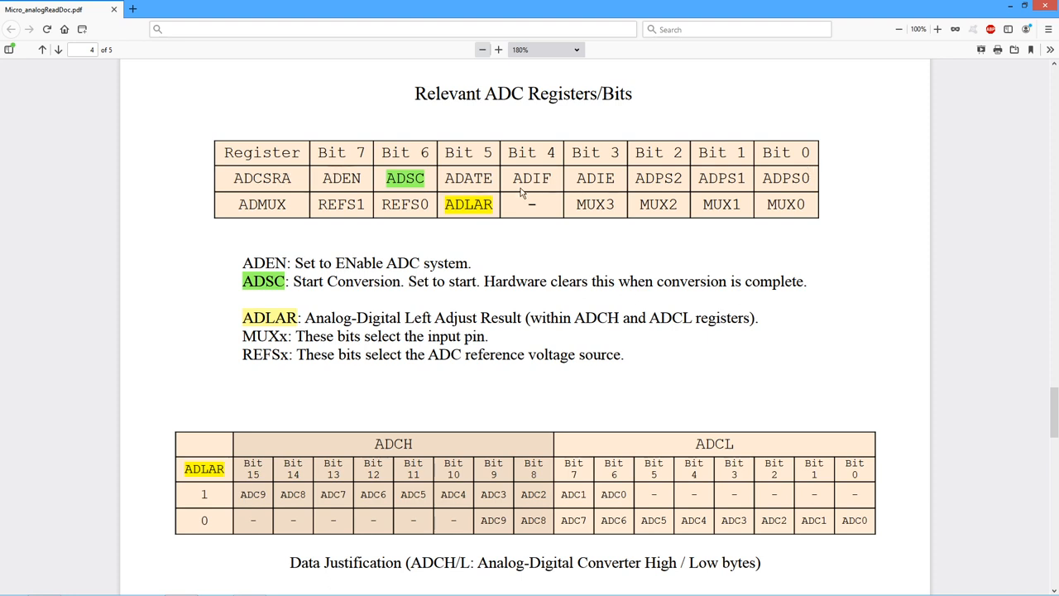
{"action": "mouse_move", "coordinate": [444, 255]}
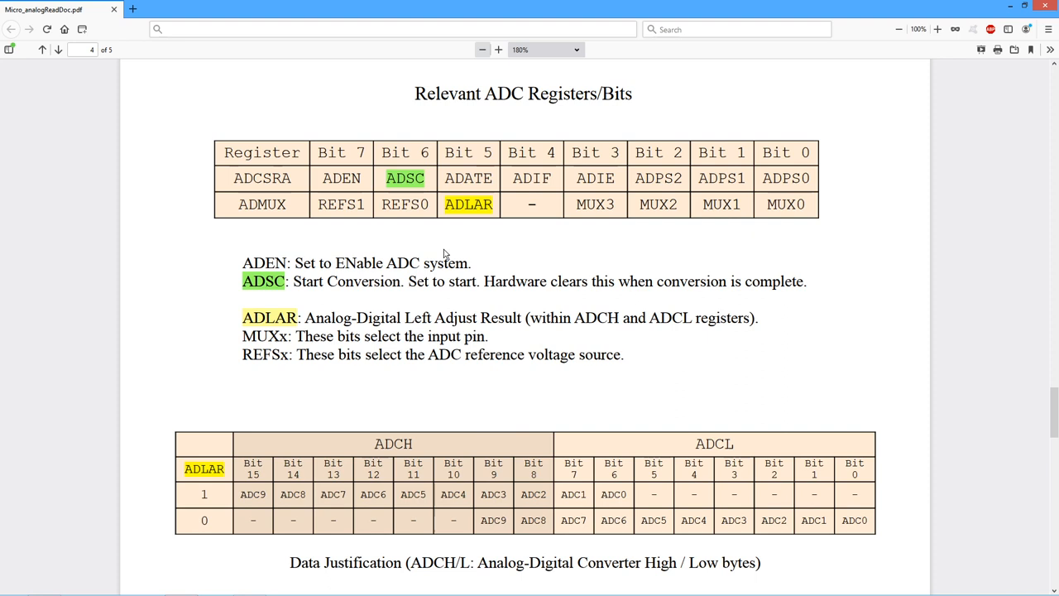
{"action": "mouse_move", "coordinate": [457, 242]}
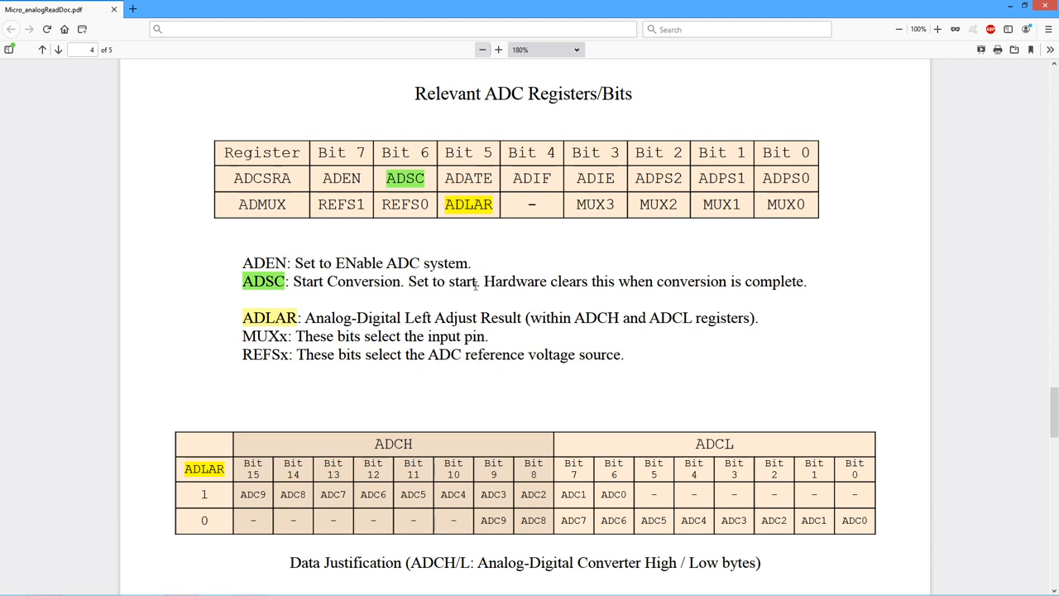
{"action": "mouse_move", "coordinate": [626, 306]}
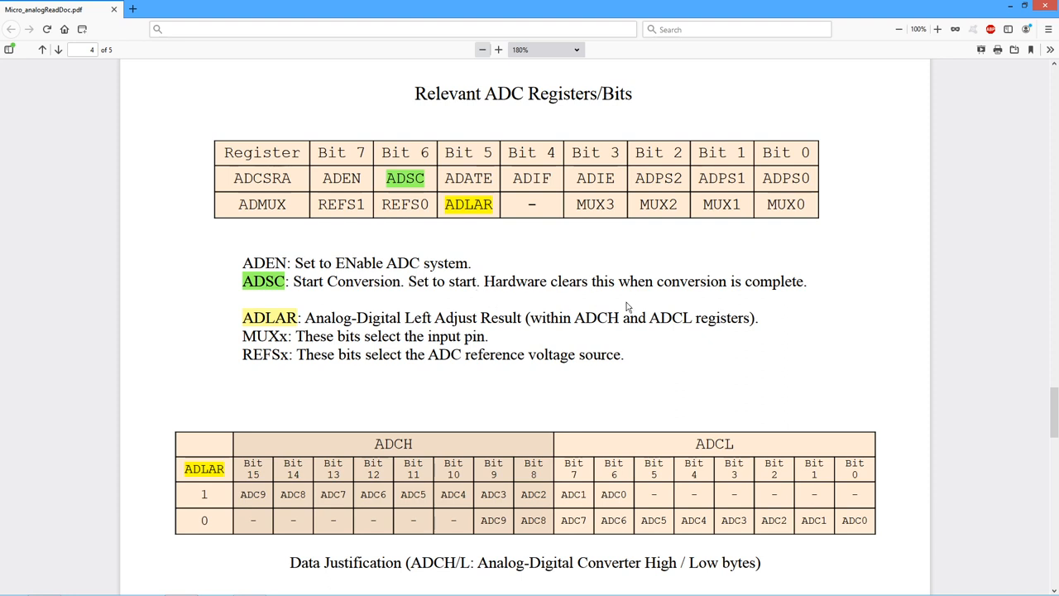
{"action": "scroll", "scroll_direction": "down", "scroll_amount": 3}
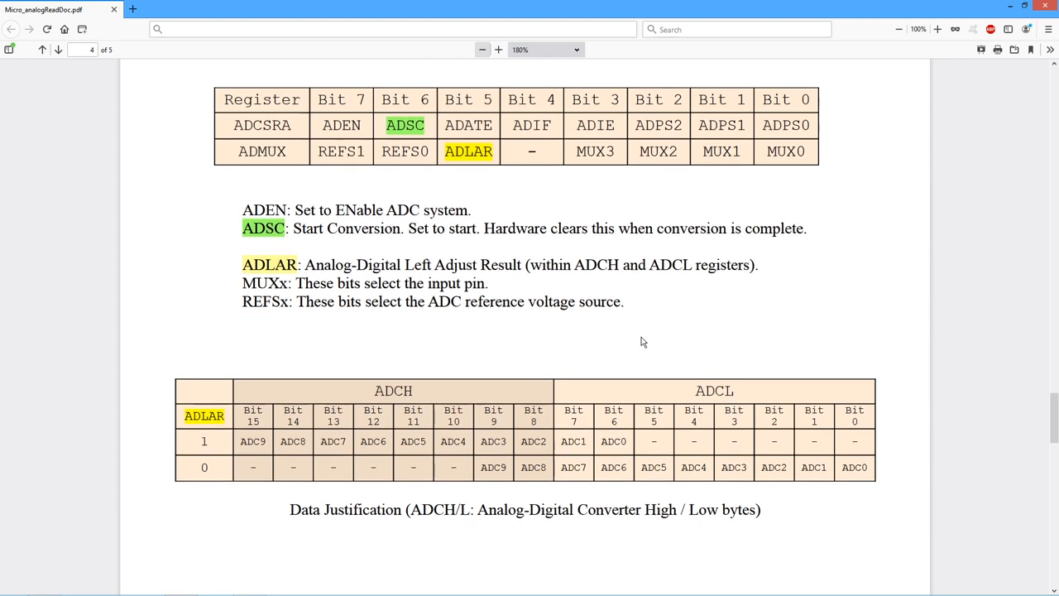
{"action": "mouse_move", "coordinate": [306, 245]}
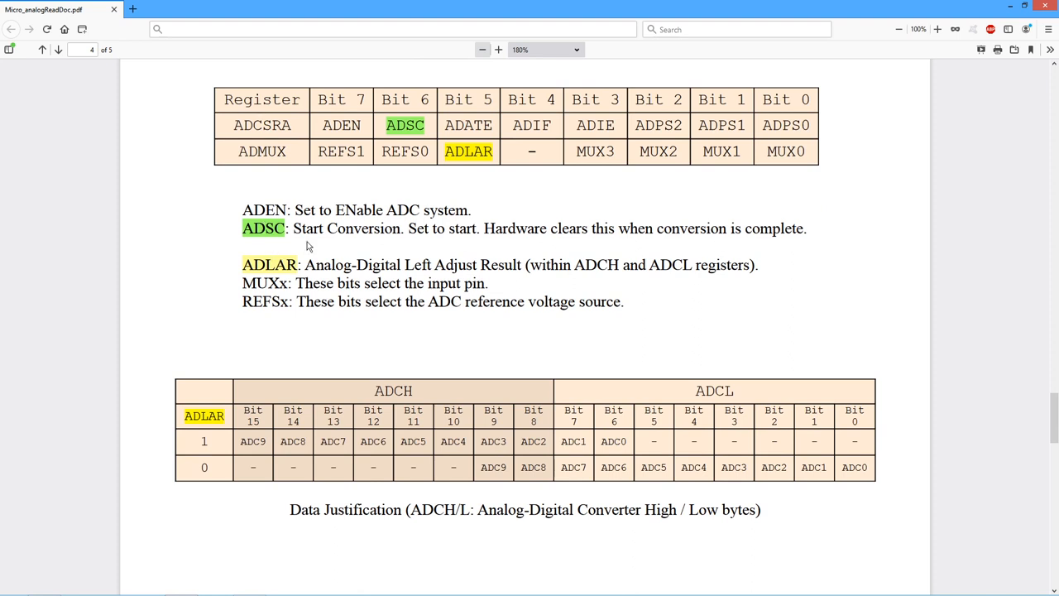
{"action": "mouse_move", "coordinate": [411, 390]}
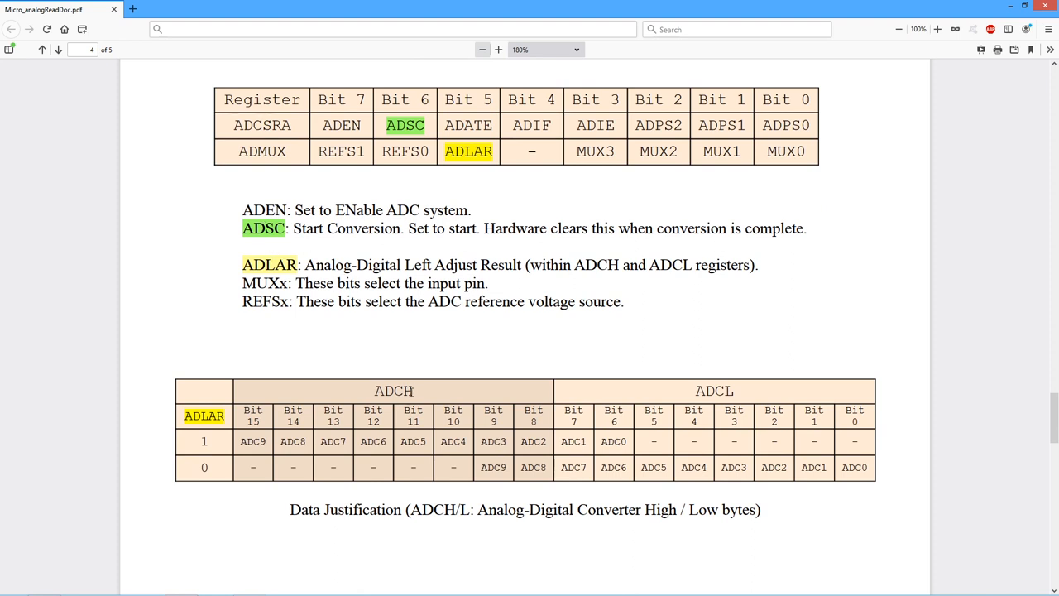
{"action": "scroll", "scroll_direction": "down", "scroll_amount": 3}
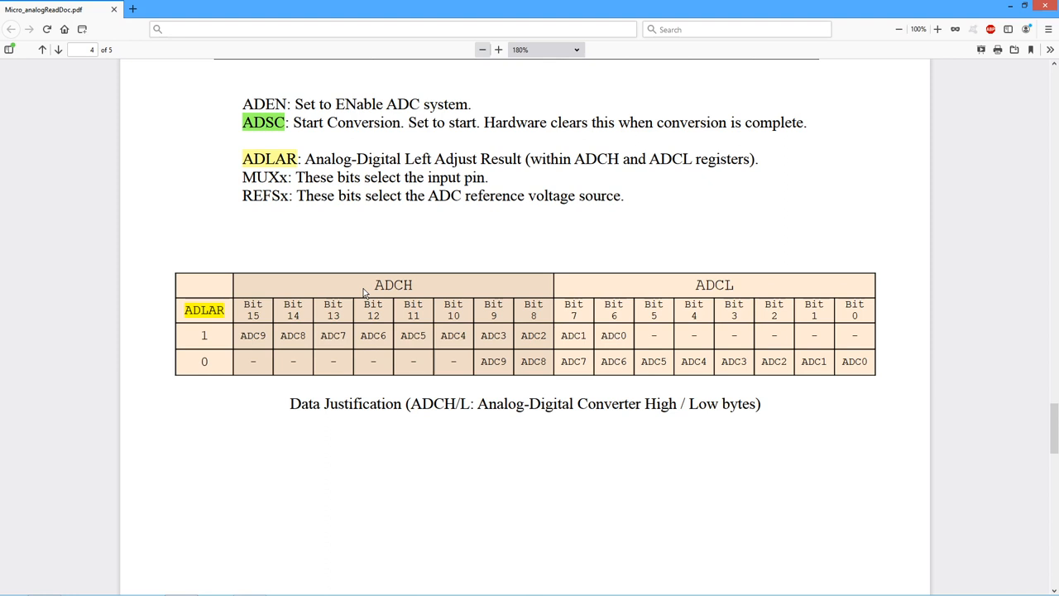
{"action": "mouse_move", "coordinate": [440, 284]}
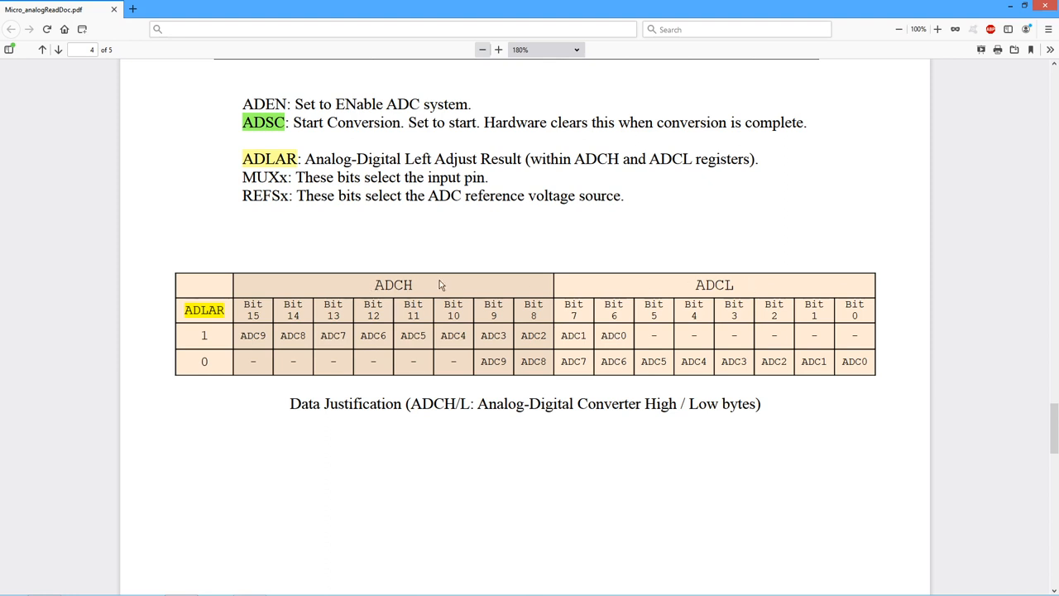
{"action": "mouse_move", "coordinate": [427, 293]}
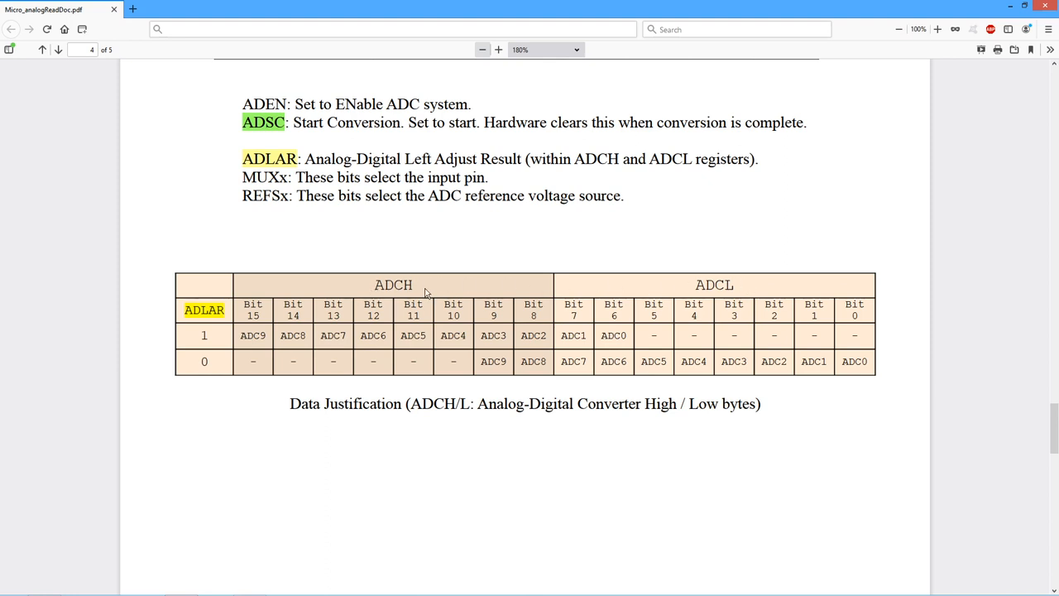
{"action": "mouse_move", "coordinate": [638, 294]}
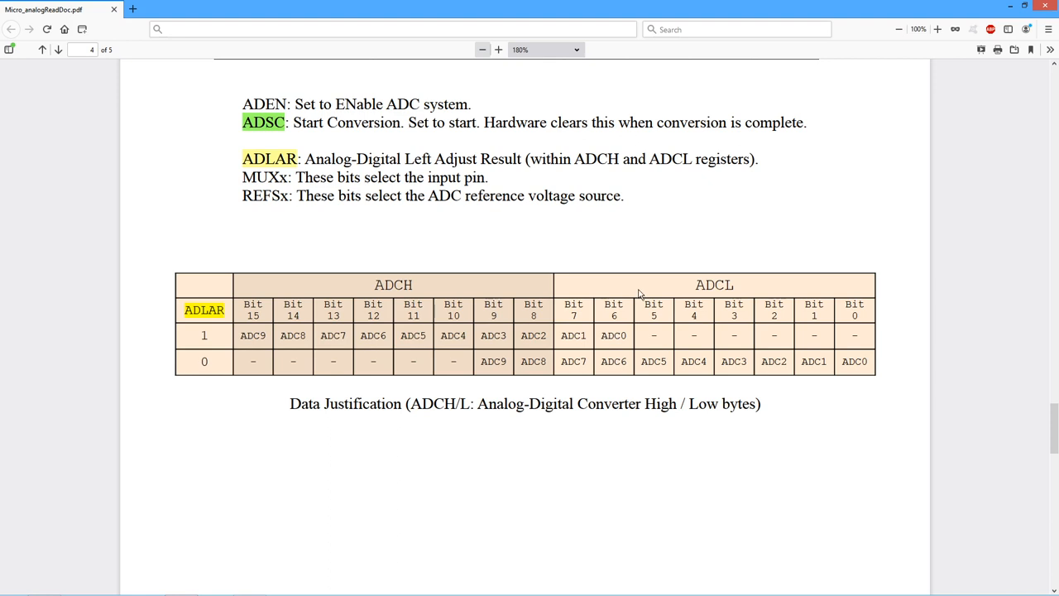
{"action": "mouse_move", "coordinate": [639, 295]}
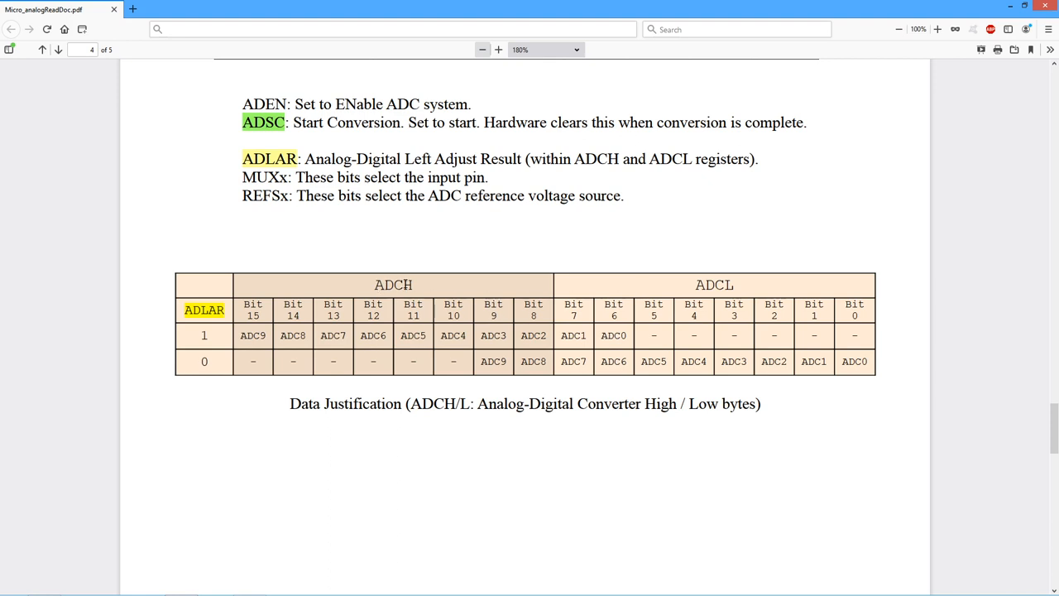
{"action": "mouse_move", "coordinate": [738, 290]}
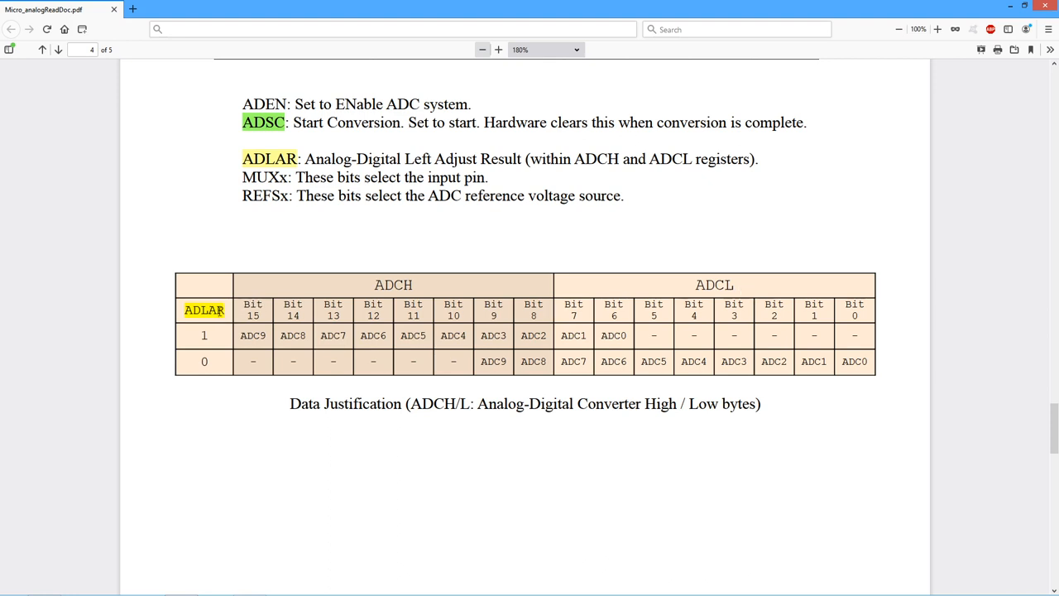
{"action": "mouse_move", "coordinate": [262, 351]}
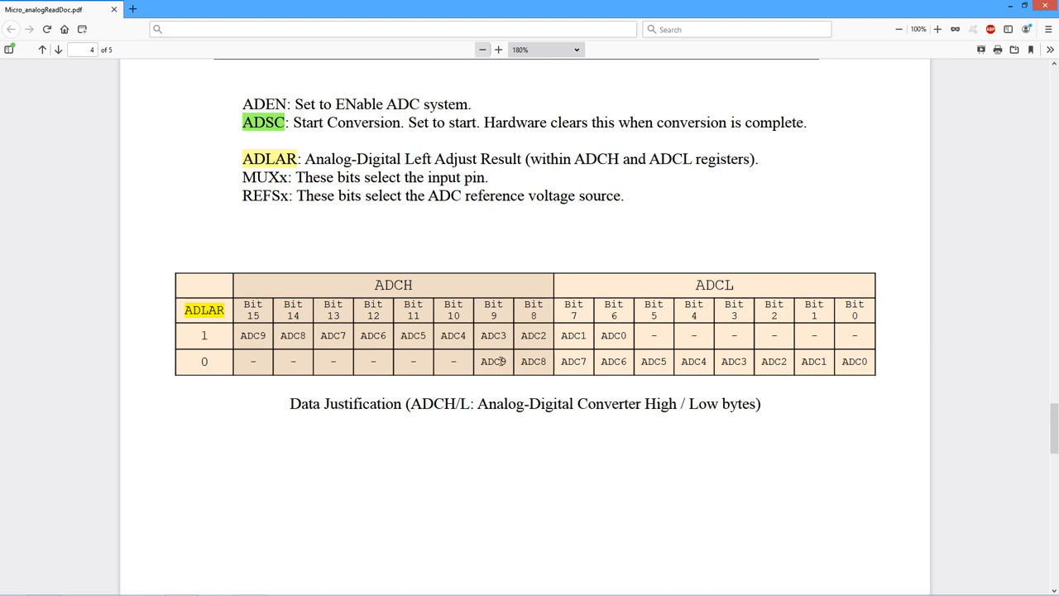
{"action": "mouse_move", "coordinate": [721, 291]}
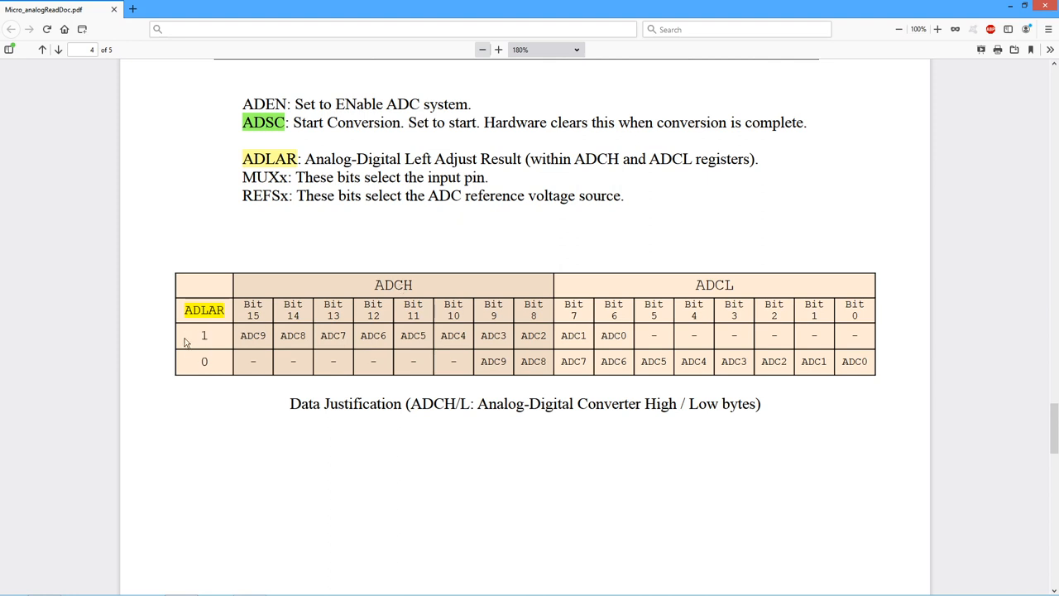
{"action": "mouse_move", "coordinate": [638, 343]}
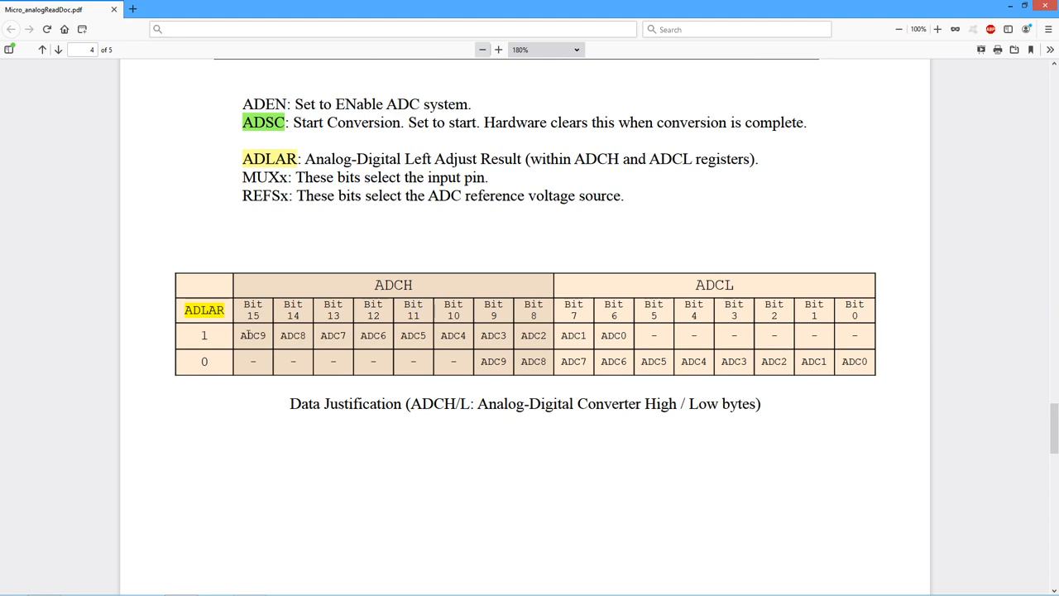
{"action": "mouse_move", "coordinate": [675, 341]}
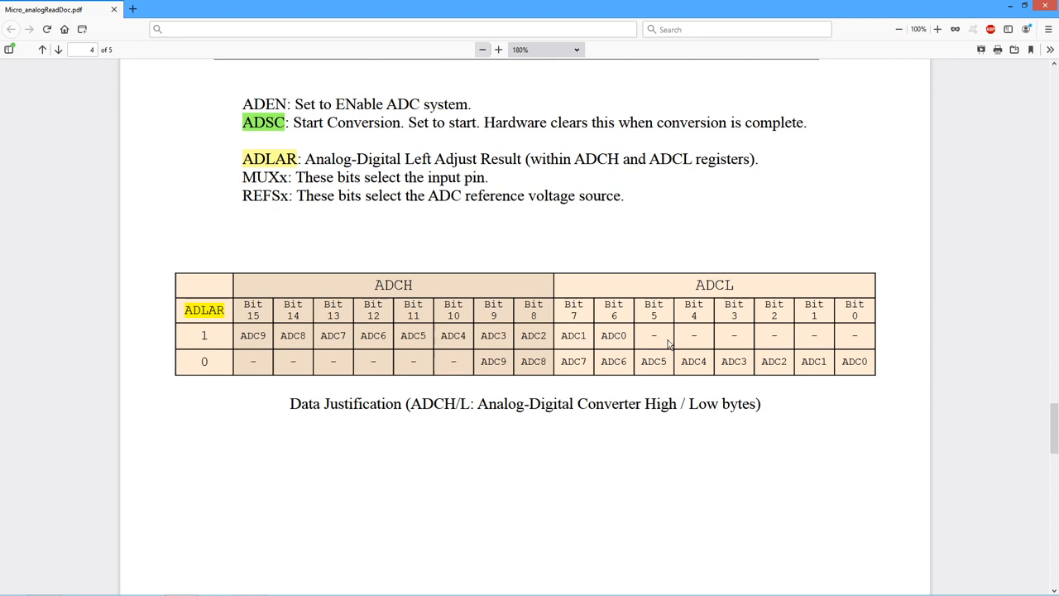
{"action": "mouse_move", "coordinate": [321, 275]}
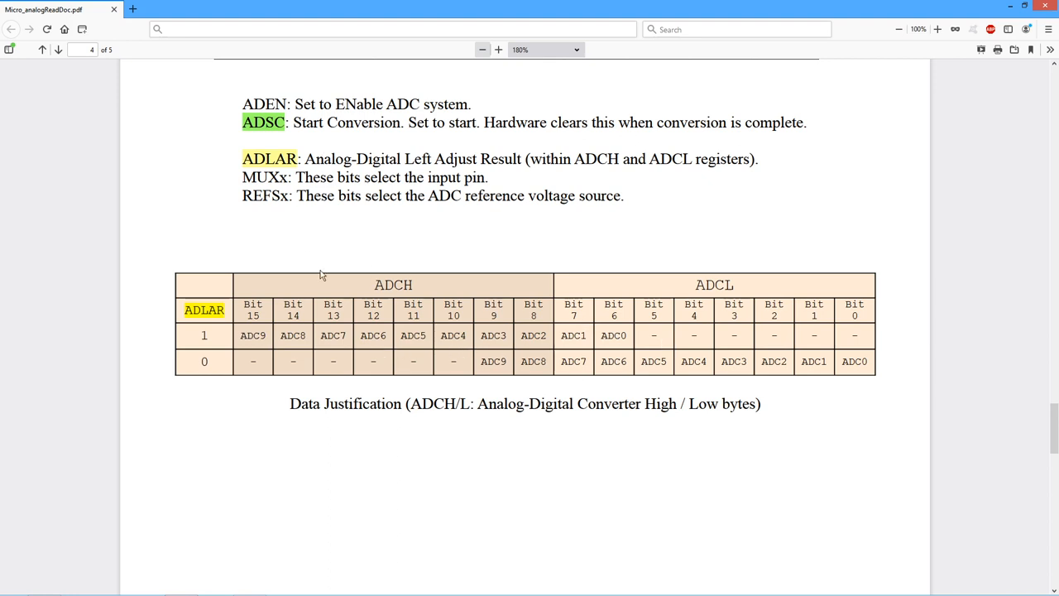
{"action": "mouse_move", "coordinate": [901, 373]}
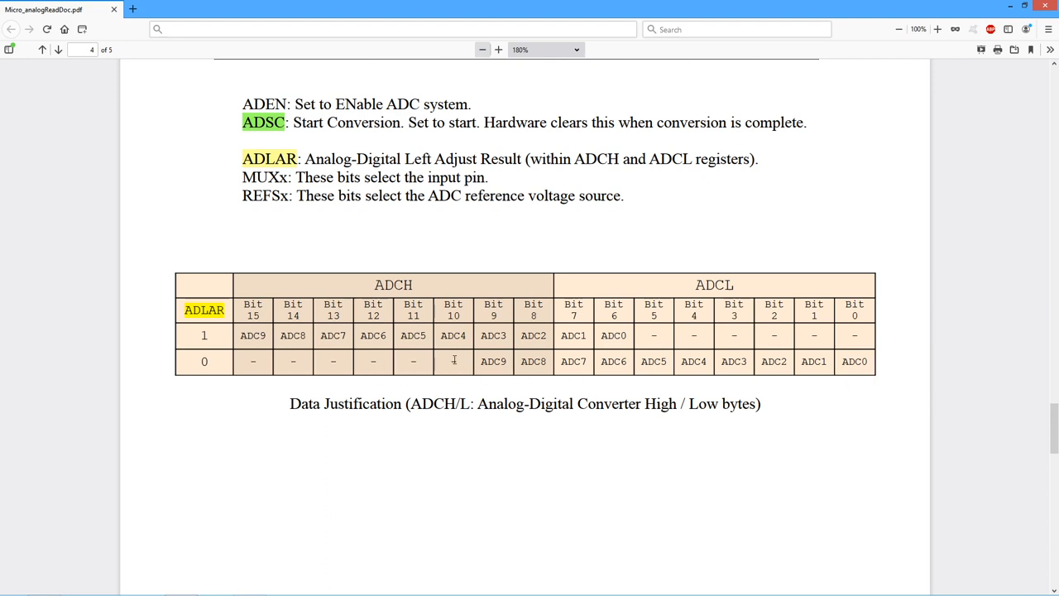
{"action": "mouse_move", "coordinate": [559, 268]}
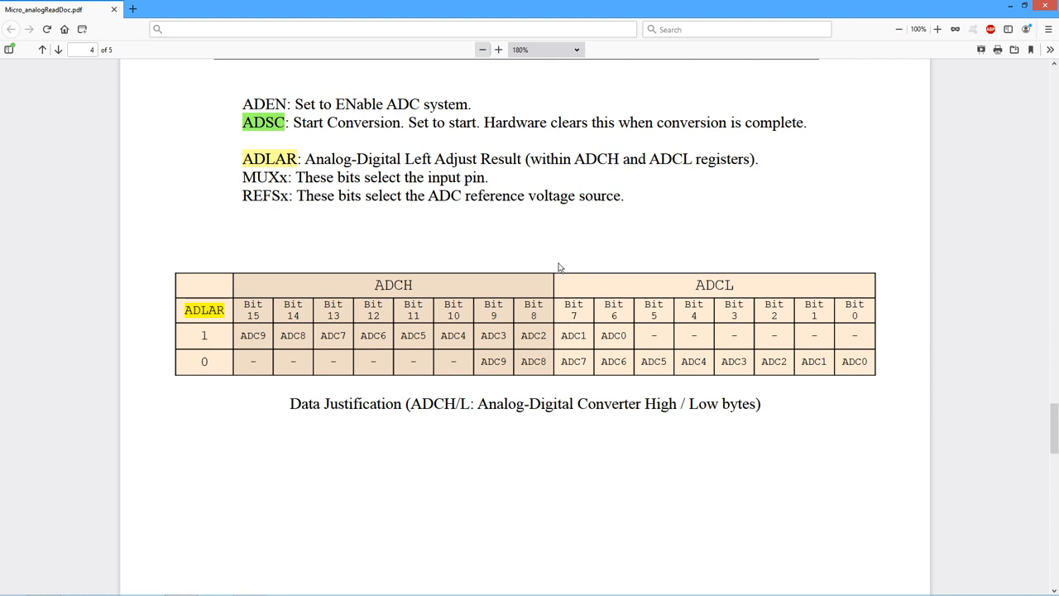
{"action": "mouse_move", "coordinate": [709, 258]}
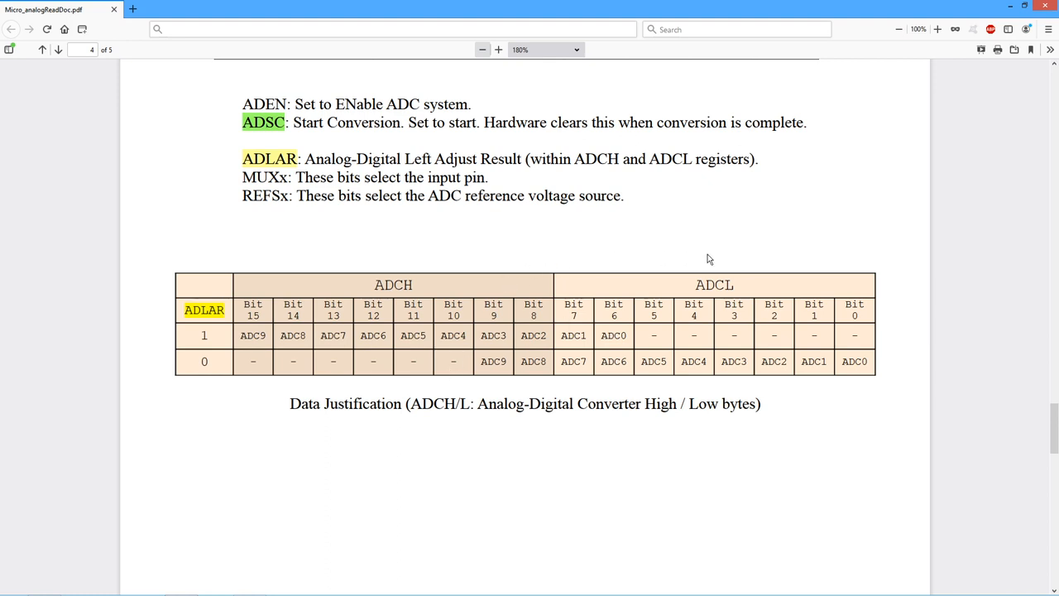
{"action": "mouse_move", "coordinate": [735, 285]}
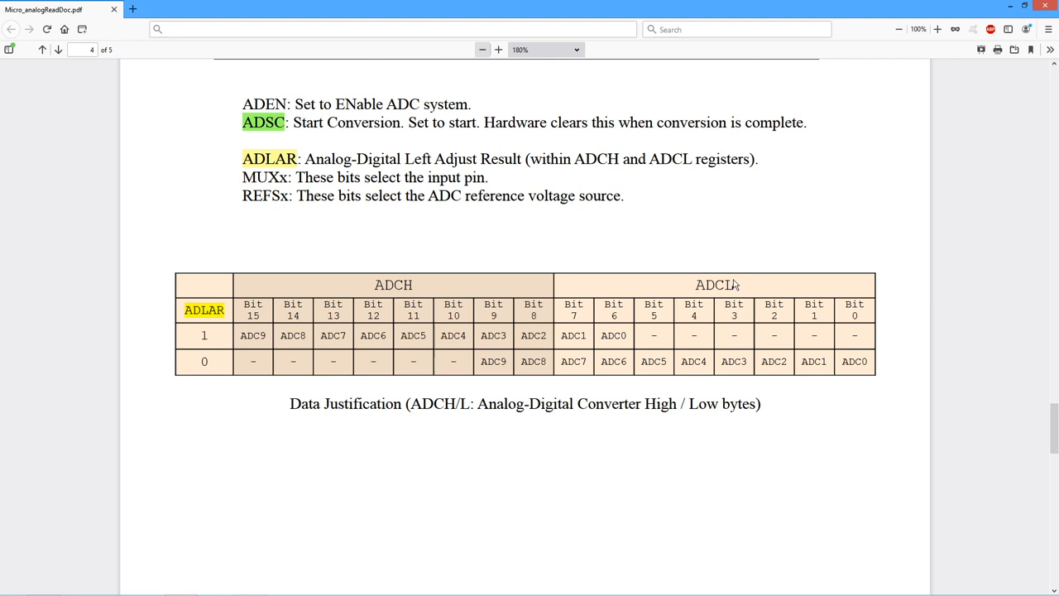
{"action": "mouse_move", "coordinate": [394, 284]}
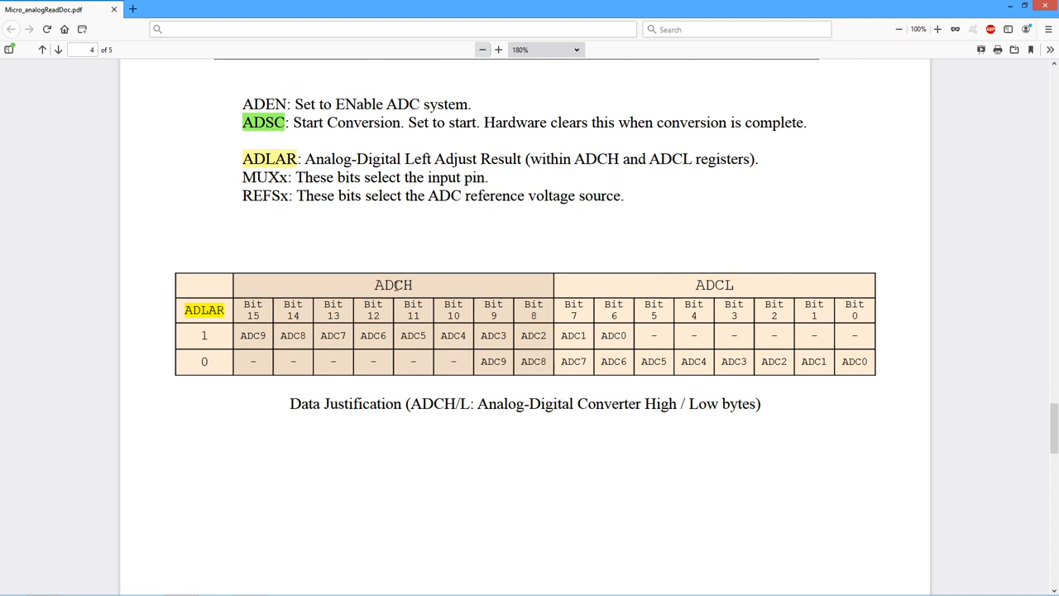
{"action": "mouse_move", "coordinate": [718, 263]}
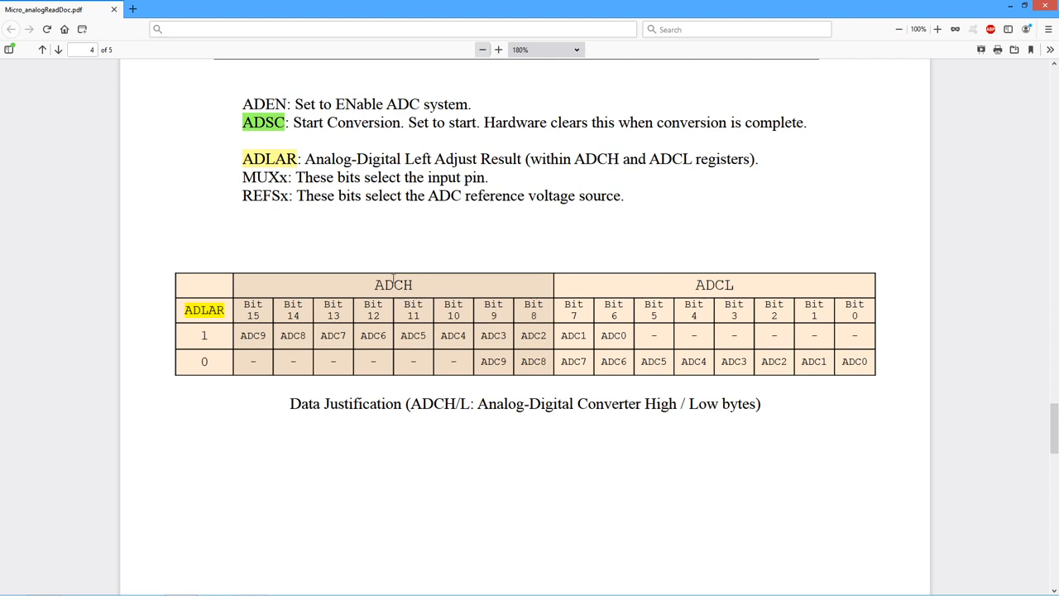
{"action": "mouse_move", "coordinate": [603, 246]}
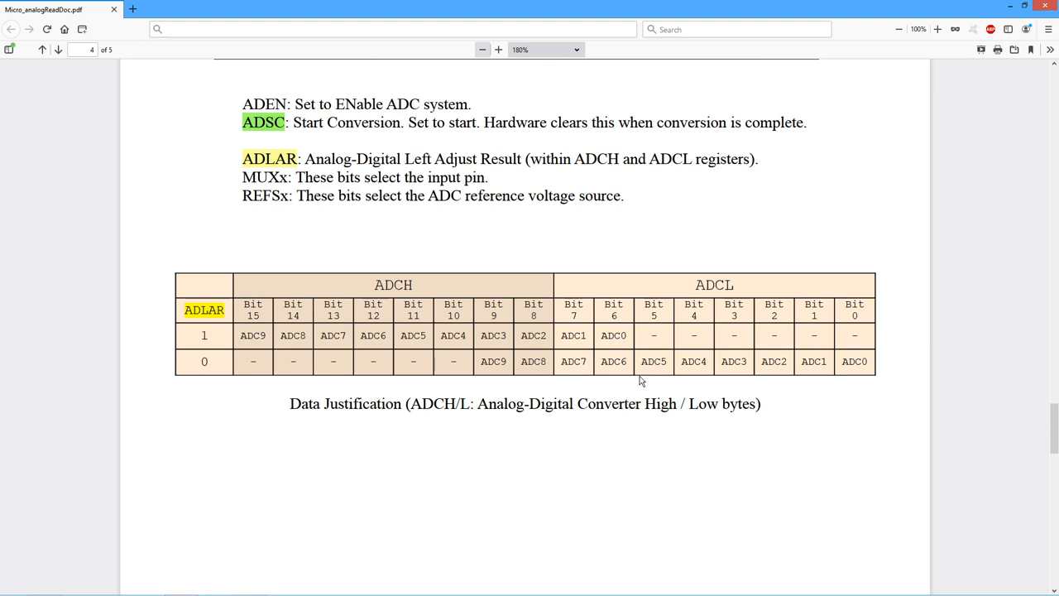
{"action": "mouse_move", "coordinate": [638, 421]}
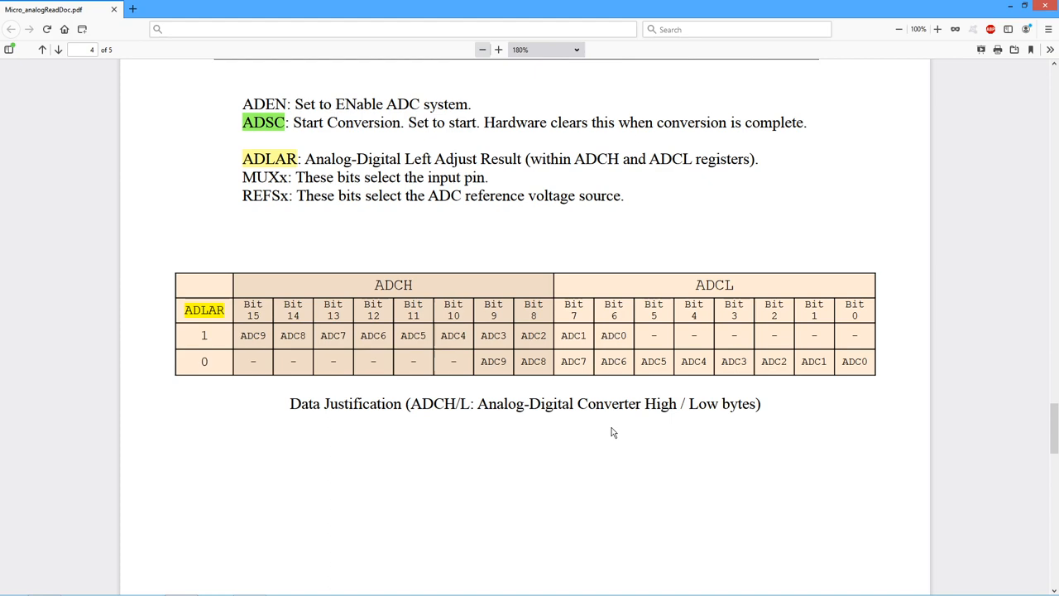
{"action": "scroll", "scroll_direction": "down", "scroll_amount": 3}
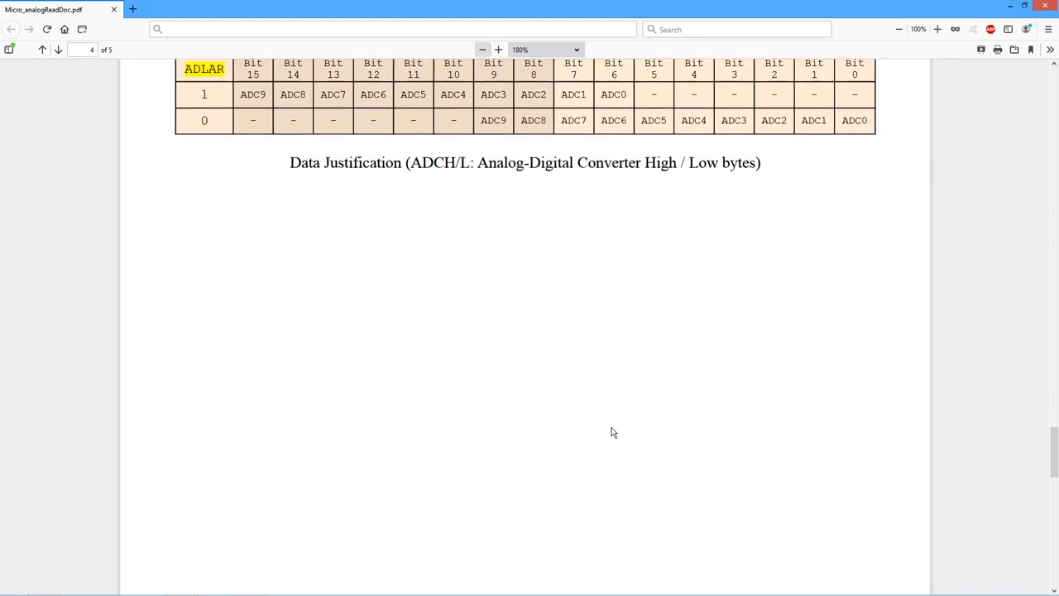
{"action": "scroll", "scroll_direction": "down", "scroll_amount": 3}
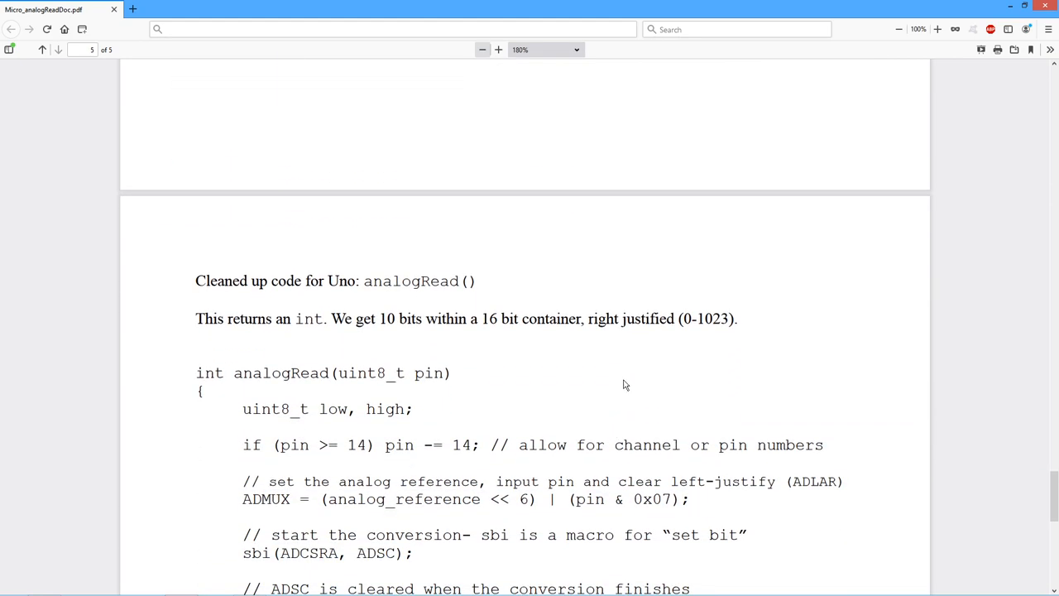
{"action": "scroll", "scroll_direction": "down", "scroll_amount": 3}
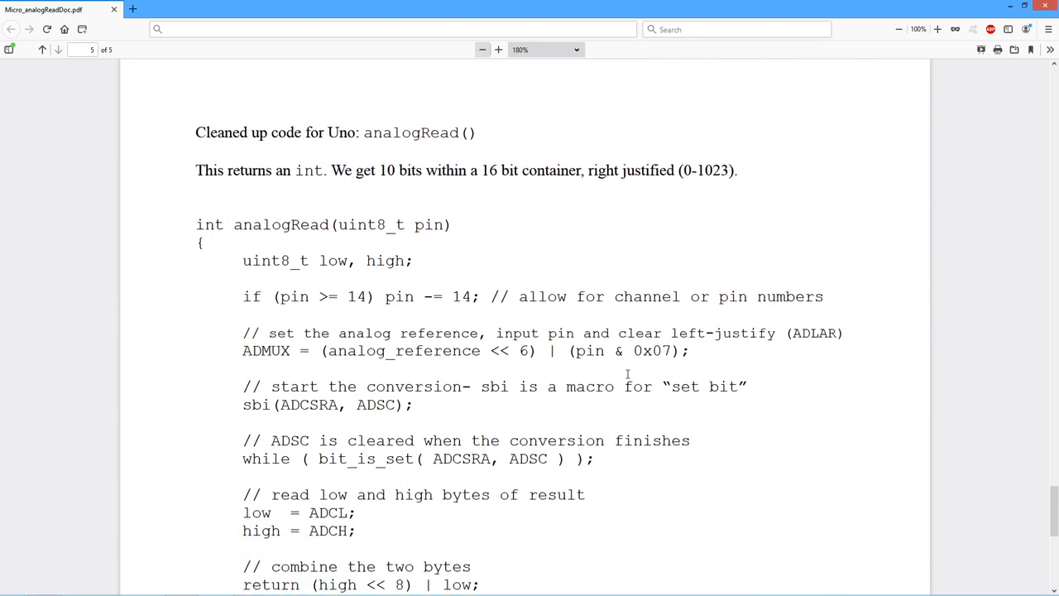
{"action": "scroll", "scroll_direction": "down", "scroll_amount": 3}
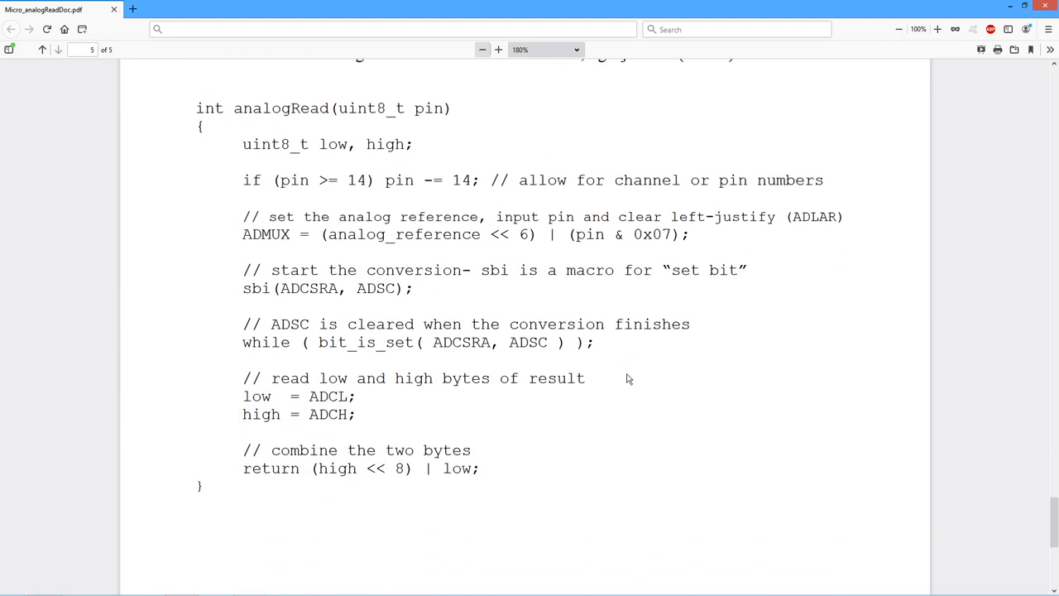
{"action": "mouse_move", "coordinate": [639, 387]}
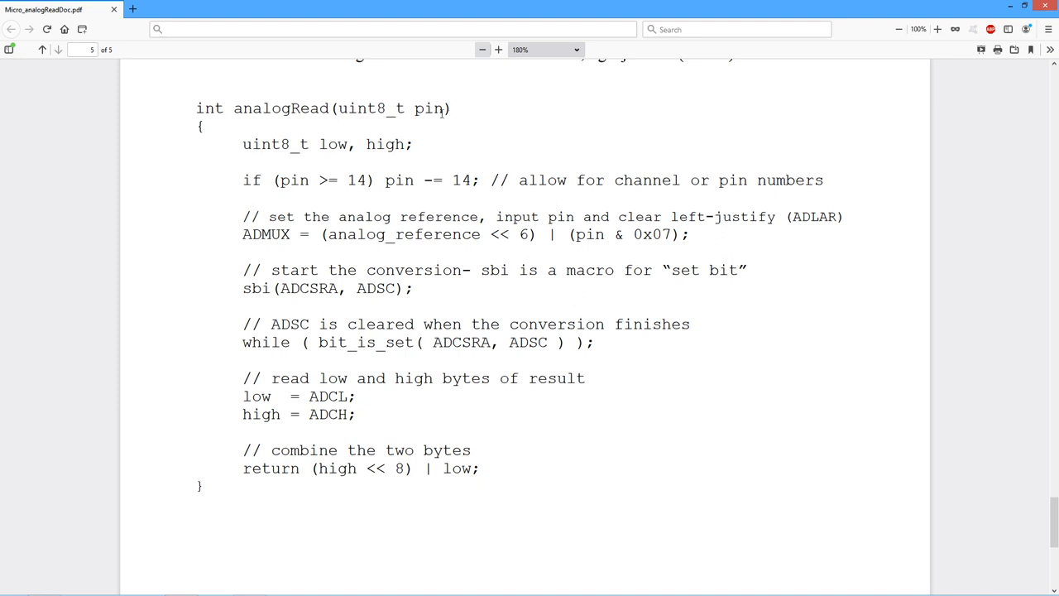
{"action": "mouse_move", "coordinate": [437, 122]}
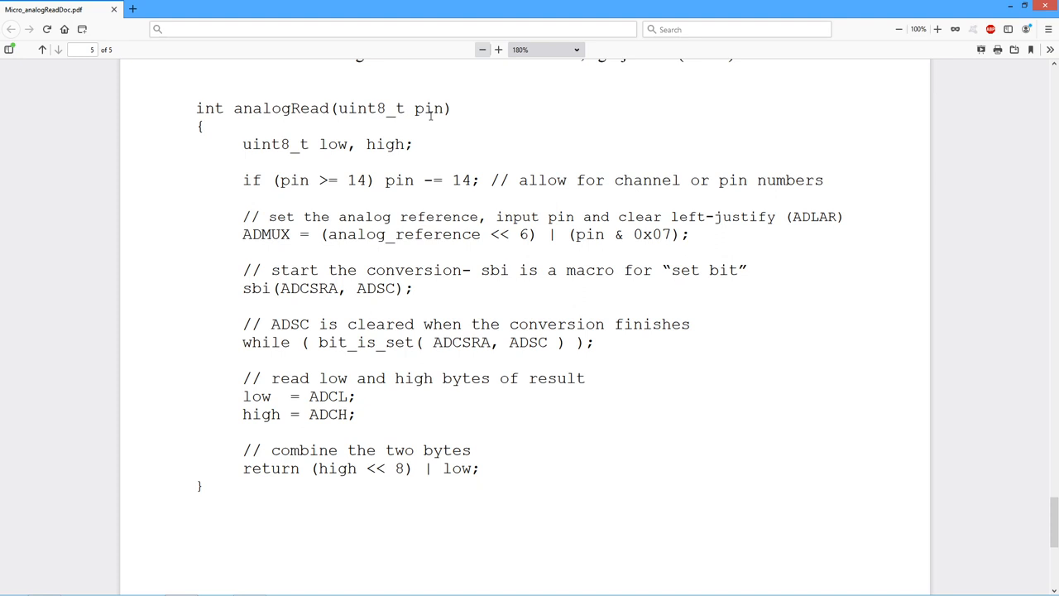
{"action": "mouse_move", "coordinate": [470, 196]}
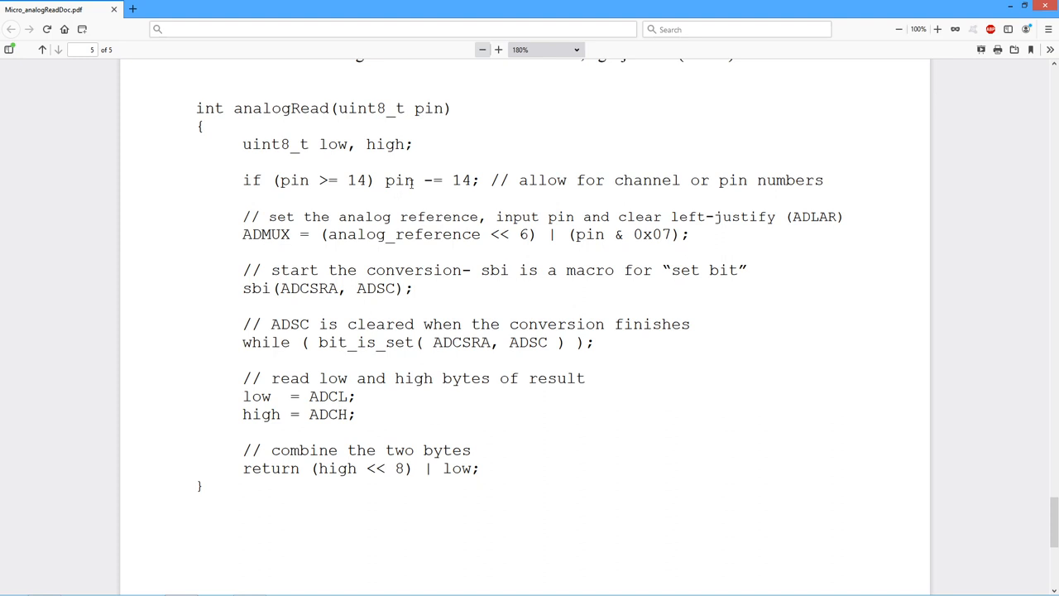
{"action": "mouse_move", "coordinate": [445, 184]}
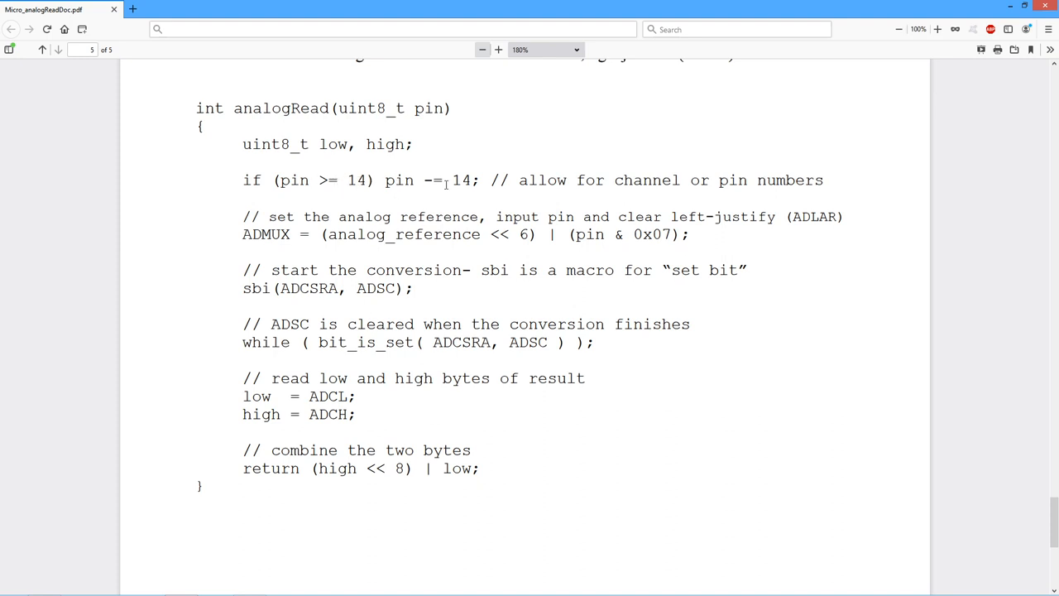
{"action": "mouse_move", "coordinate": [470, 182]}
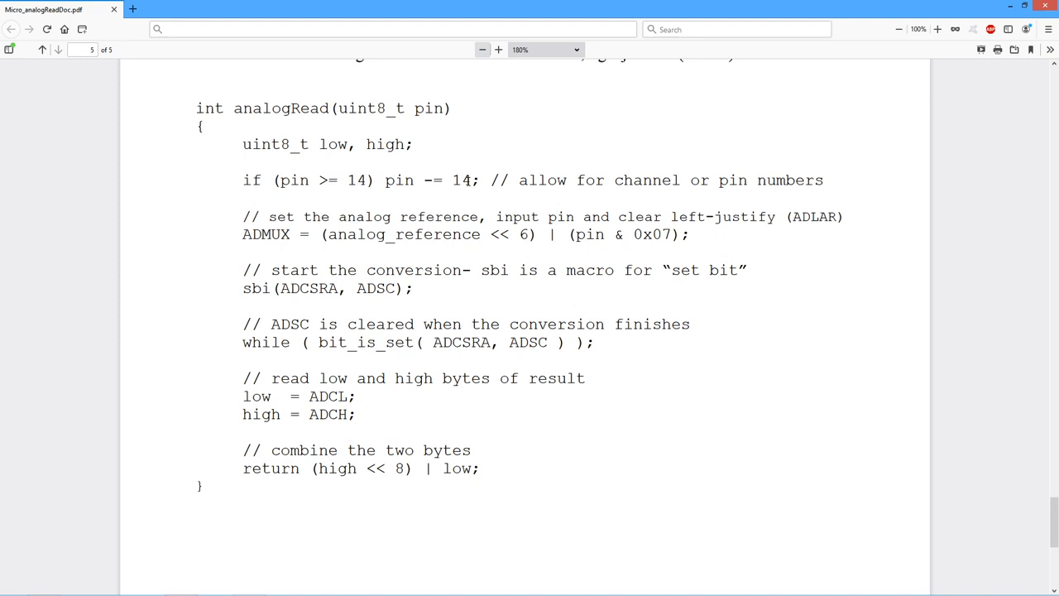
{"action": "mouse_move", "coordinate": [824, 179]}
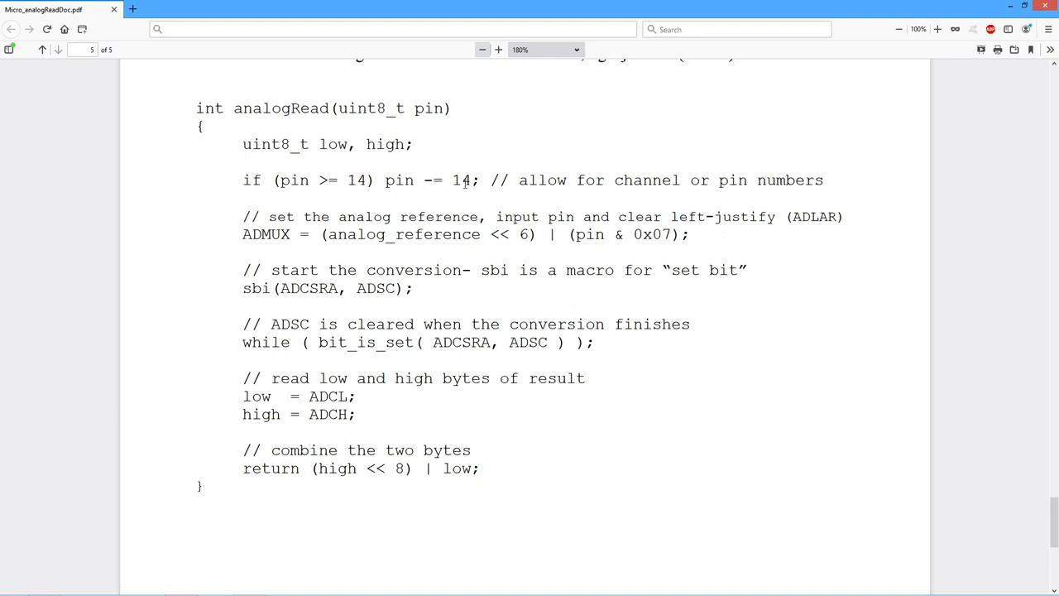
{"action": "mouse_move", "coordinate": [258, 205]}
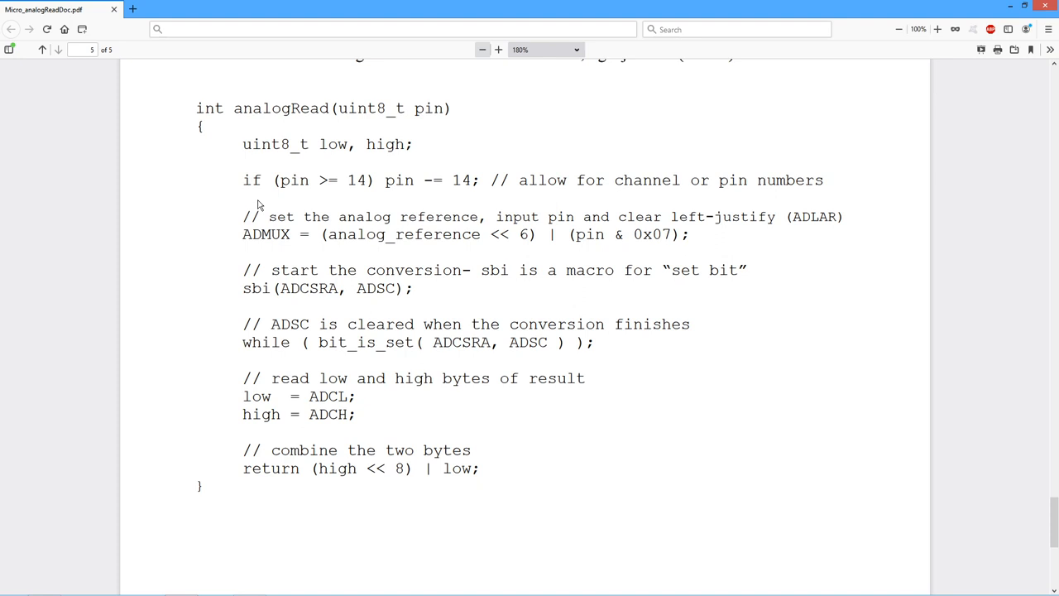
{"action": "mouse_move", "coordinate": [765, 221]}
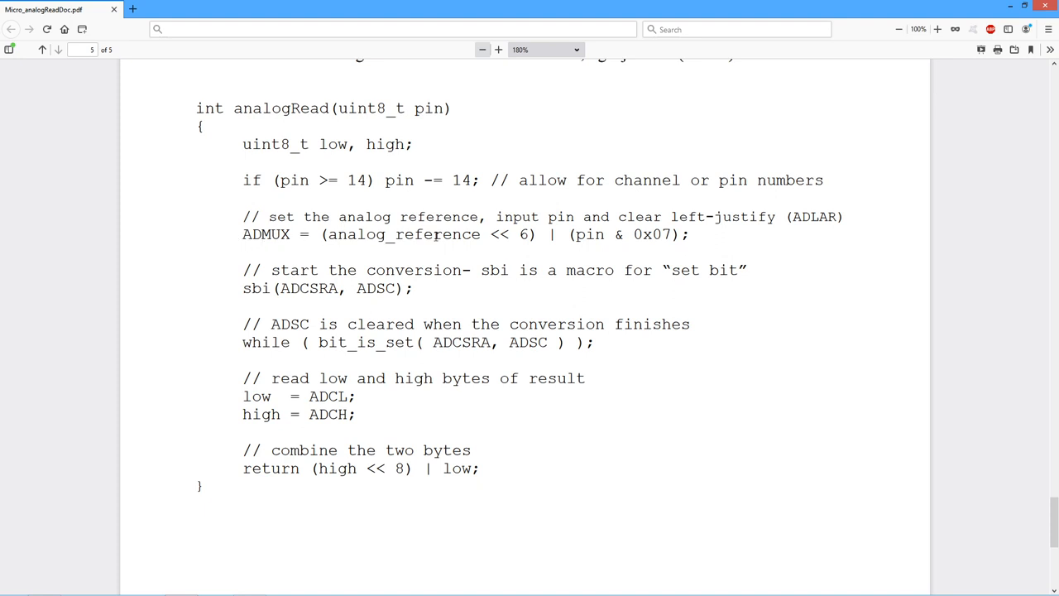
{"action": "mouse_move", "coordinate": [245, 258]}
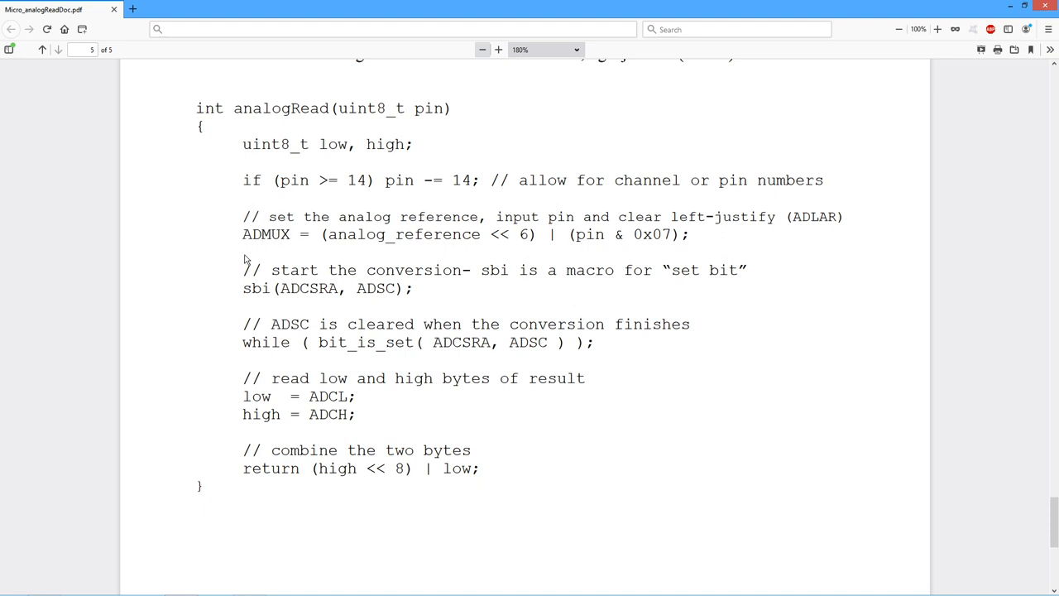
{"action": "mouse_move", "coordinate": [496, 253]}
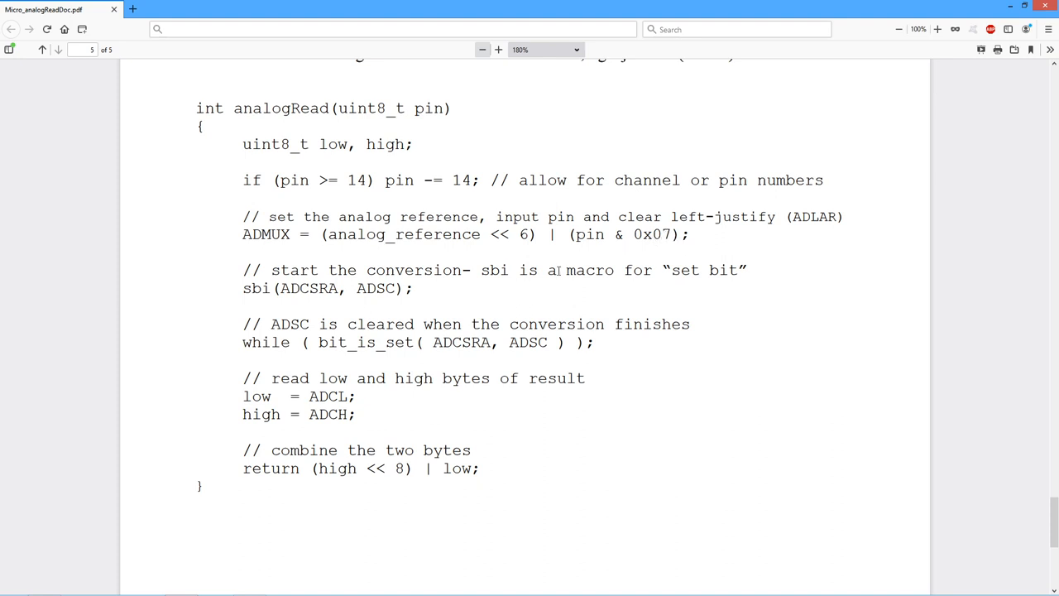
{"action": "mouse_move", "coordinate": [460, 258]}
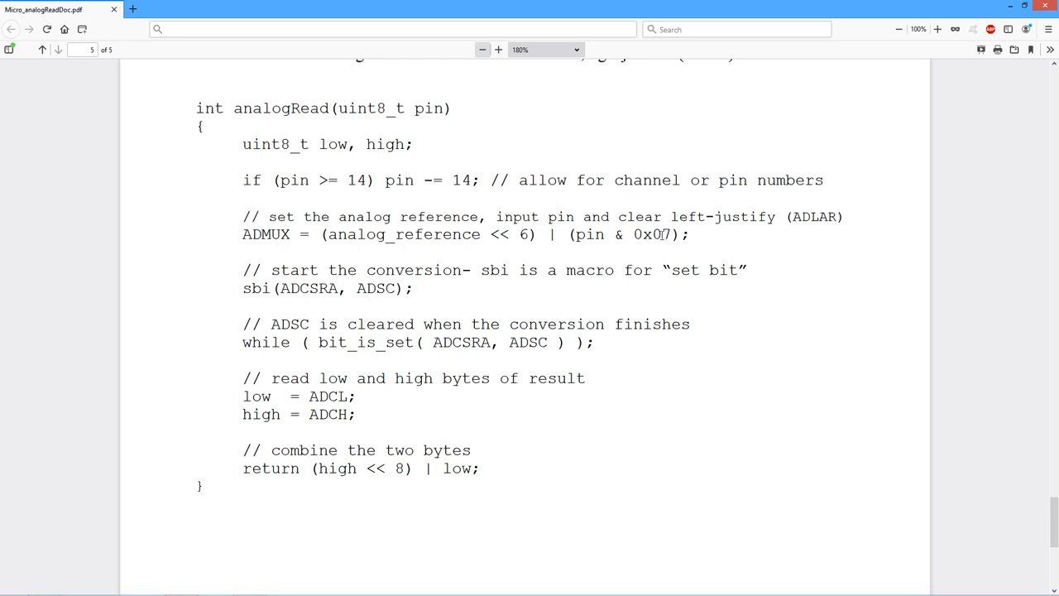
{"action": "scroll", "scroll_direction": "up", "scroll_amount": 3}
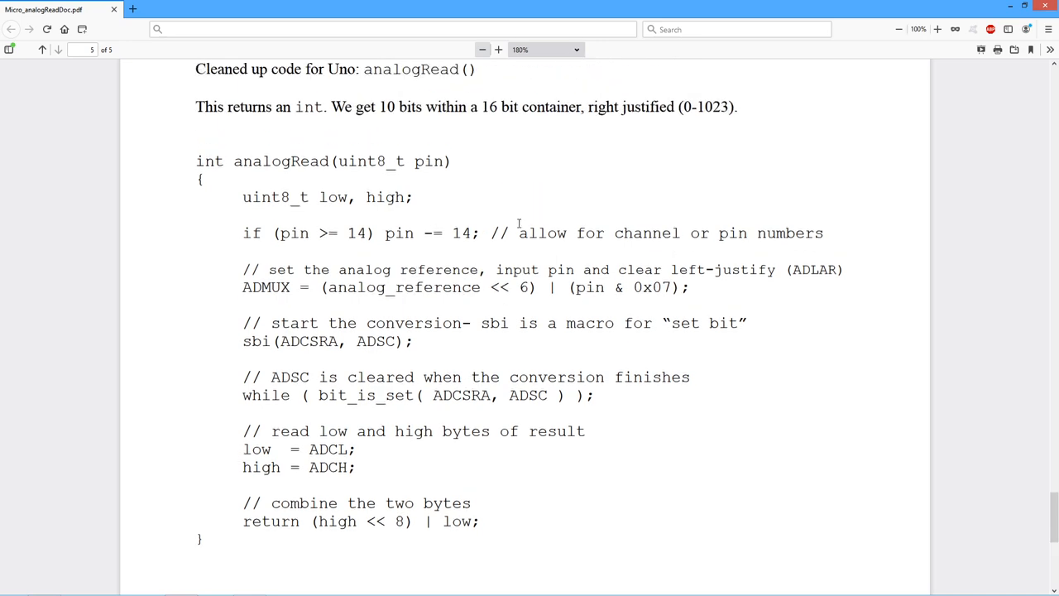
{"action": "scroll", "scroll_direction": "up", "scroll_amount": 3}
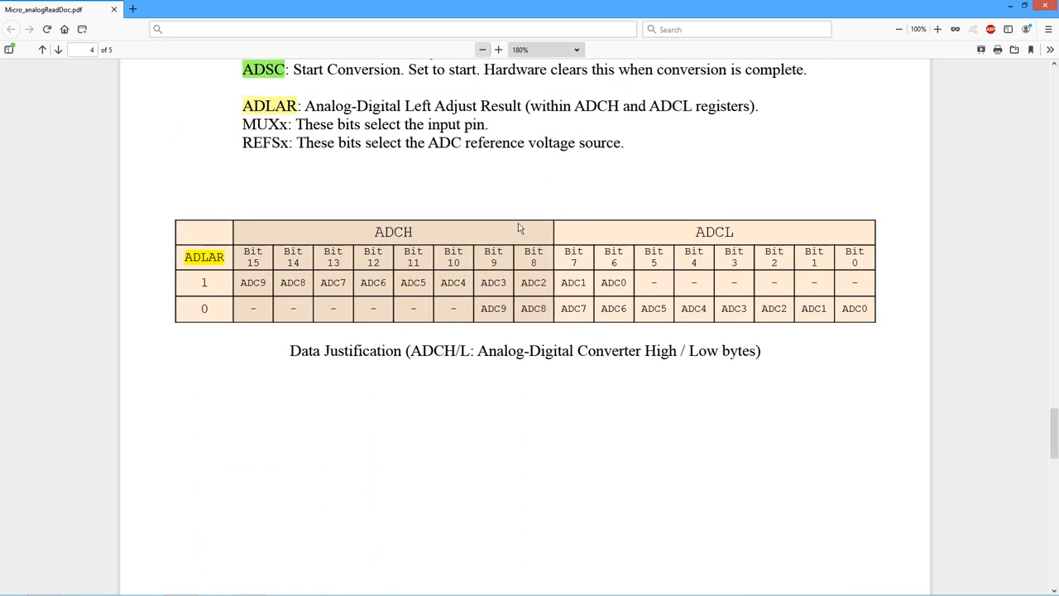
{"action": "scroll", "scroll_direction": "up", "scroll_amount": 3}
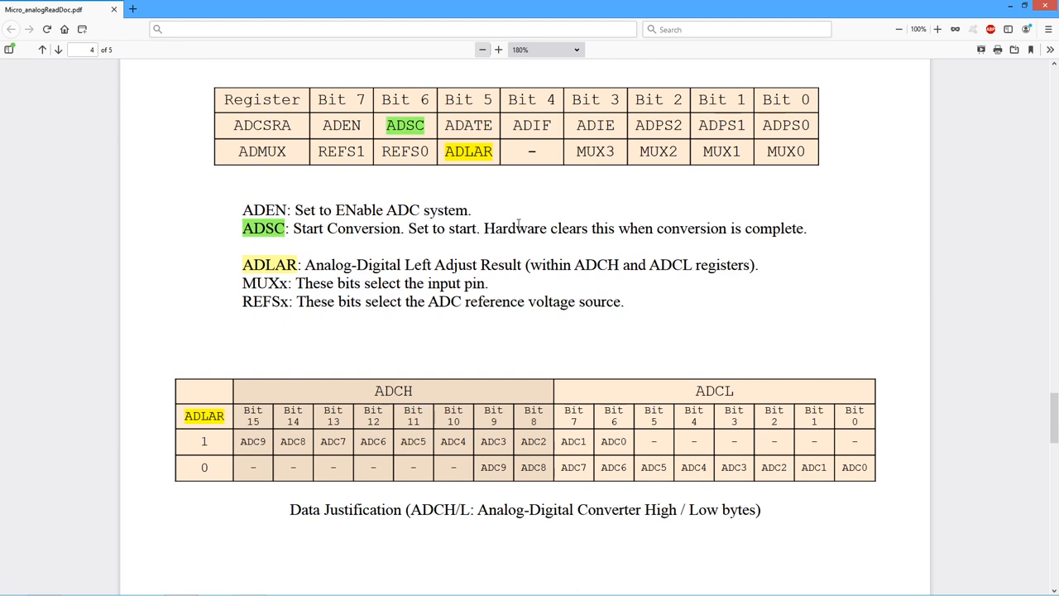
{"action": "mouse_move", "coordinate": [786, 152]}
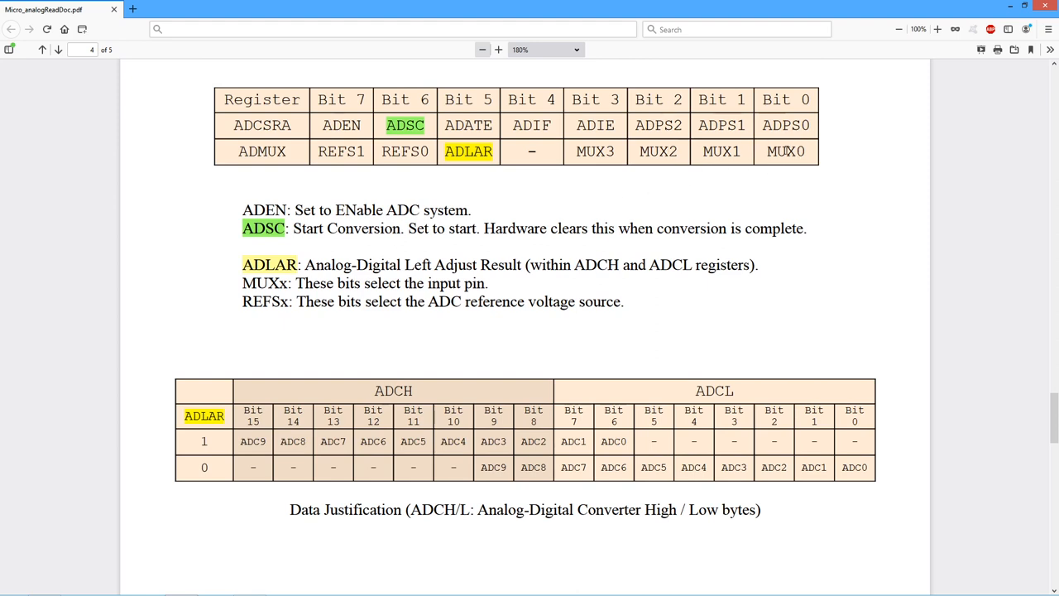
{"action": "mouse_move", "coordinate": [630, 166]}
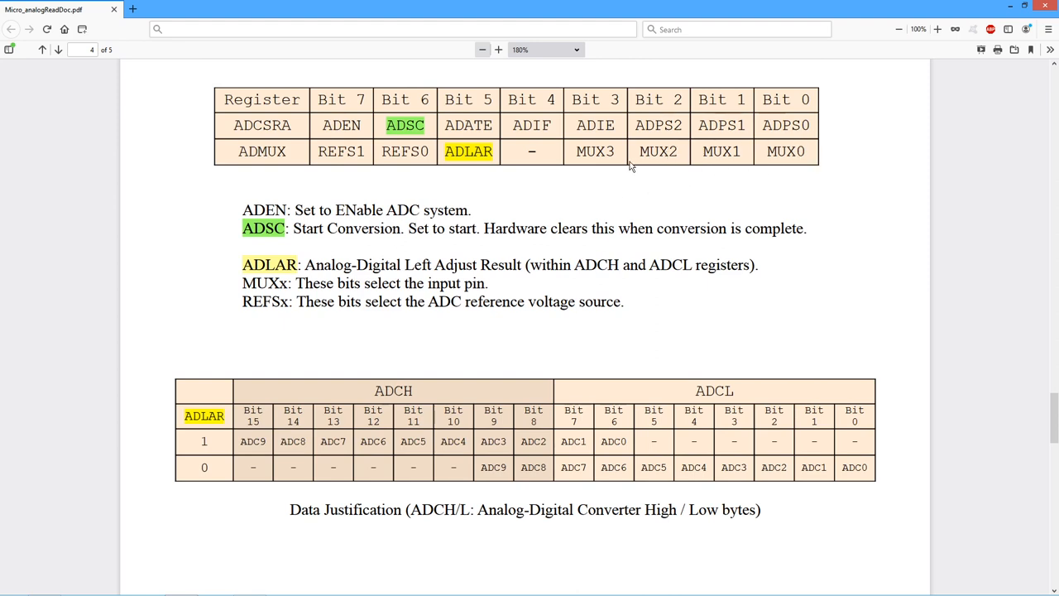
{"action": "mouse_move", "coordinate": [450, 170]}
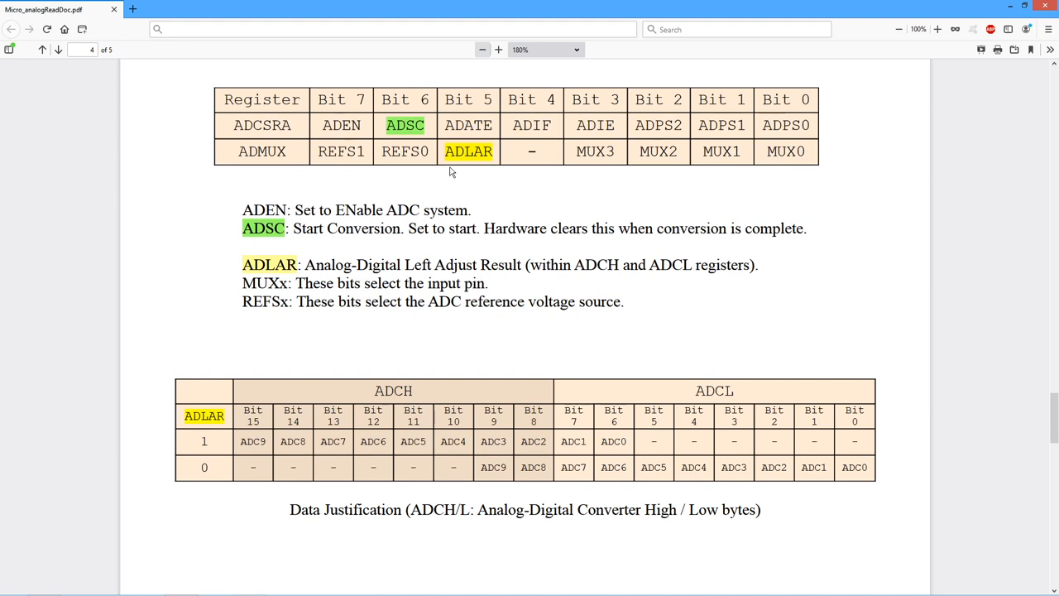
{"action": "mouse_move", "coordinate": [368, 176]}
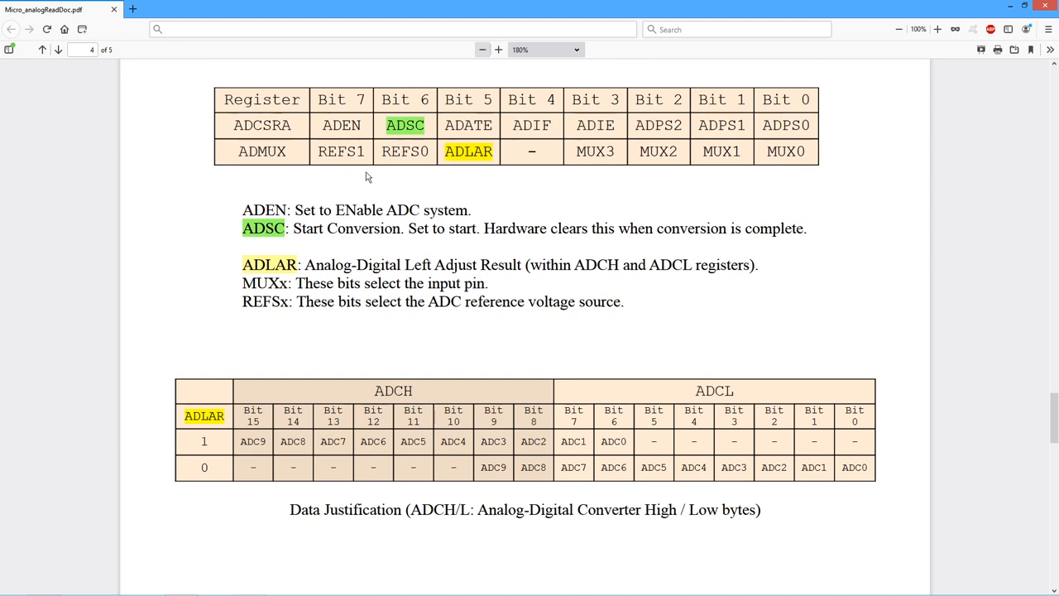
{"action": "mouse_move", "coordinate": [794, 145]}
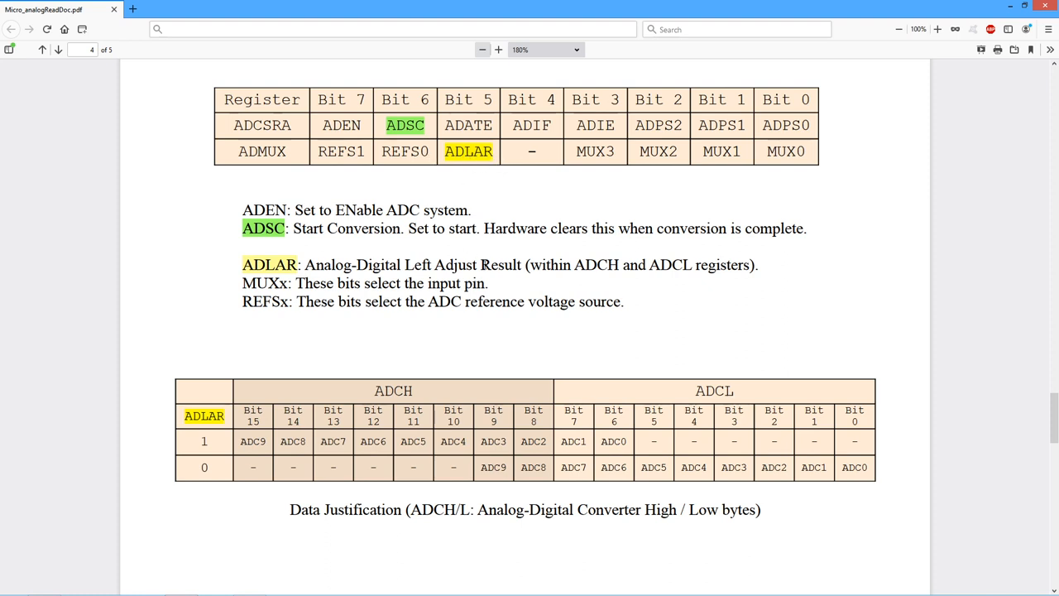
{"action": "mouse_move", "coordinate": [240, 460]}
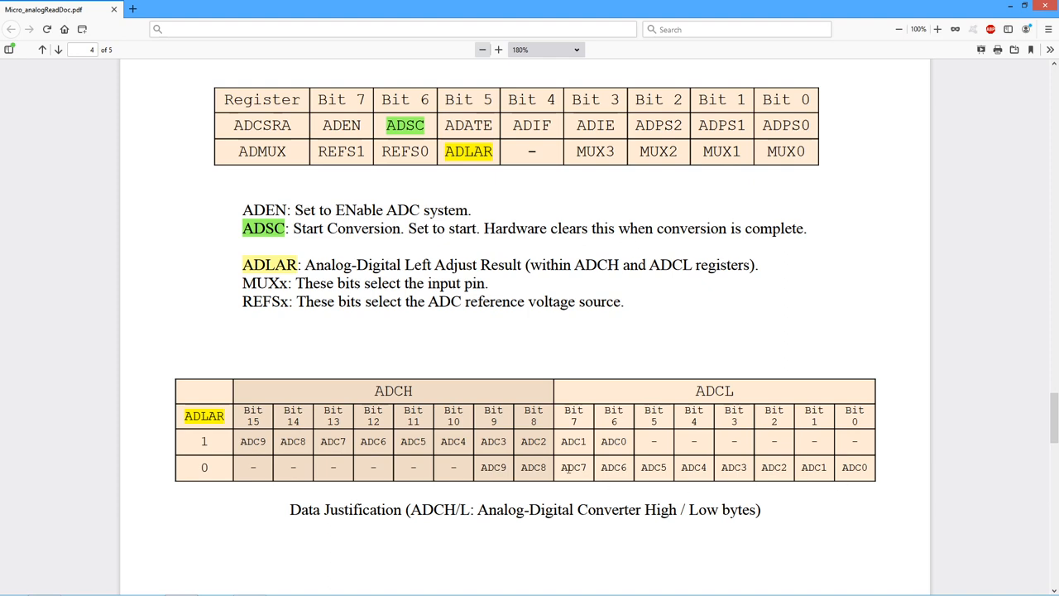
{"action": "scroll", "scroll_direction": "down", "scroll_amount": 3}
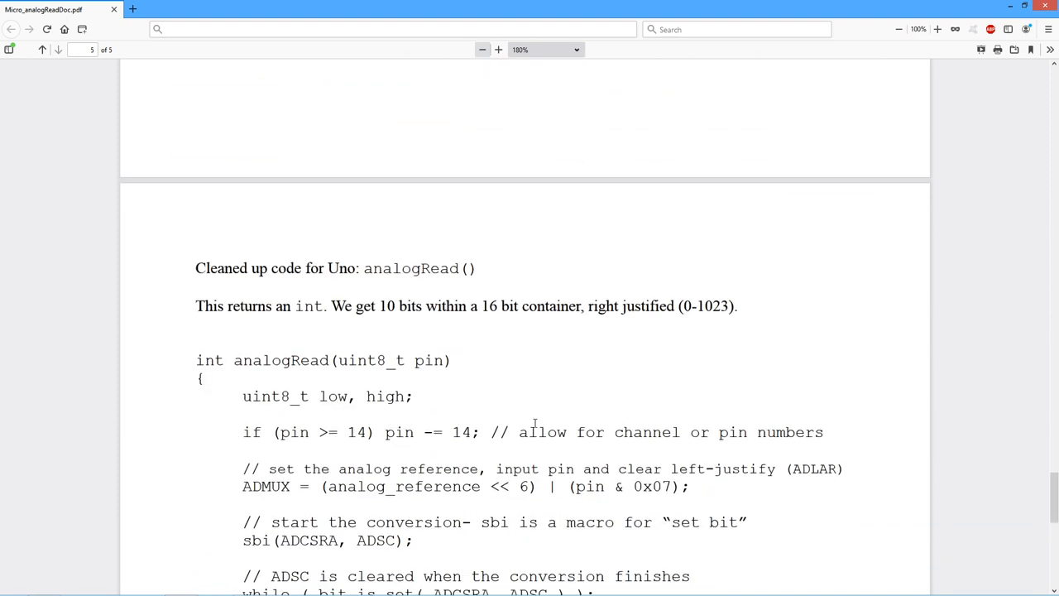
{"action": "scroll", "scroll_direction": "down", "scroll_amount": 3}
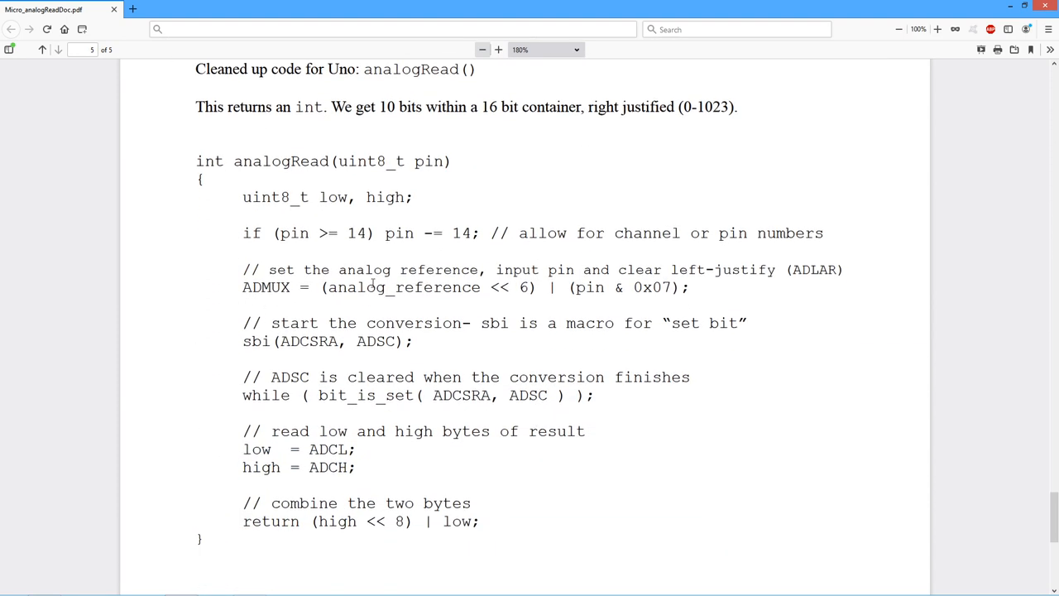
{"action": "mouse_move", "coordinate": [703, 291]}
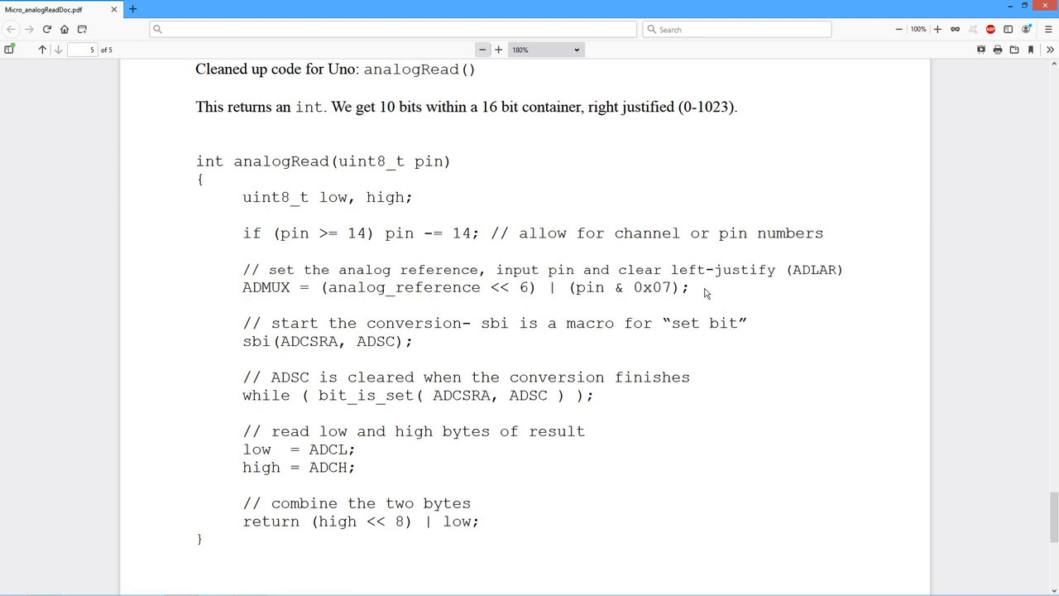
{"action": "mouse_move", "coordinate": [437, 346]}
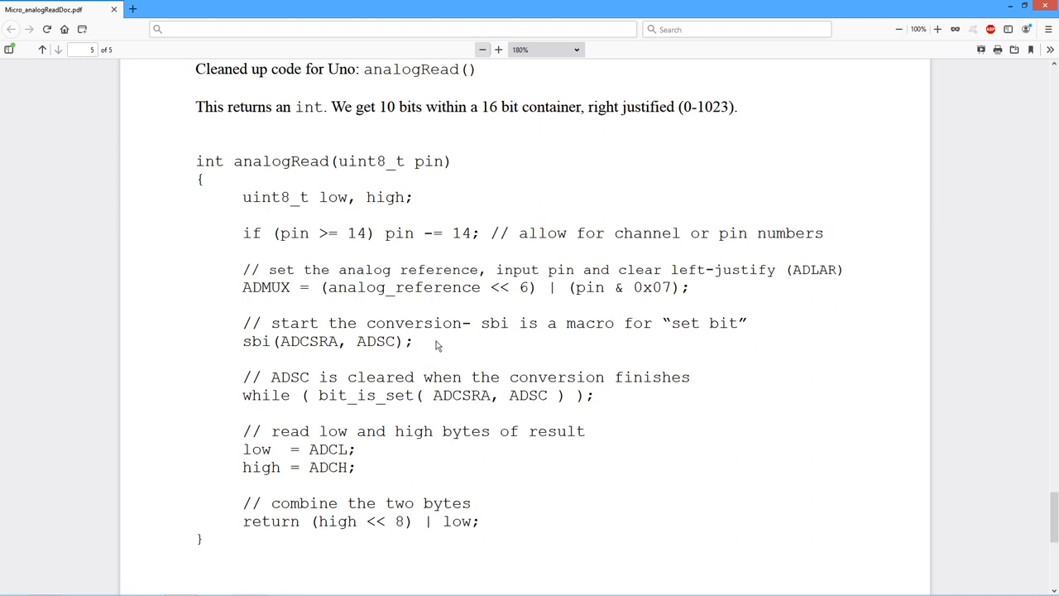
{"action": "mouse_move", "coordinate": [259, 356]}
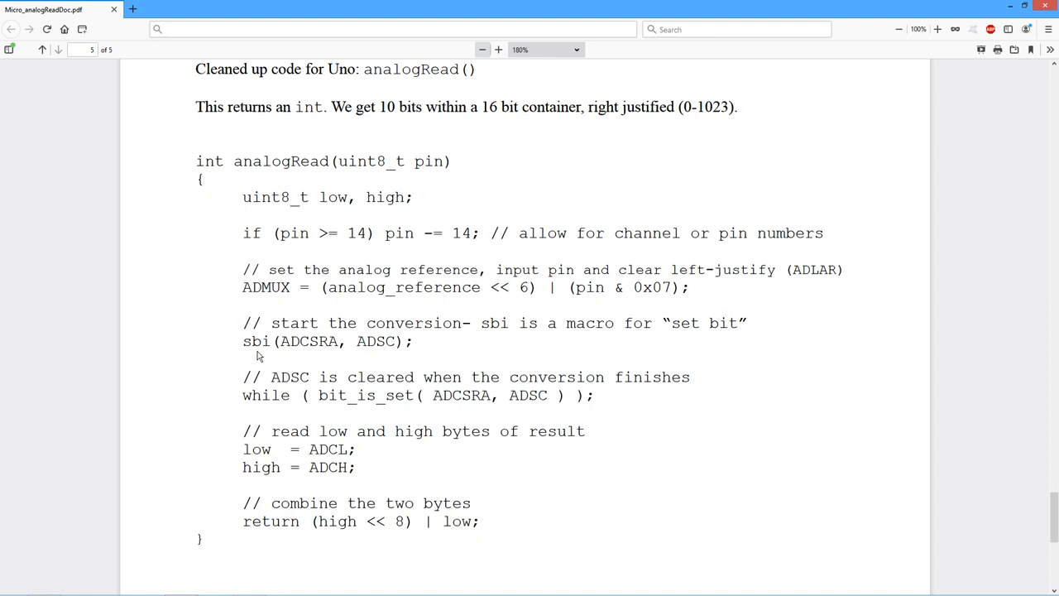
{"action": "mouse_move", "coordinate": [255, 358]}
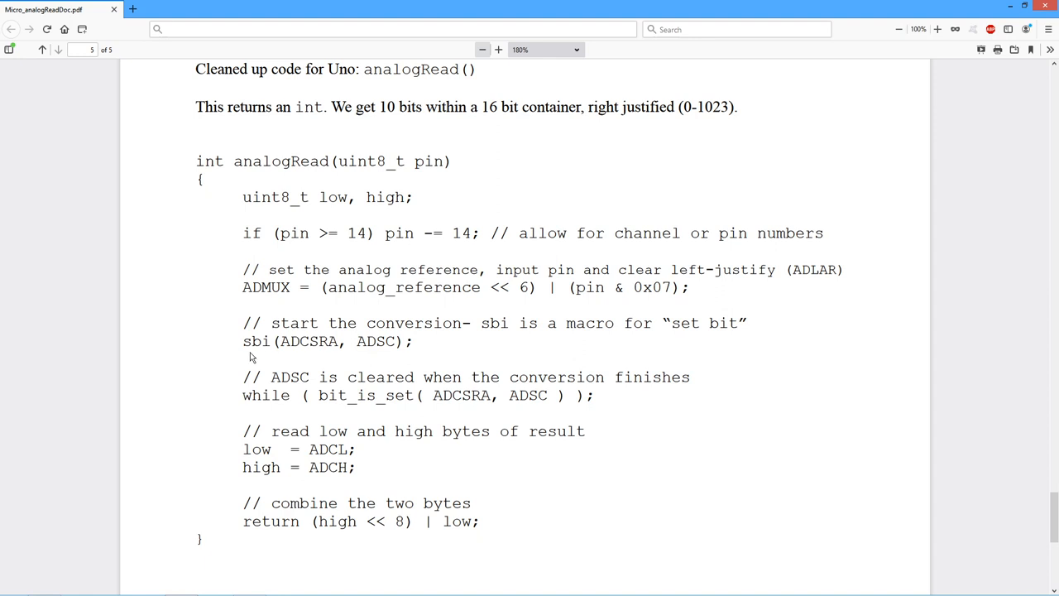
{"action": "mouse_move", "coordinate": [346, 346]}
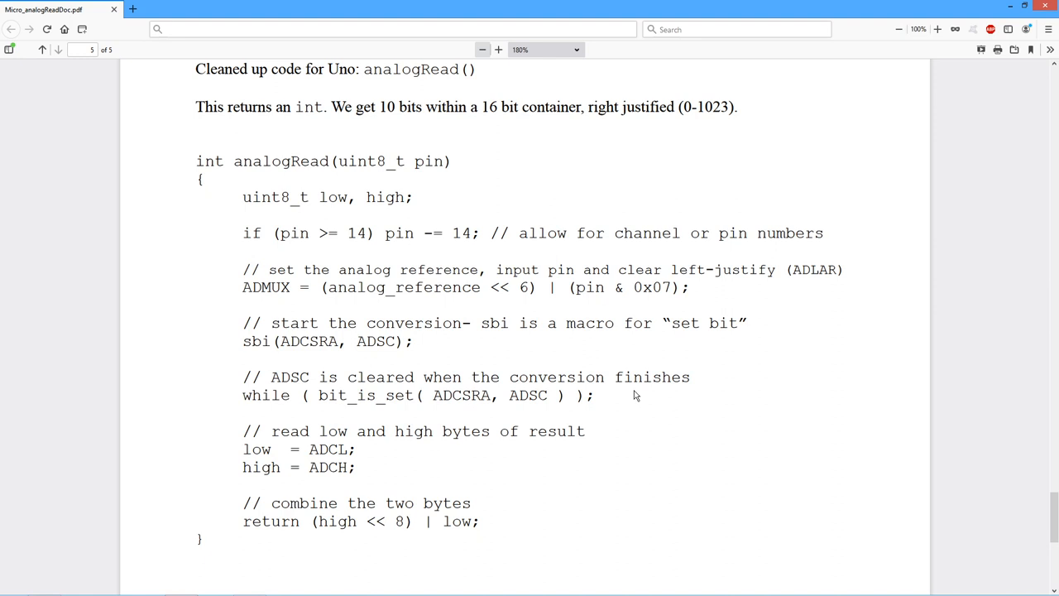
{"action": "mouse_move", "coordinate": [620, 374]}
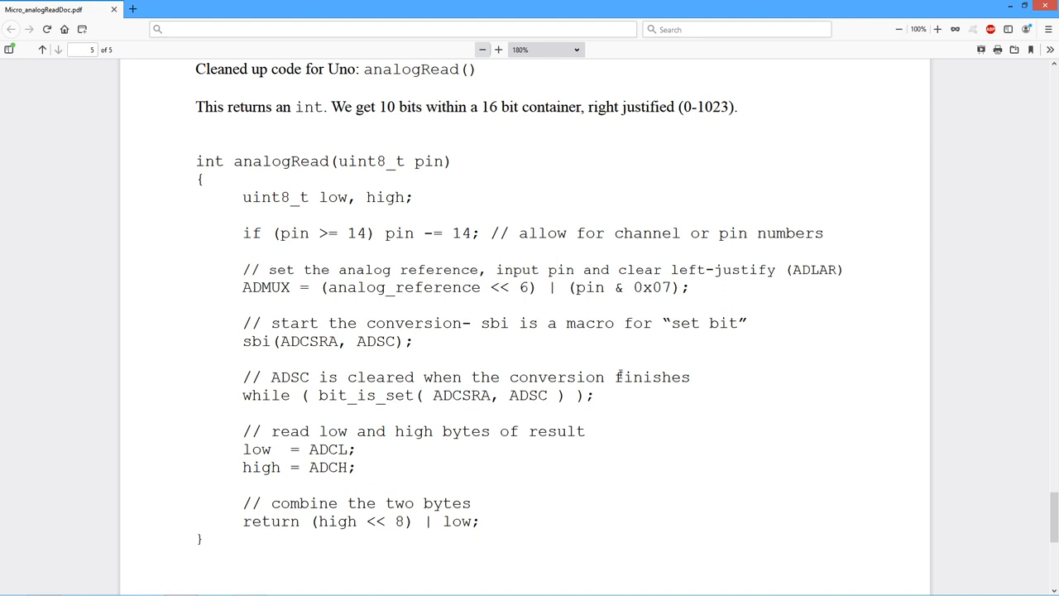
{"action": "mouse_move", "coordinate": [619, 398]}
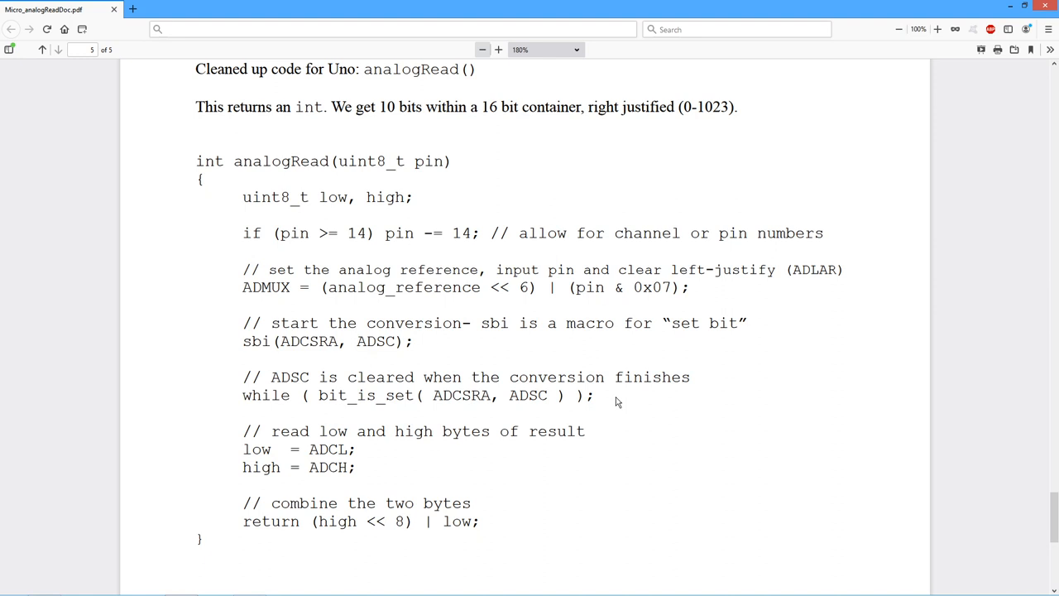
{"action": "mouse_move", "coordinate": [586, 397]}
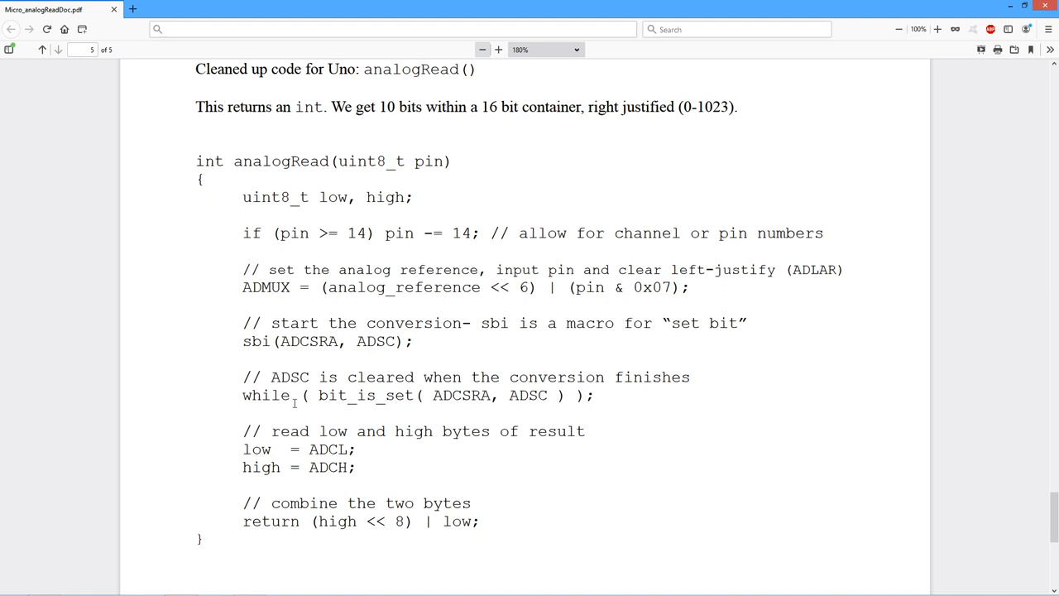
{"action": "mouse_move", "coordinate": [462, 424]}
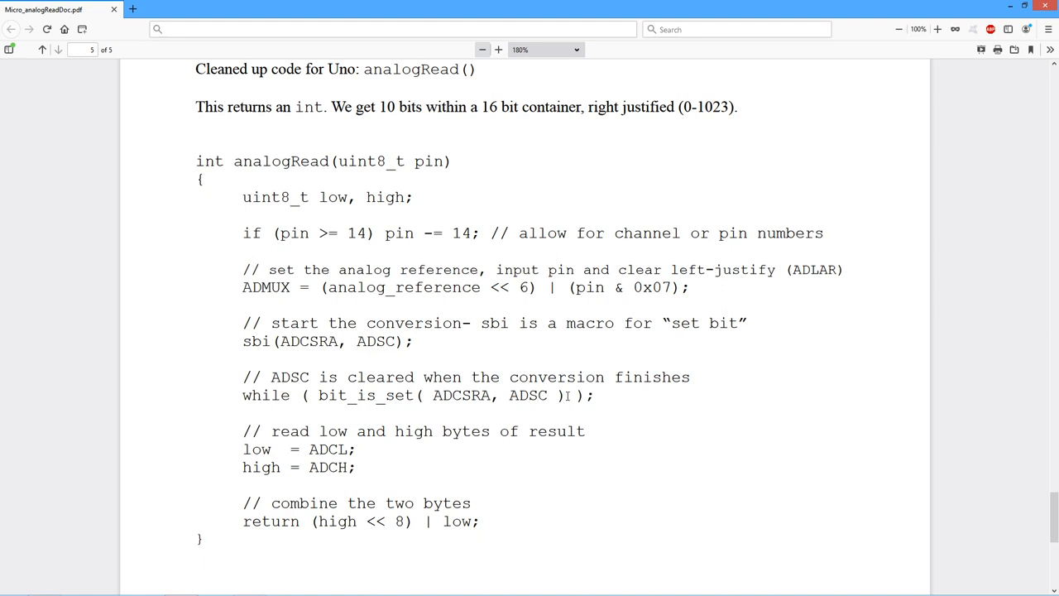
{"action": "mouse_move", "coordinate": [490, 455]}
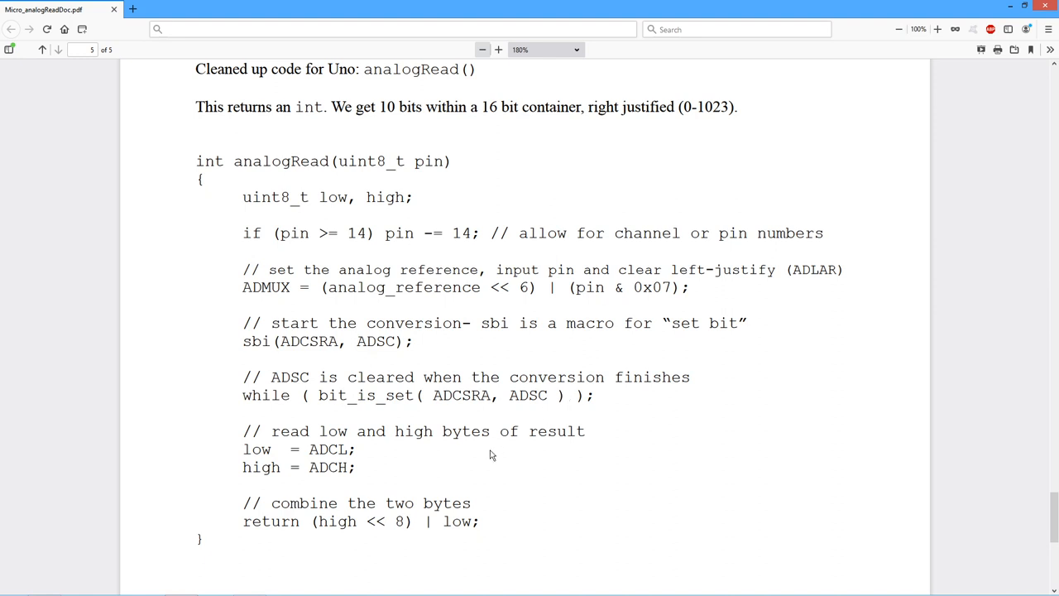
{"action": "scroll", "scroll_direction": "down", "scroll_amount": 3}
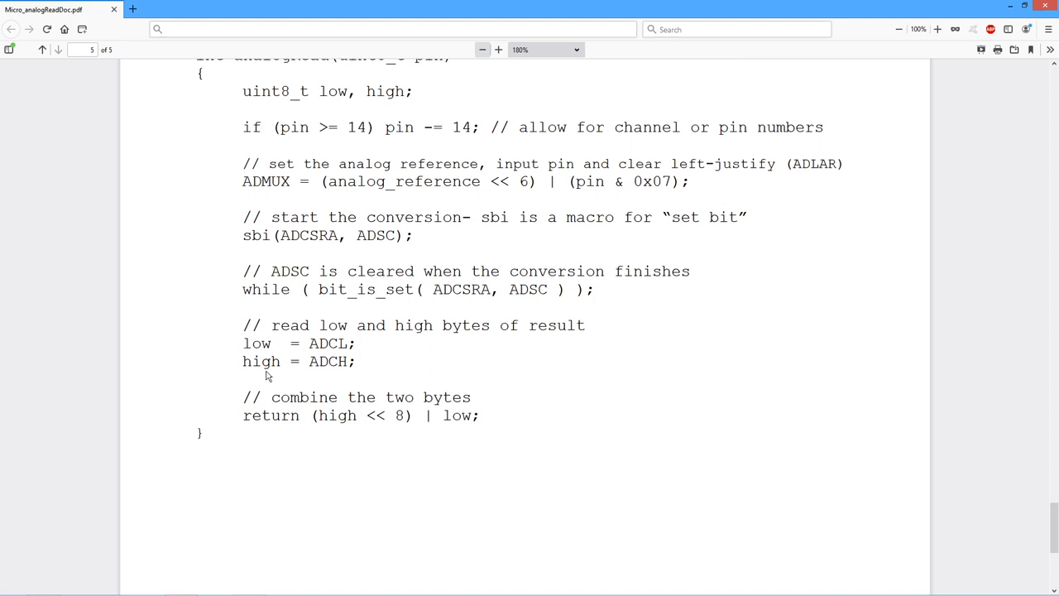
{"action": "mouse_move", "coordinate": [275, 378]}
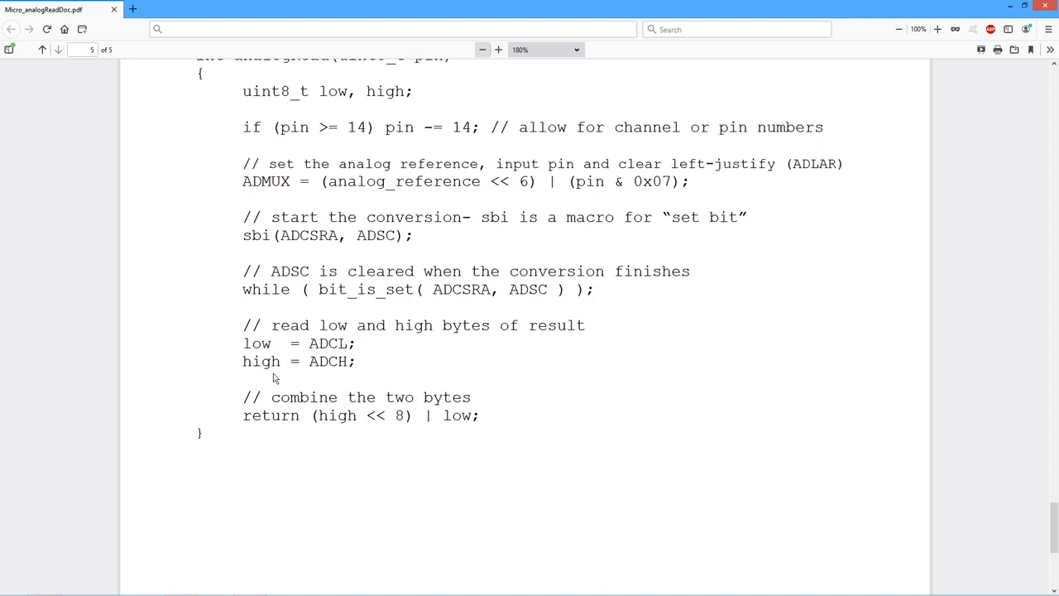
{"action": "mouse_move", "coordinate": [328, 384]}
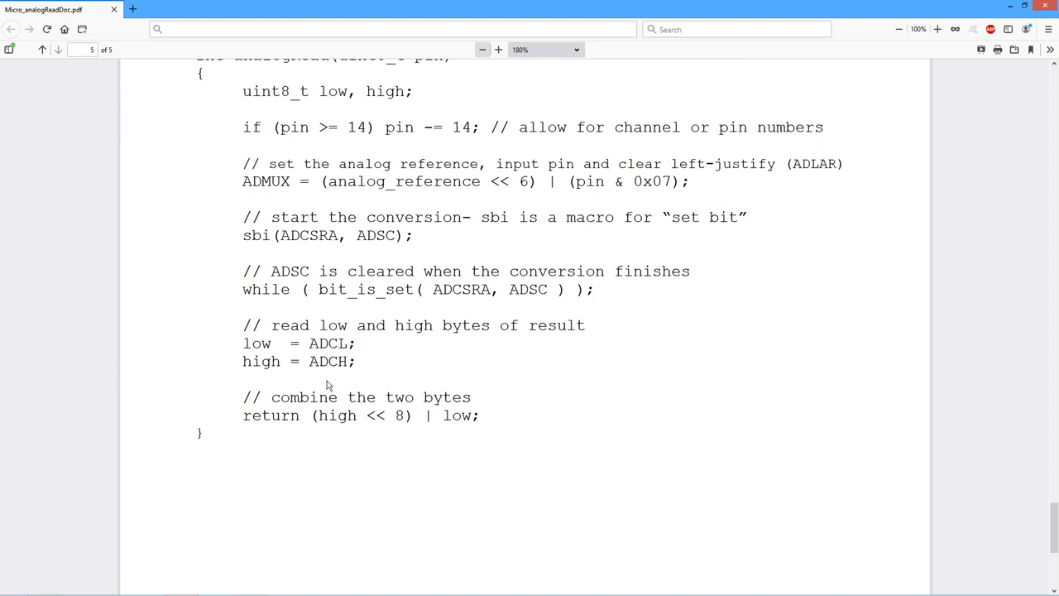
{"action": "mouse_move", "coordinate": [317, 422]}
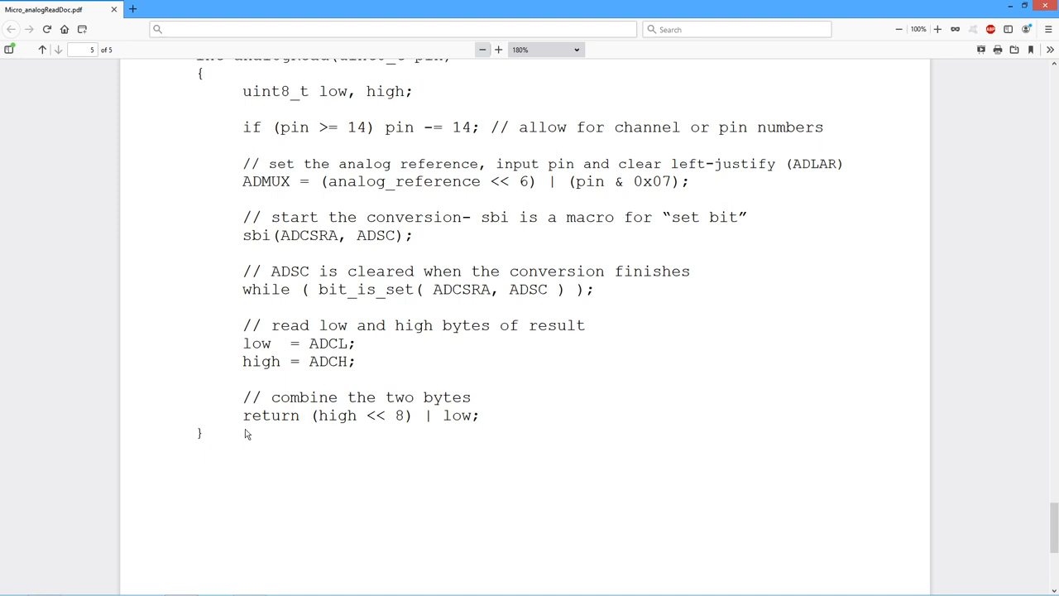
{"action": "scroll", "scroll_direction": "up", "scroll_amount": 3}
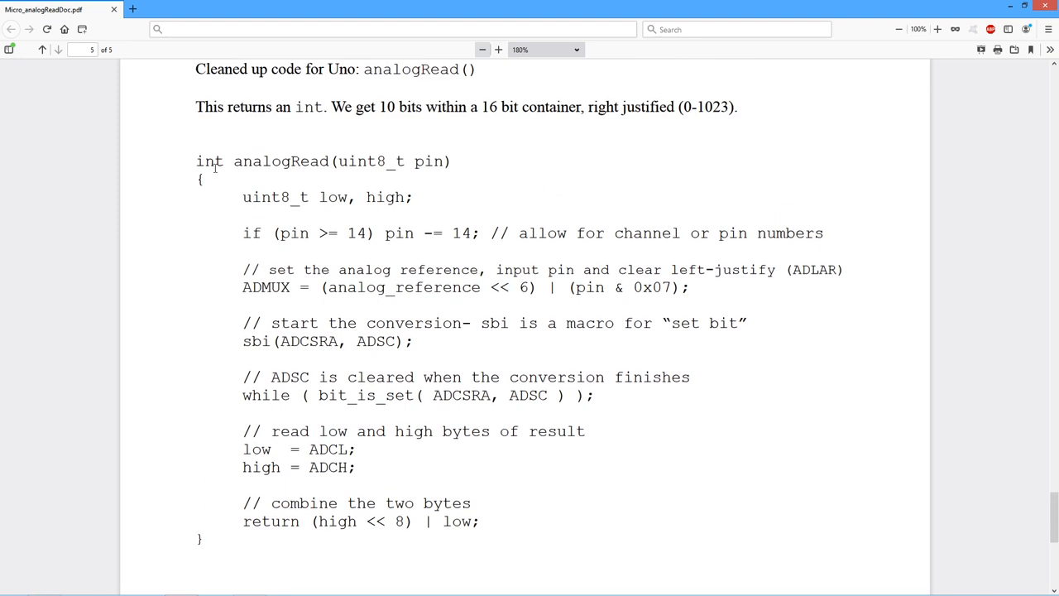
{"action": "mouse_move", "coordinate": [739, 470]}
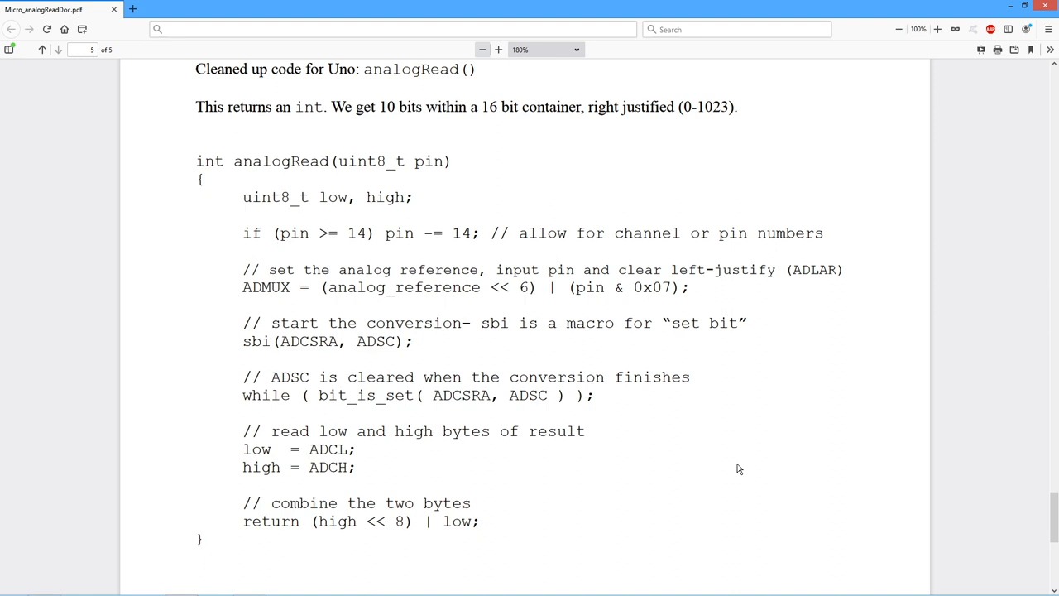
{"action": "mouse_move", "coordinate": [1017, 472]}
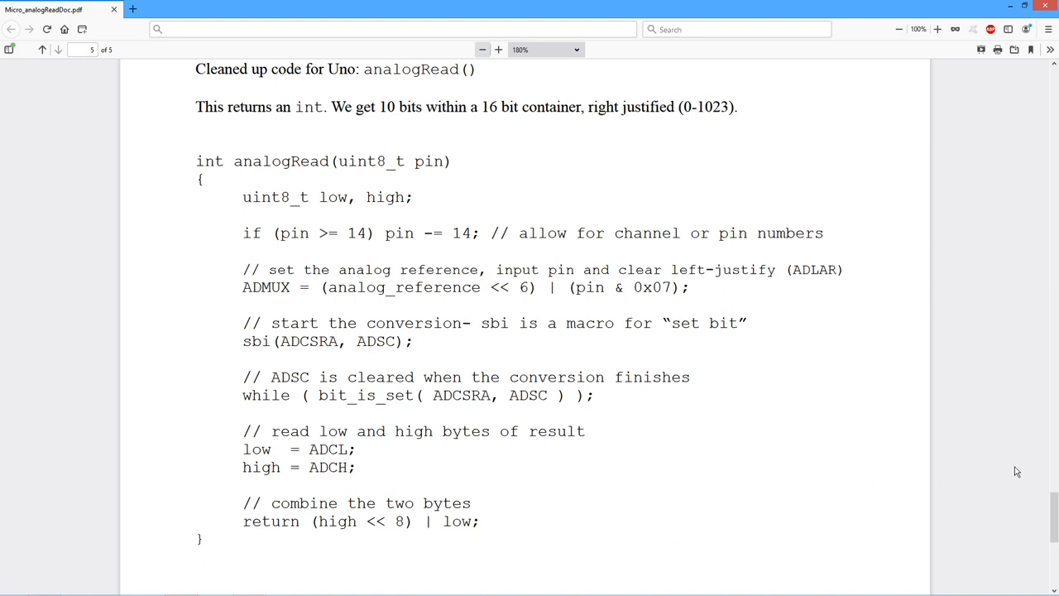
{"action": "mouse_move", "coordinate": [1043, 476]}
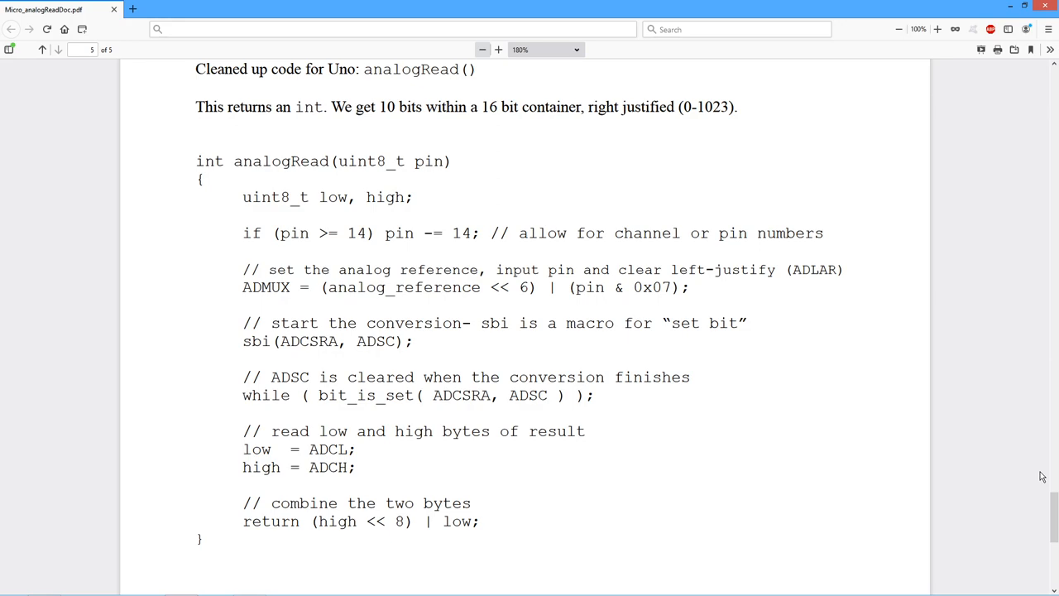